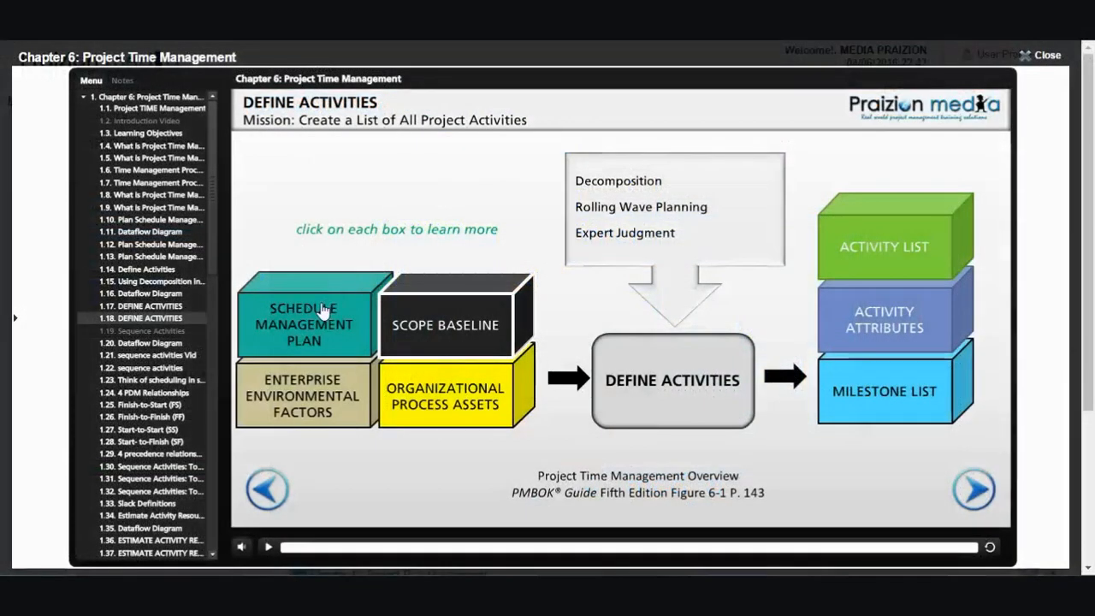
Step: View the Schedule Management Plan definition, then play the Activity List explanation video
click(305, 323)
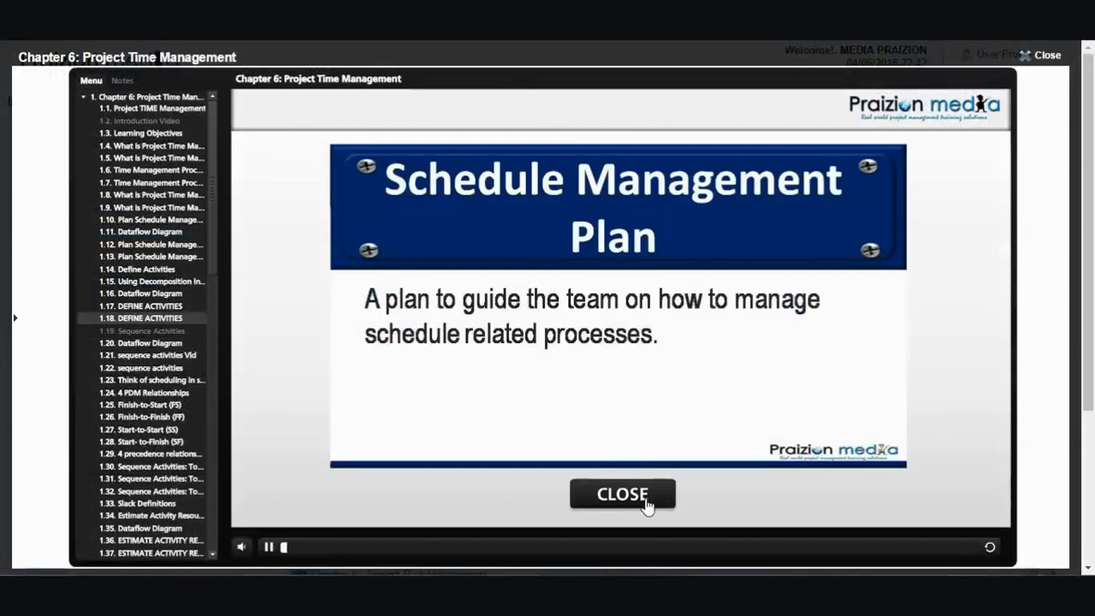
click(623, 493)
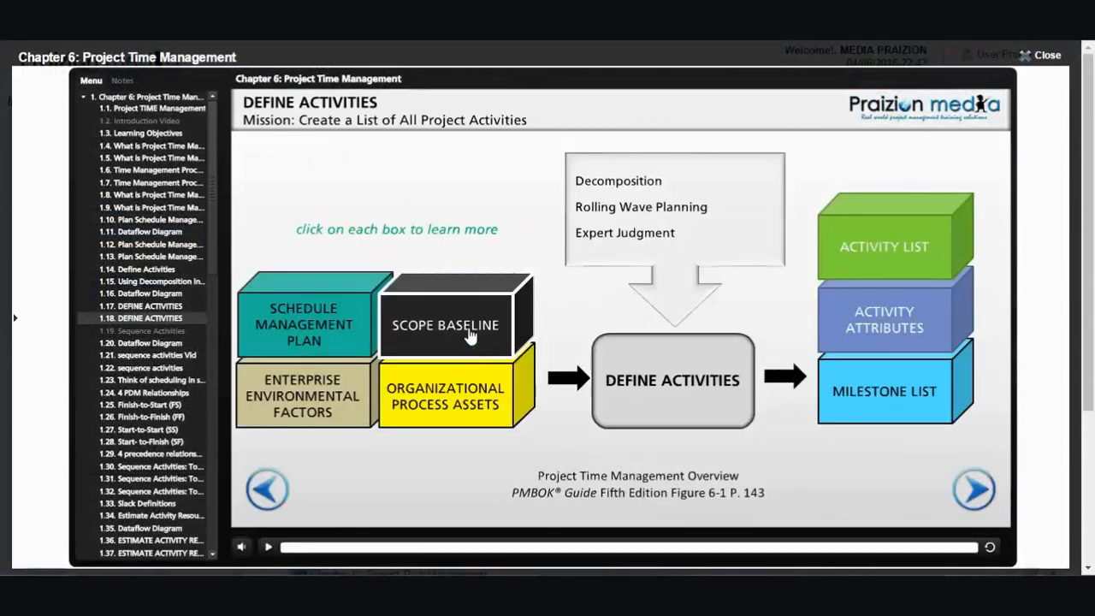
mouse_move(715, 343)
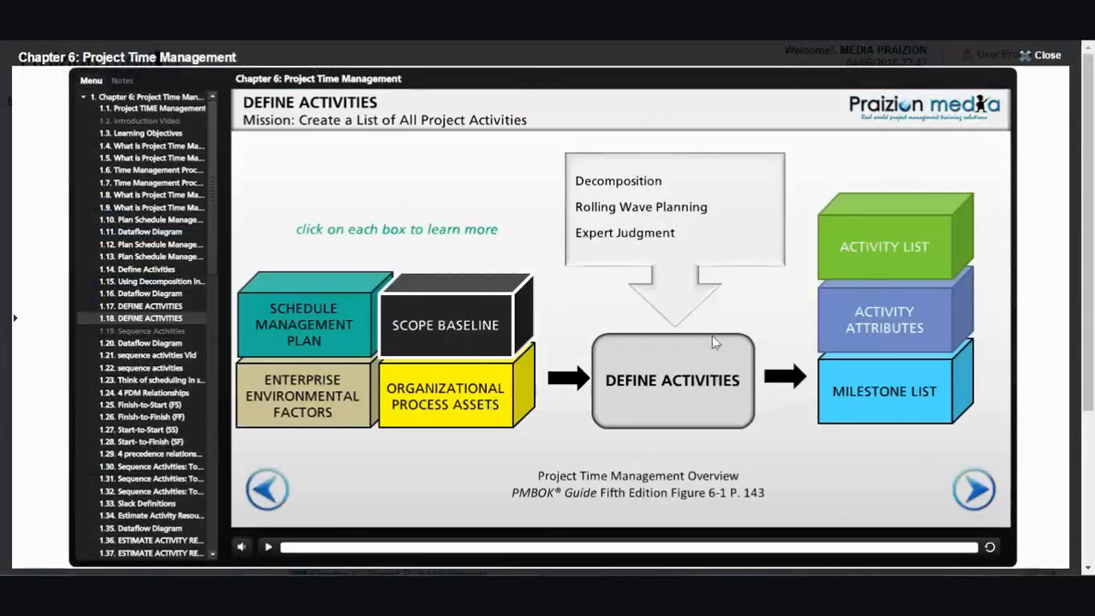
mouse_move(886, 243)
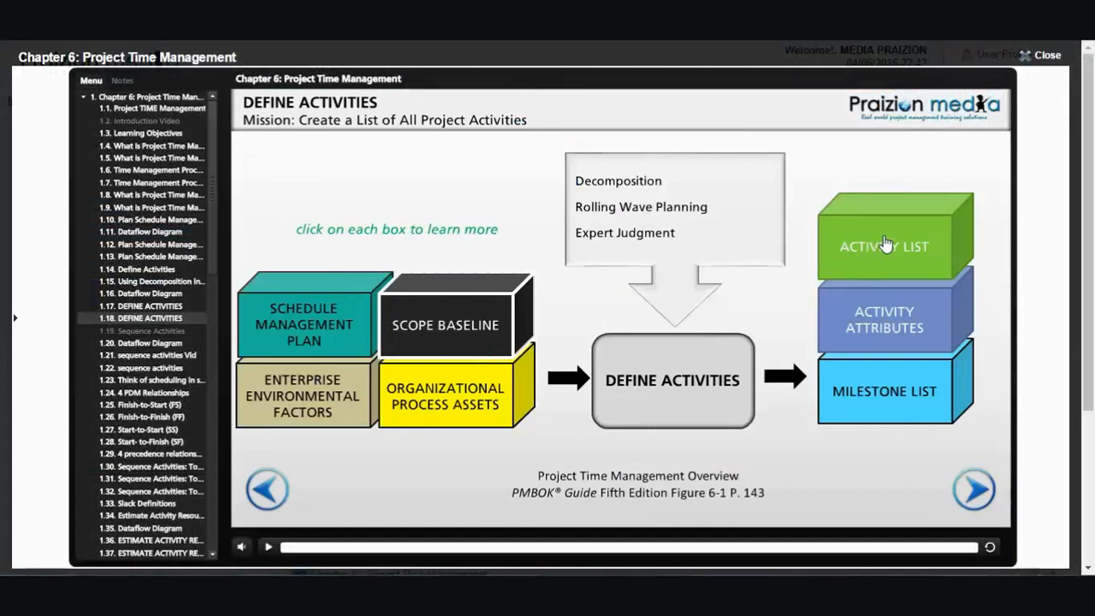
click(884, 246)
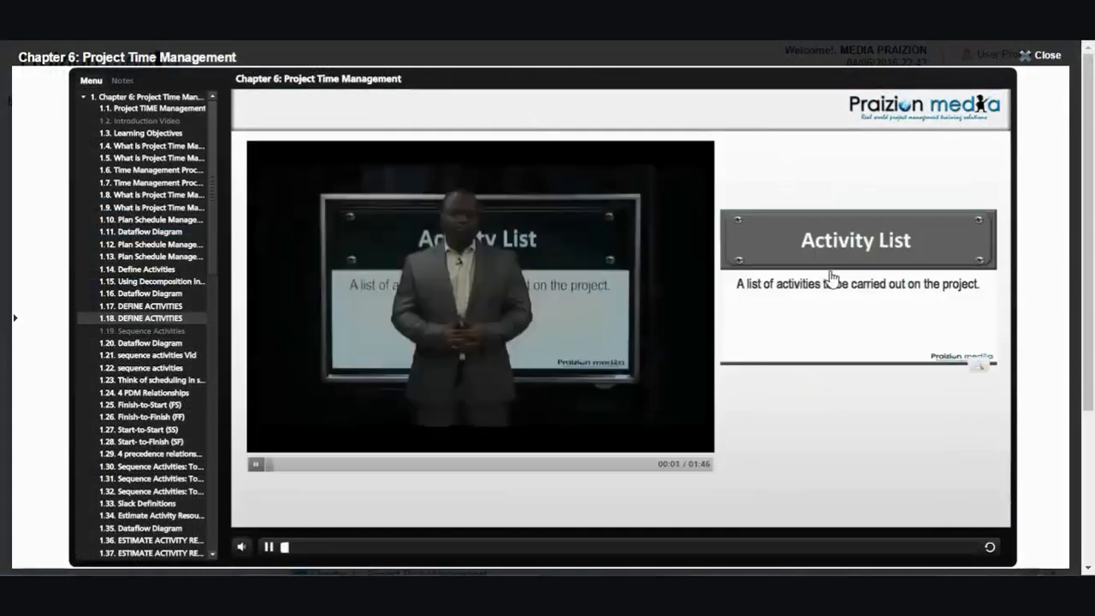
mouse_move(900, 392)
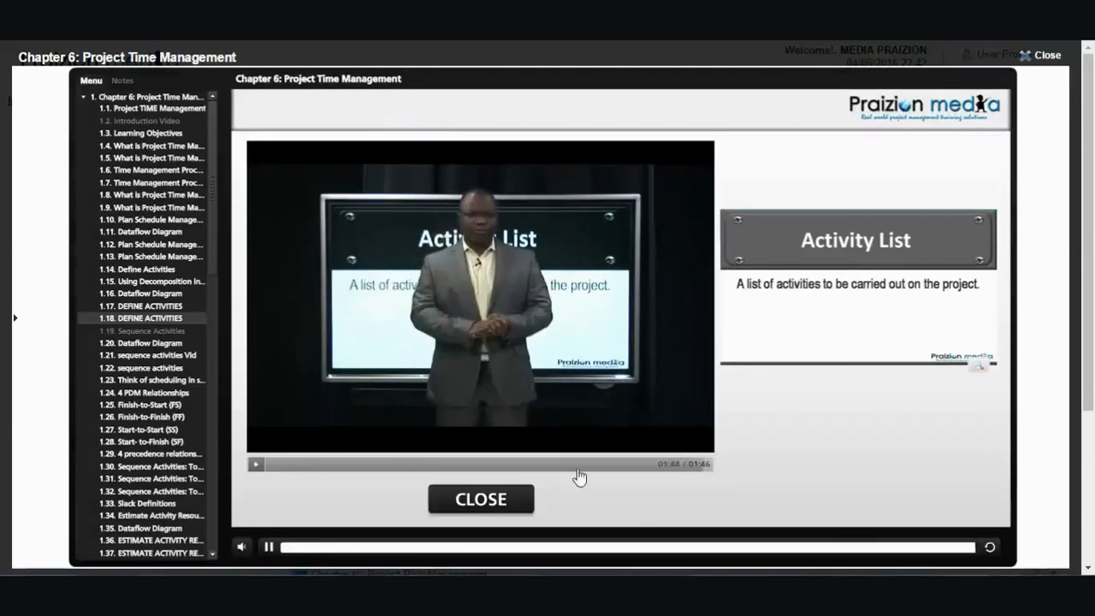
Step: Play the Milestone List explanation, then move on to slide 1.15 Using Decomposition in Define Activities
click(267, 548)
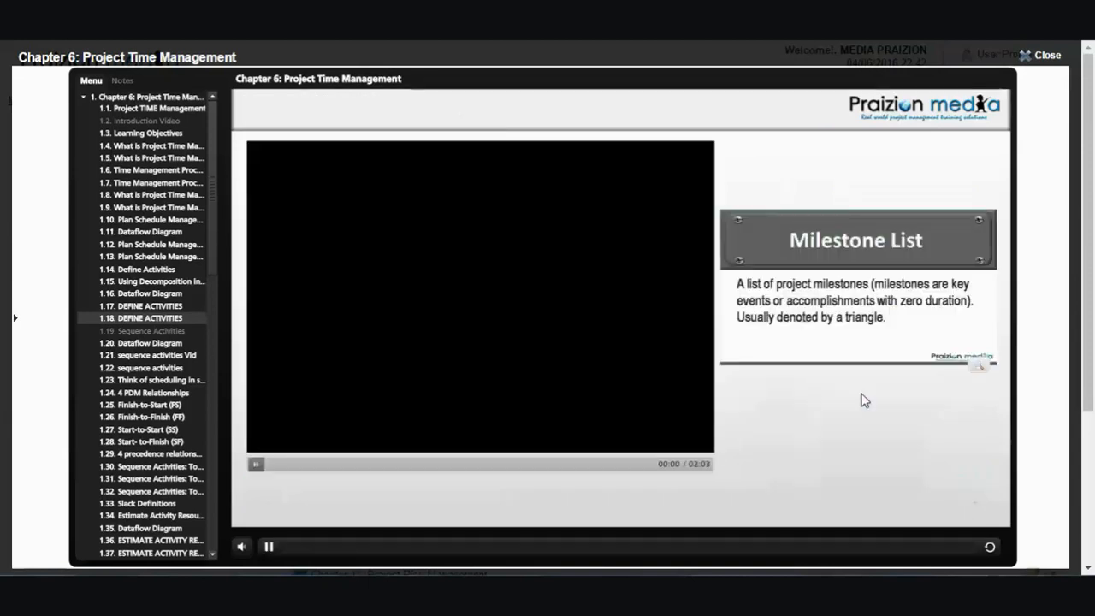
click(268, 548)
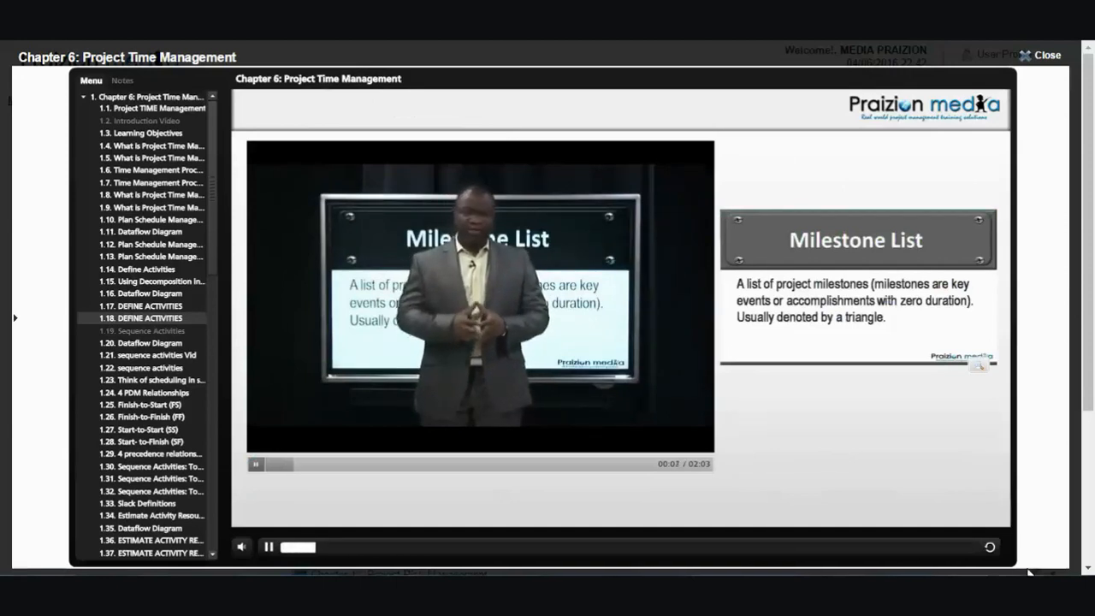
click(267, 462)
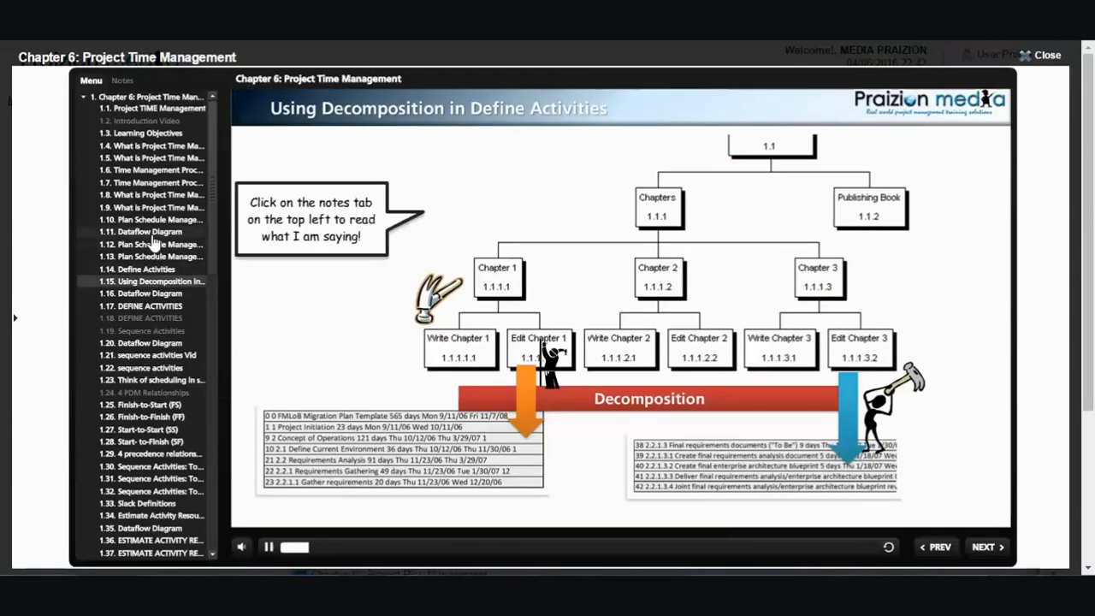
Step: Play the 1.12 Plan Schedule Management video lesson and scroll the menu list down
click(150, 243)
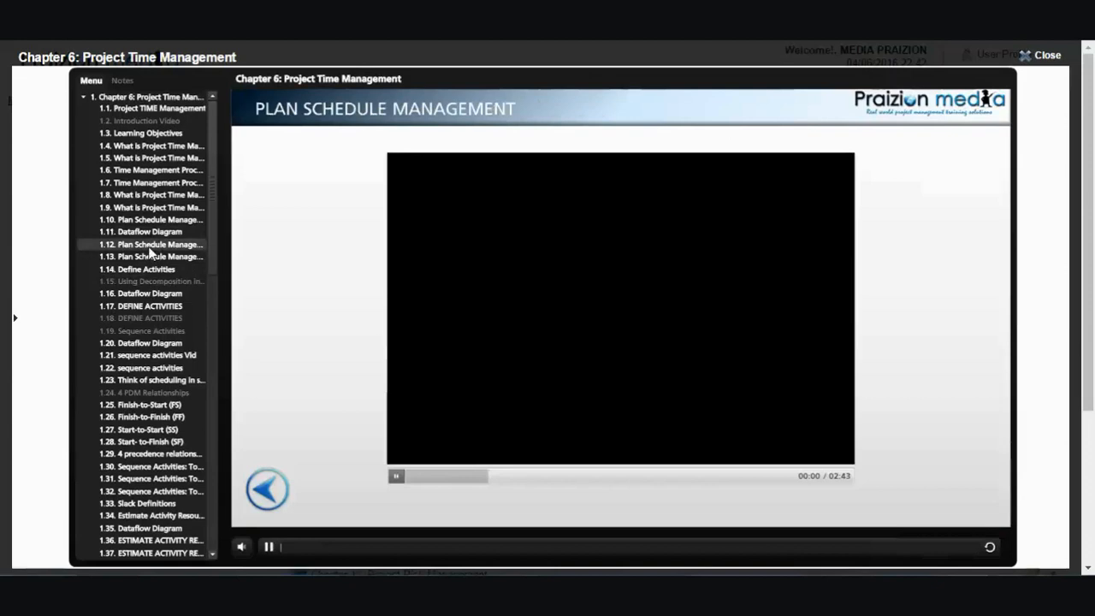
click(267, 547)
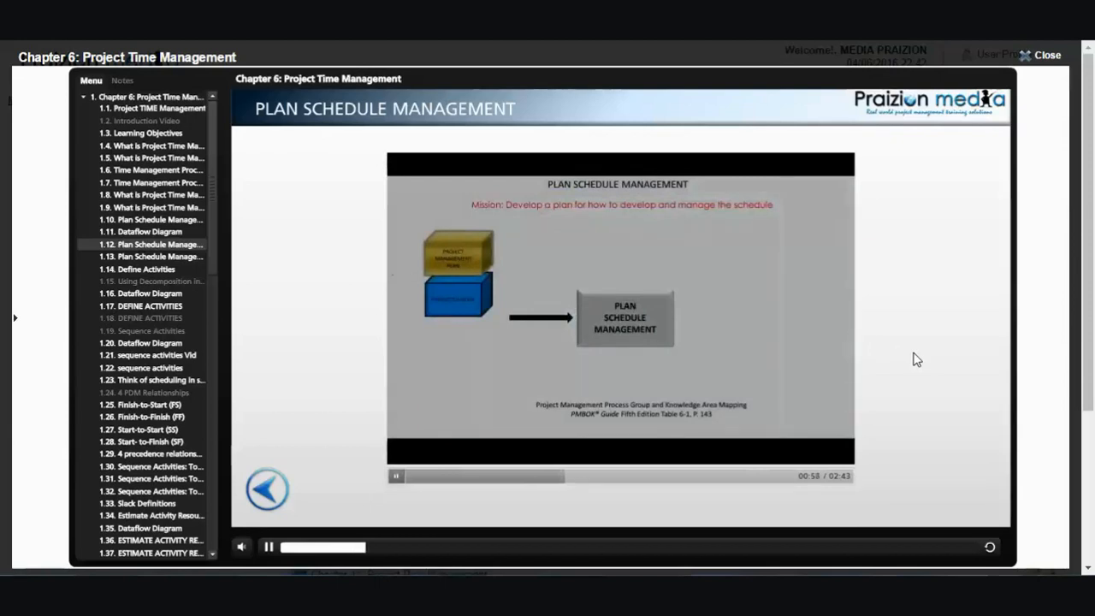
mouse_move(215, 202)
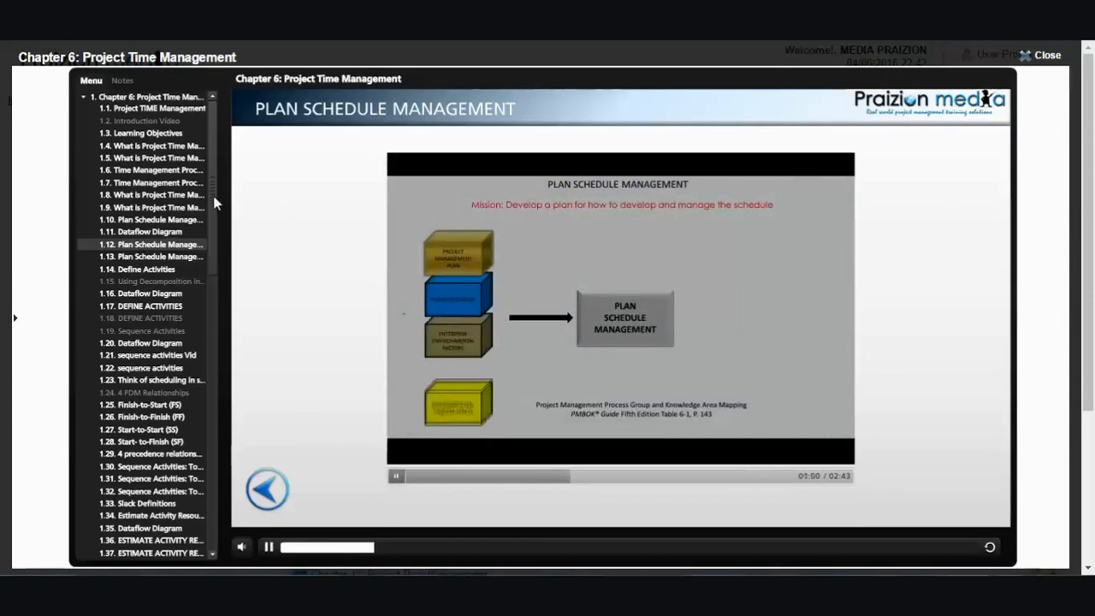
scroll(down, 3)
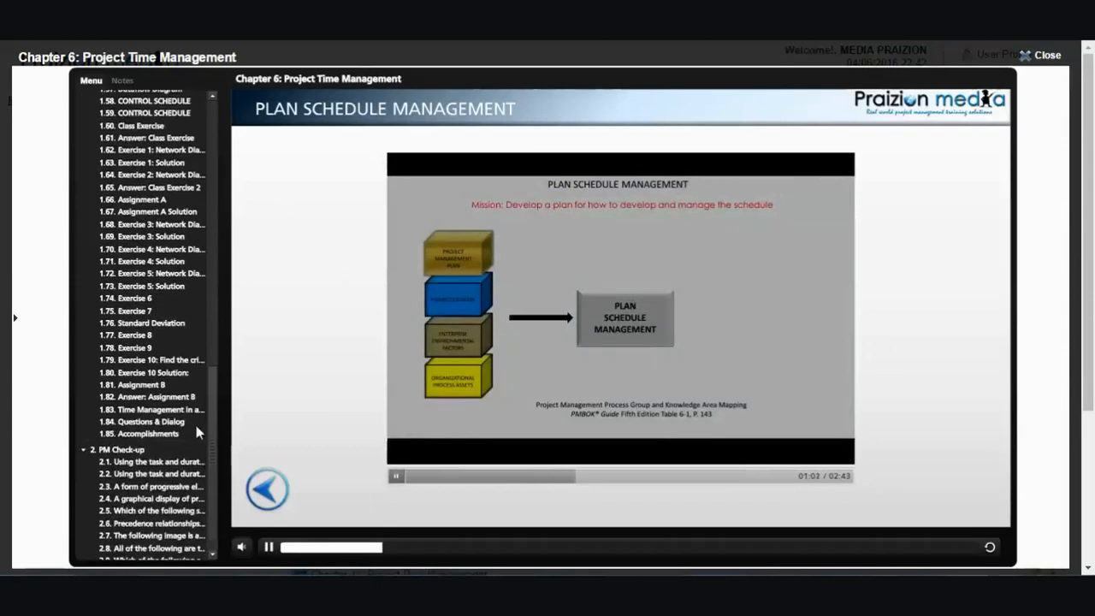
Step: Jump via Exercise 3: Network Diagram and Questions & Dialog to PM Check-up question 2.1 on the critical path
click(152, 225)
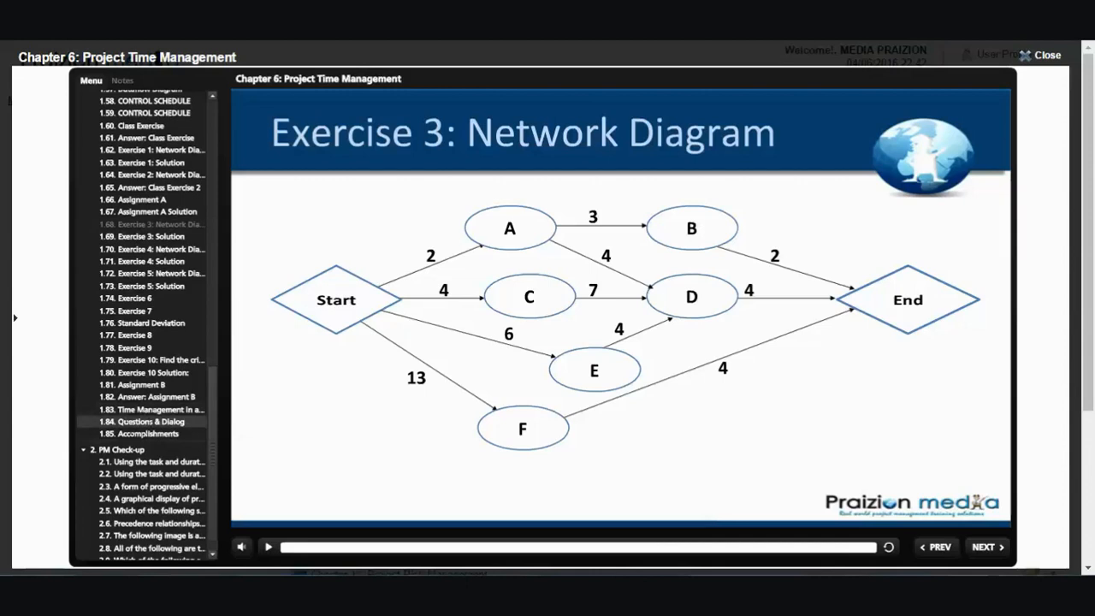
click(143, 421)
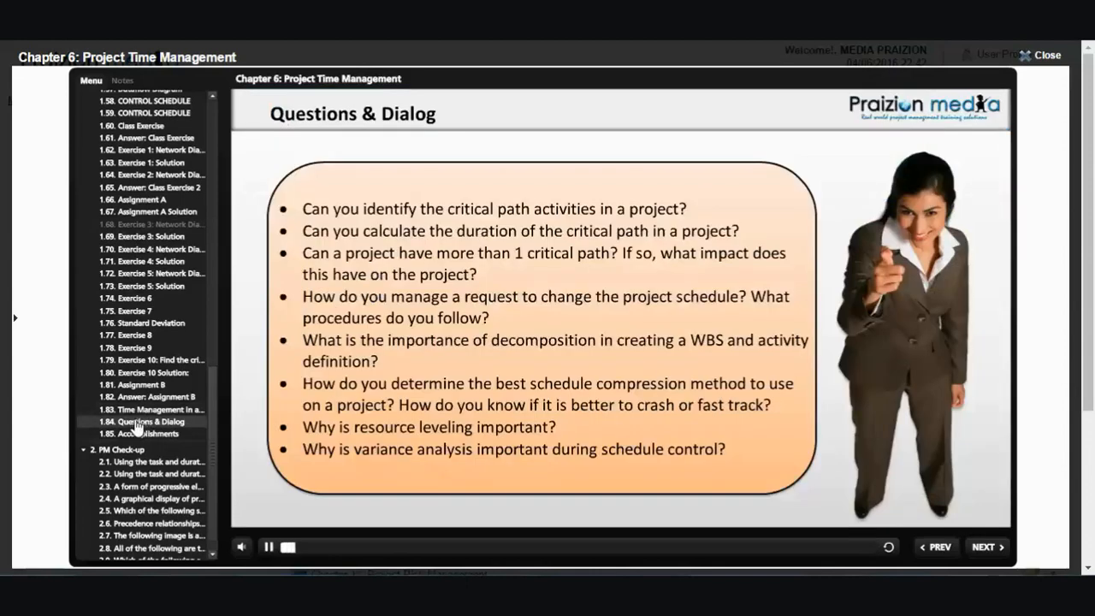
mouse_move(133, 474)
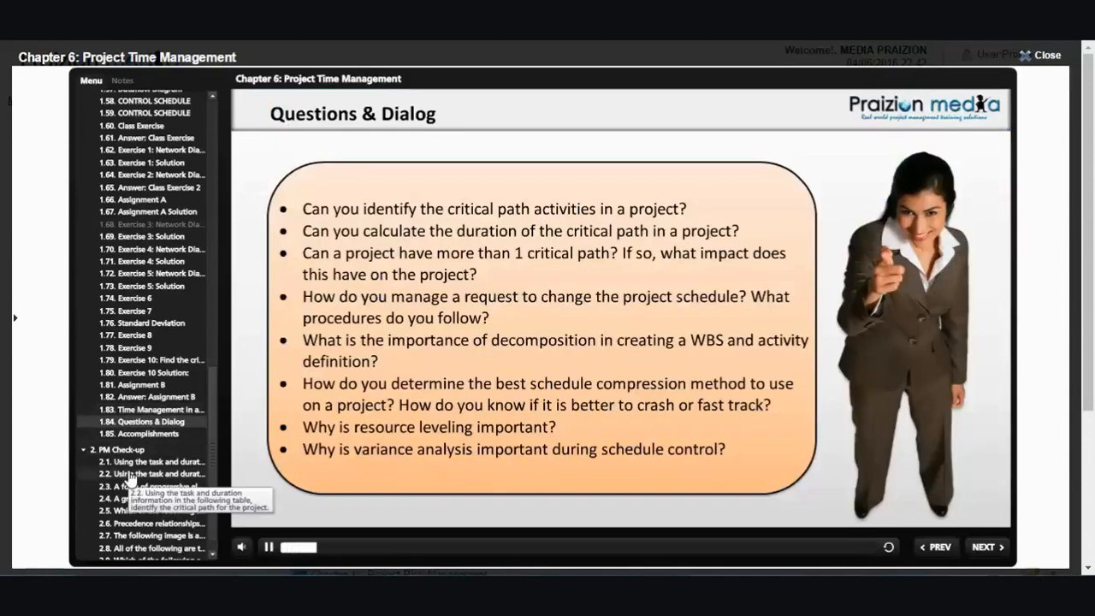
click(155, 474)
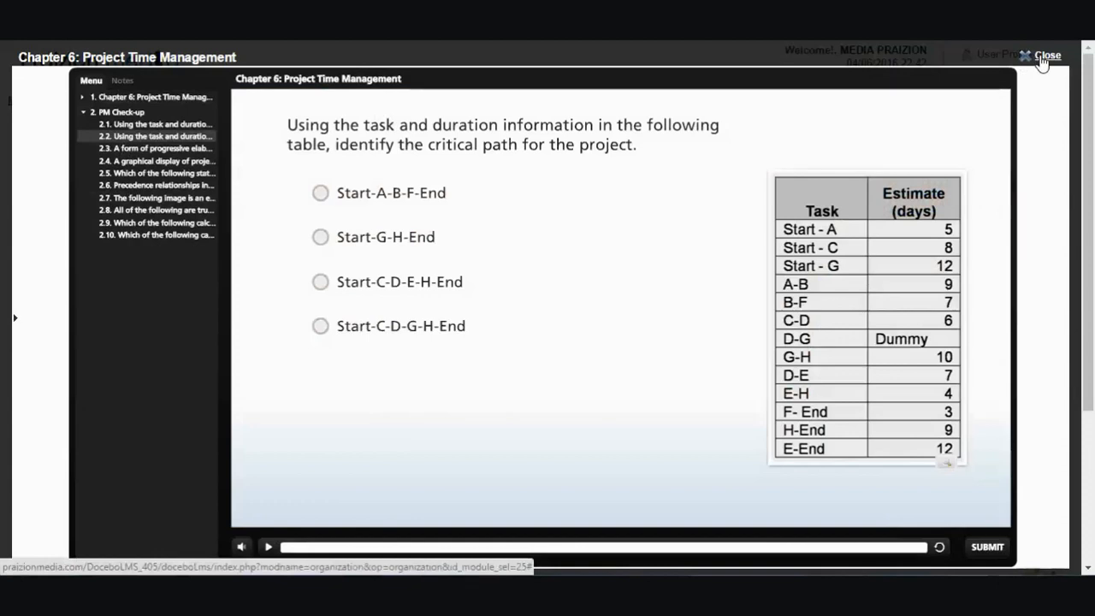
Step: Close the Chapter 6 player and resume Chapter 11: Project Risk Management where it was left off
click(1047, 54)
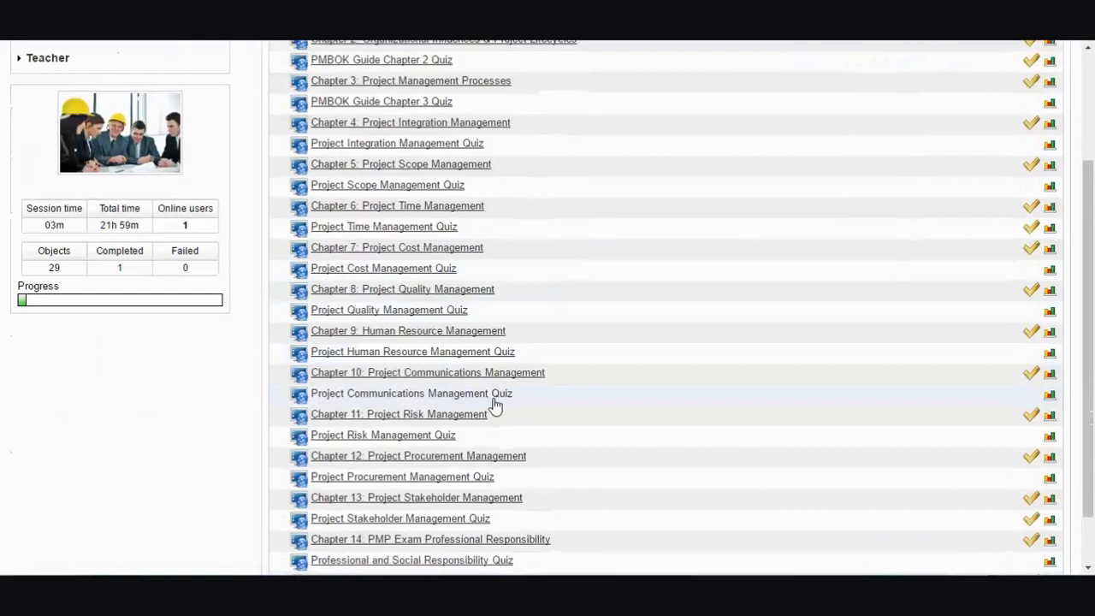
click(397, 414)
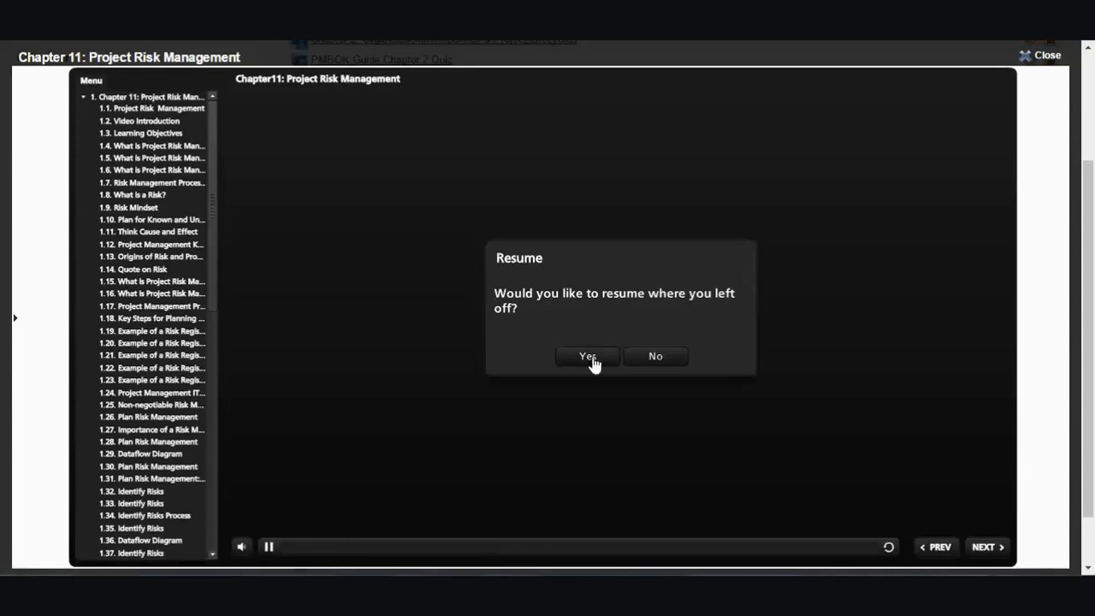
click(587, 356)
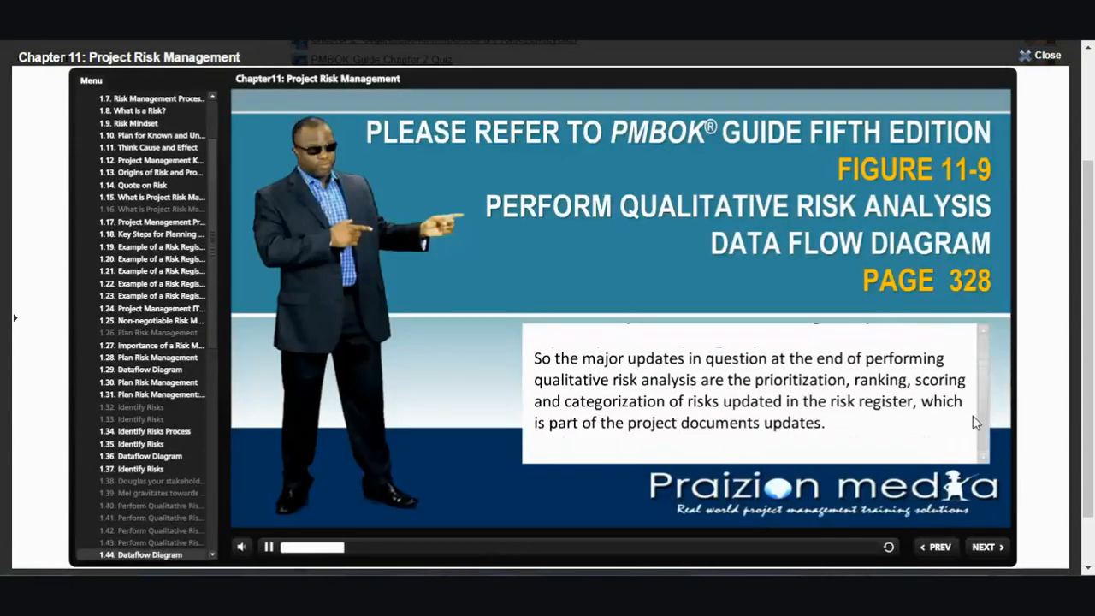
Step: Watch the Risk Categorization explanation and close it
click(267, 548)
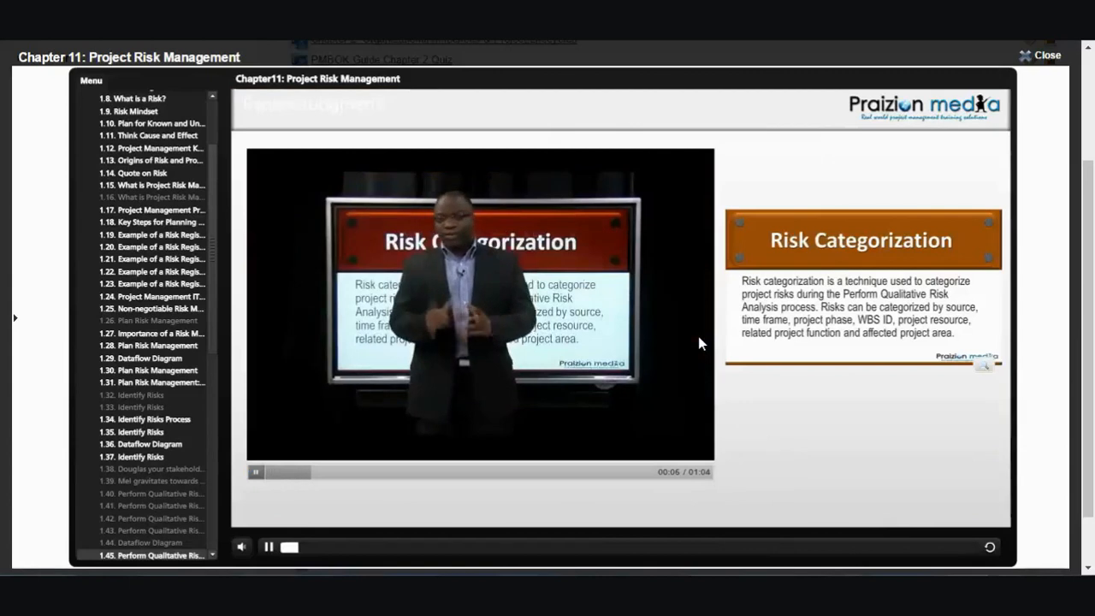
mouse_move(688, 387)
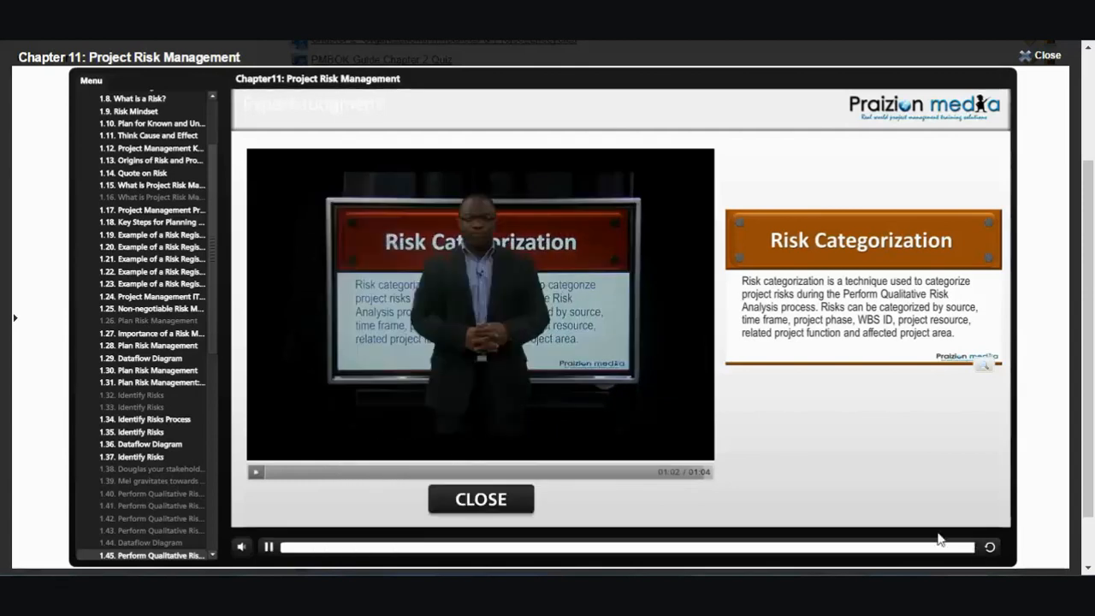
click(481, 500)
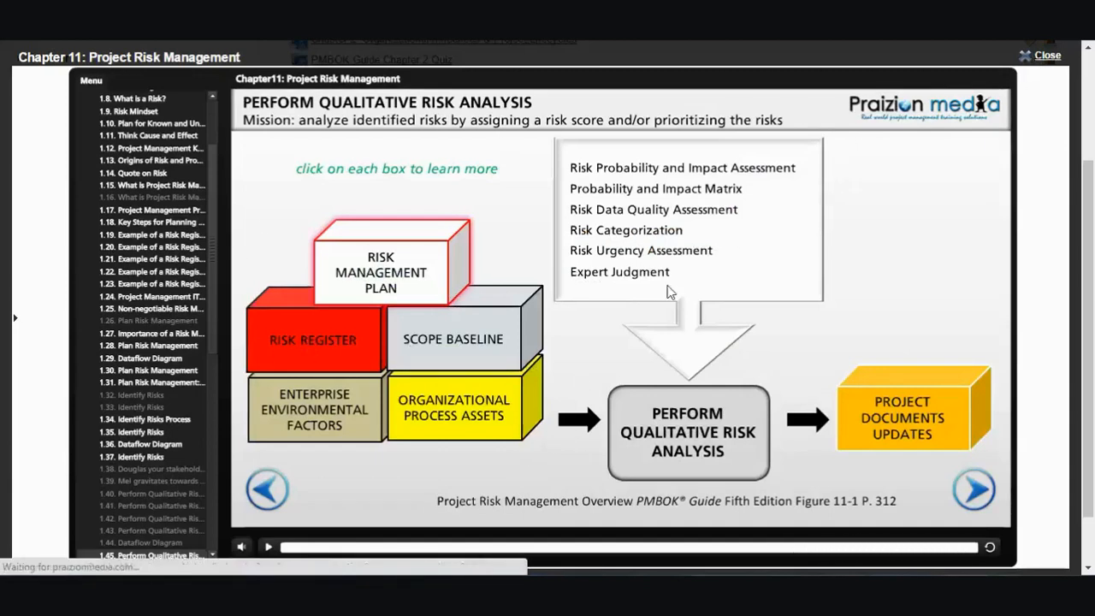
Step: Close the Chapter 11 player, returning to the course lecture list
click(1048, 55)
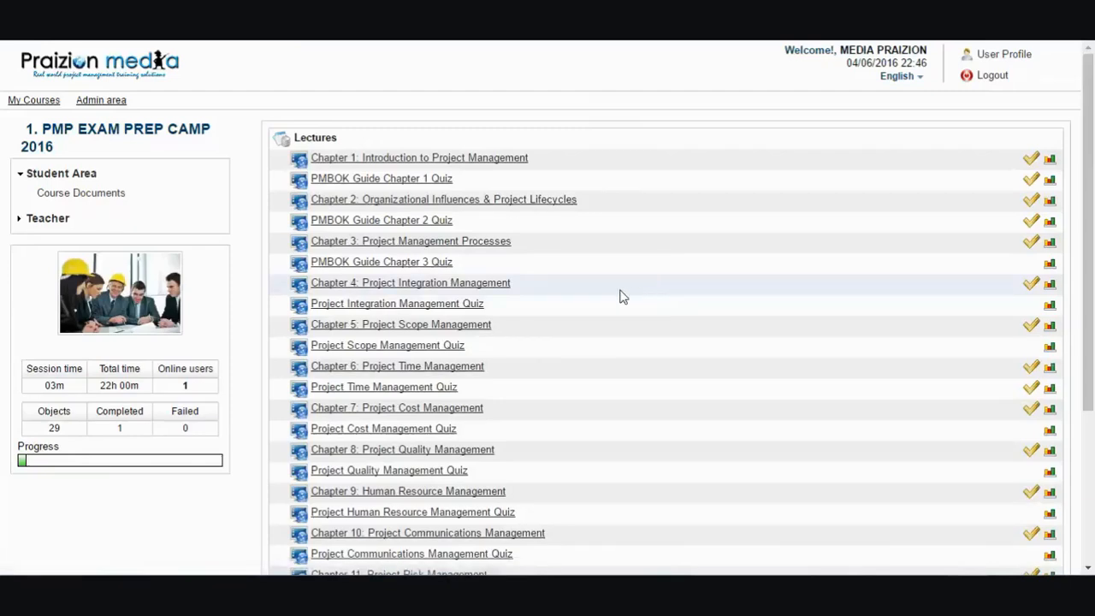
mouse_move(533, 395)
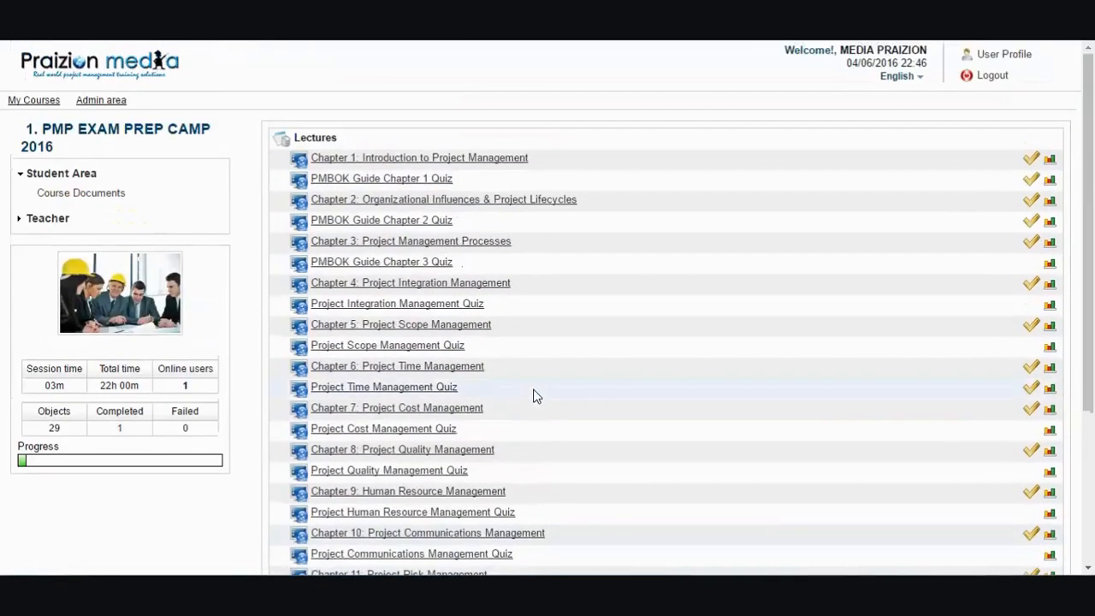
mouse_move(1034, 182)
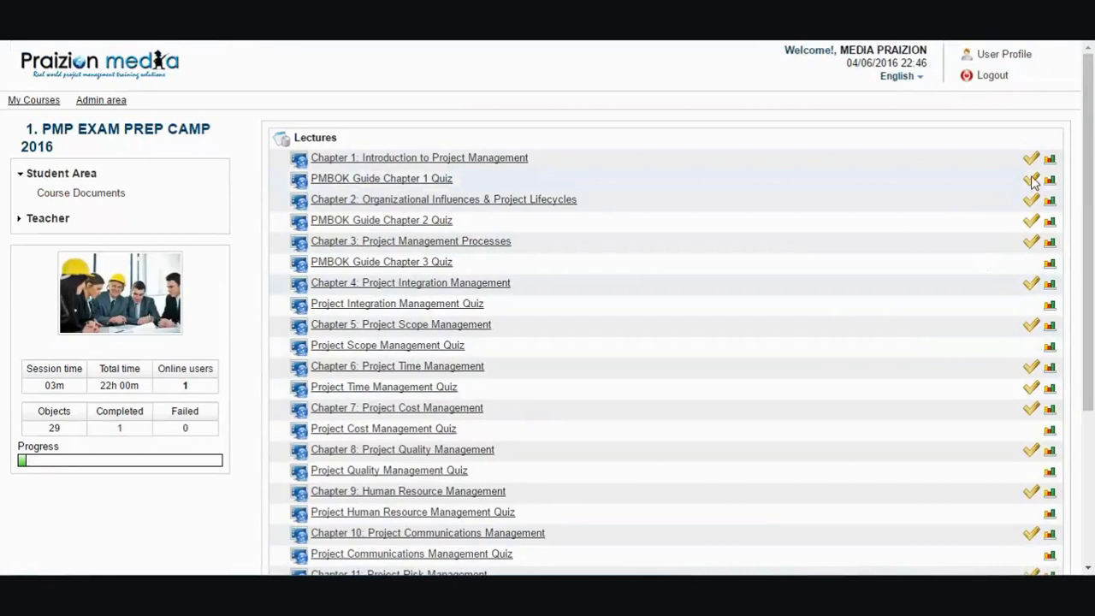
mouse_move(1034, 198)
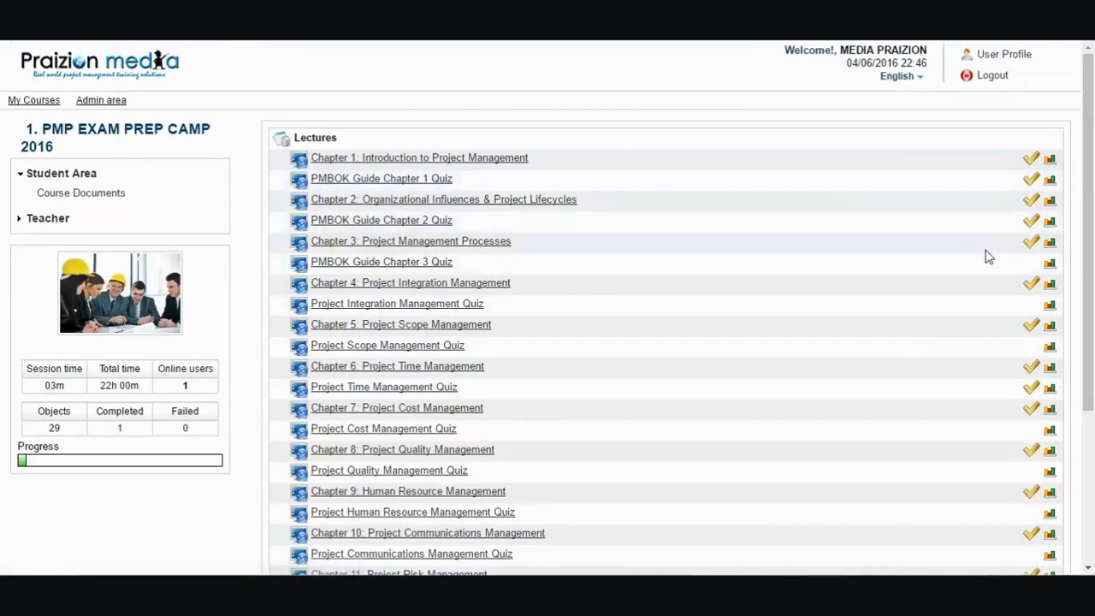
mouse_move(493, 137)
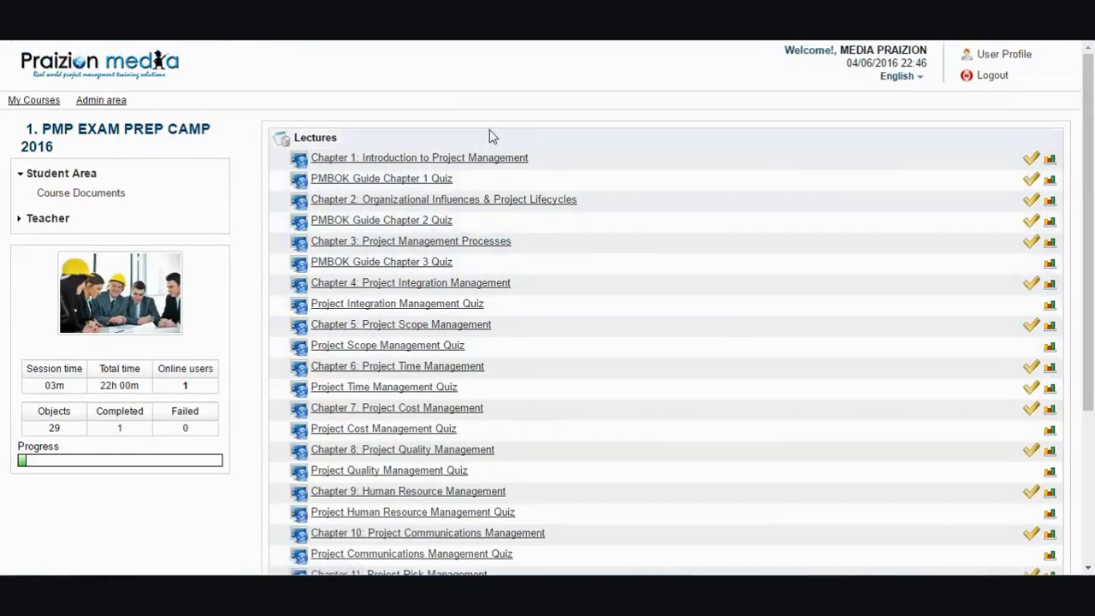
mouse_move(510, 127)
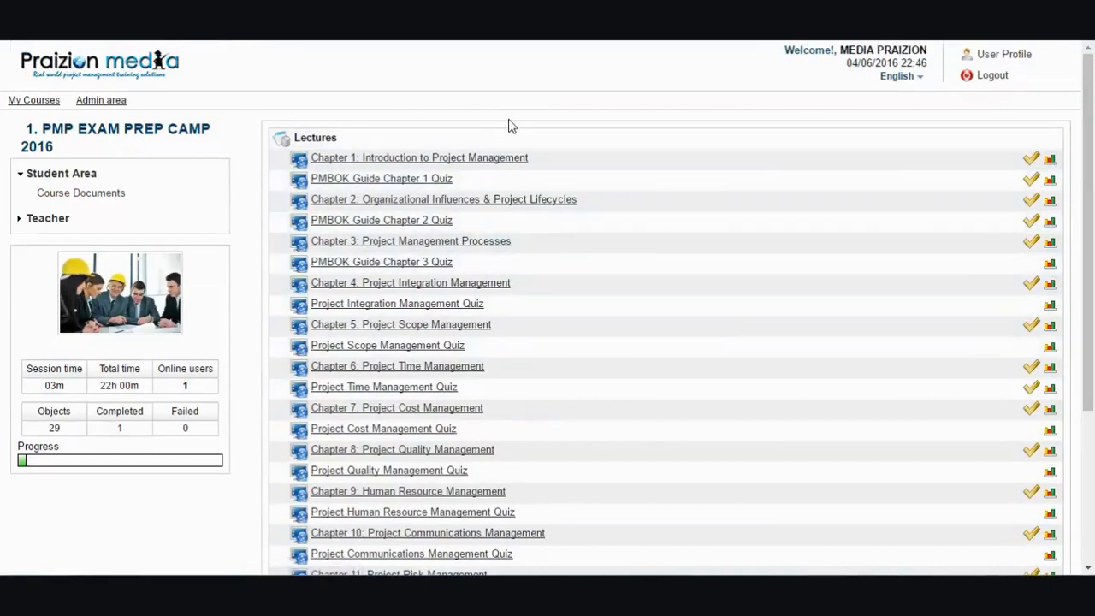
mouse_move(505, 137)
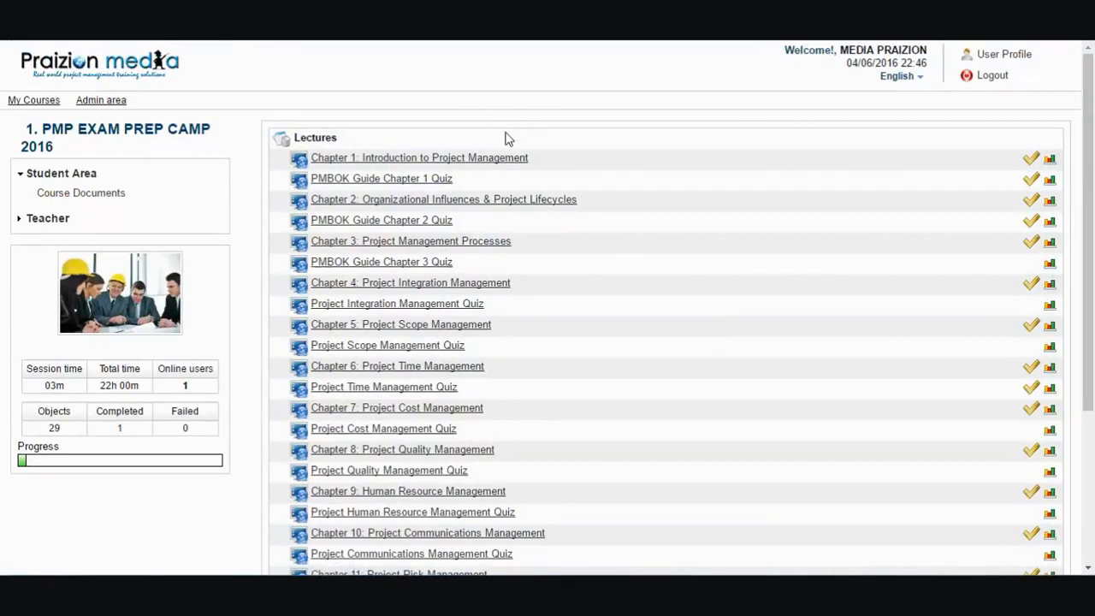
mouse_move(613, 120)
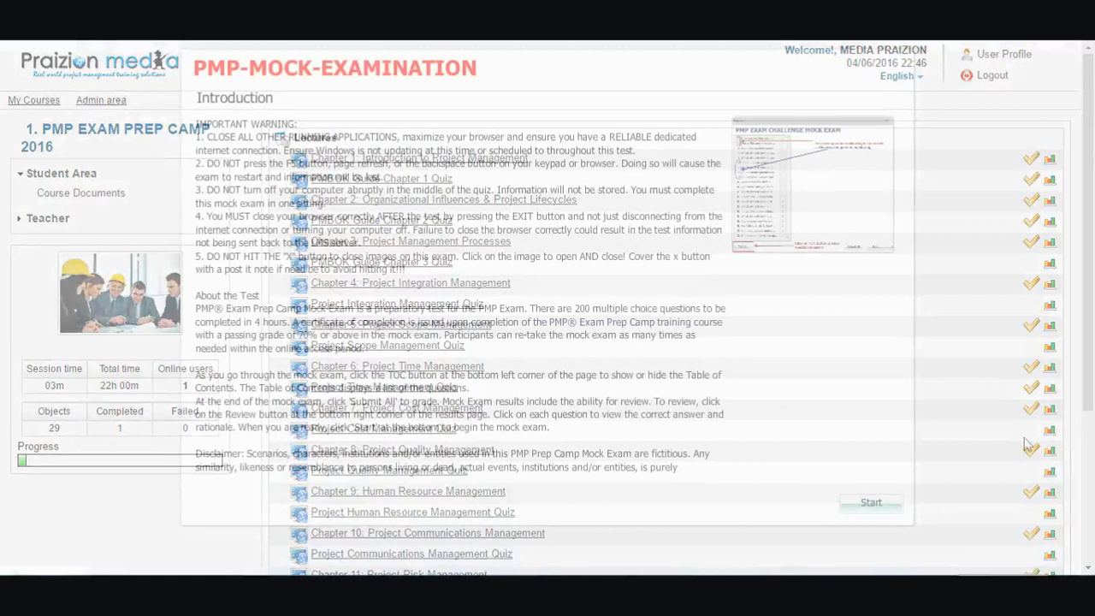
Step: Start the 200-question mock exam and answer question 1 with cost forecasts
click(870, 503)
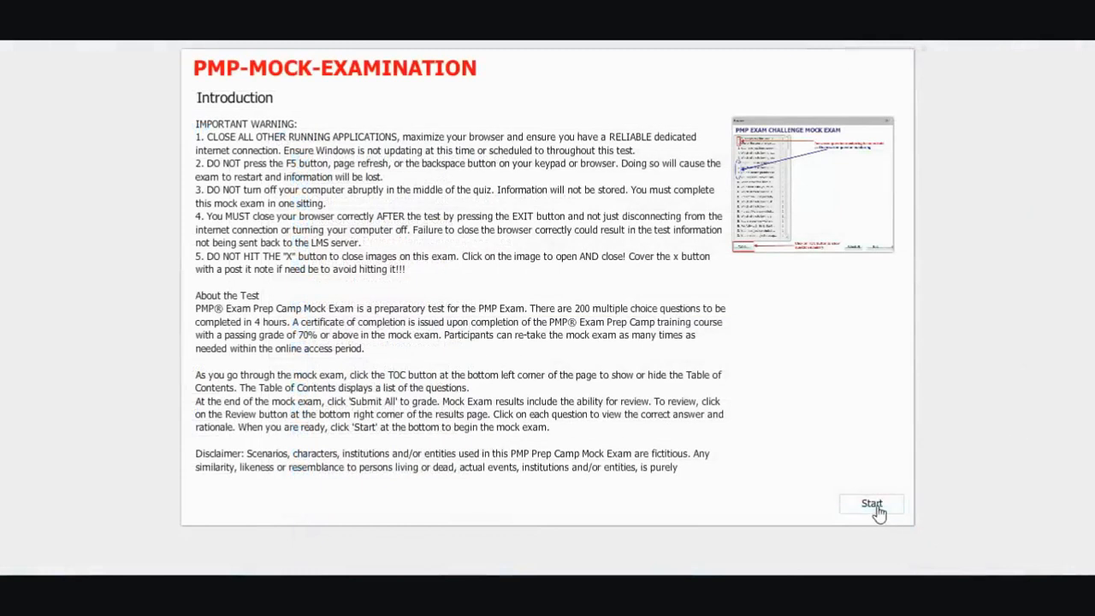
click(871, 503)
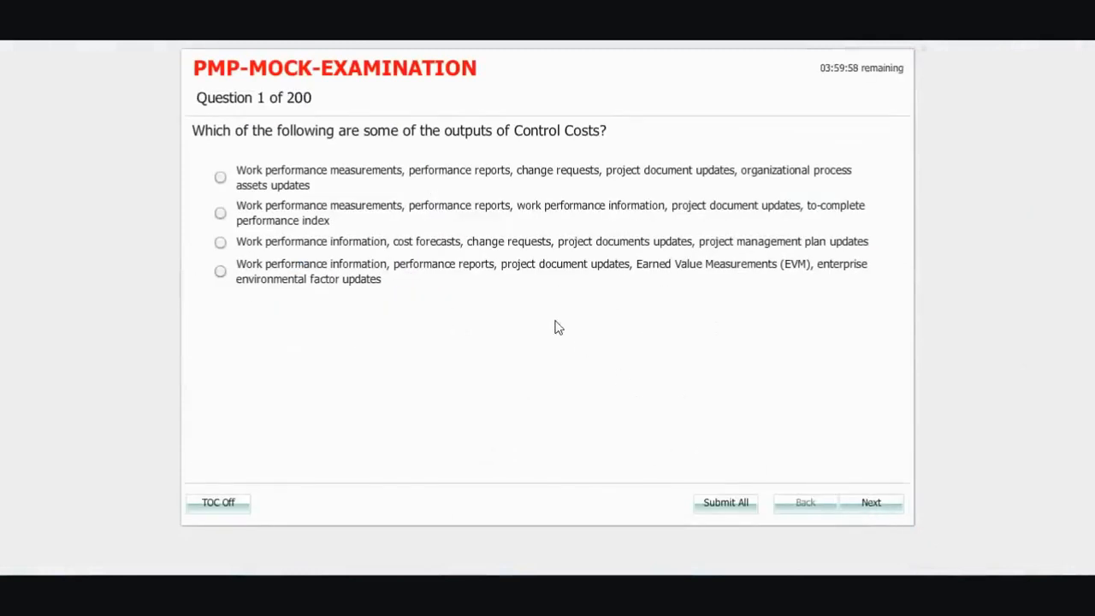
click(219, 241)
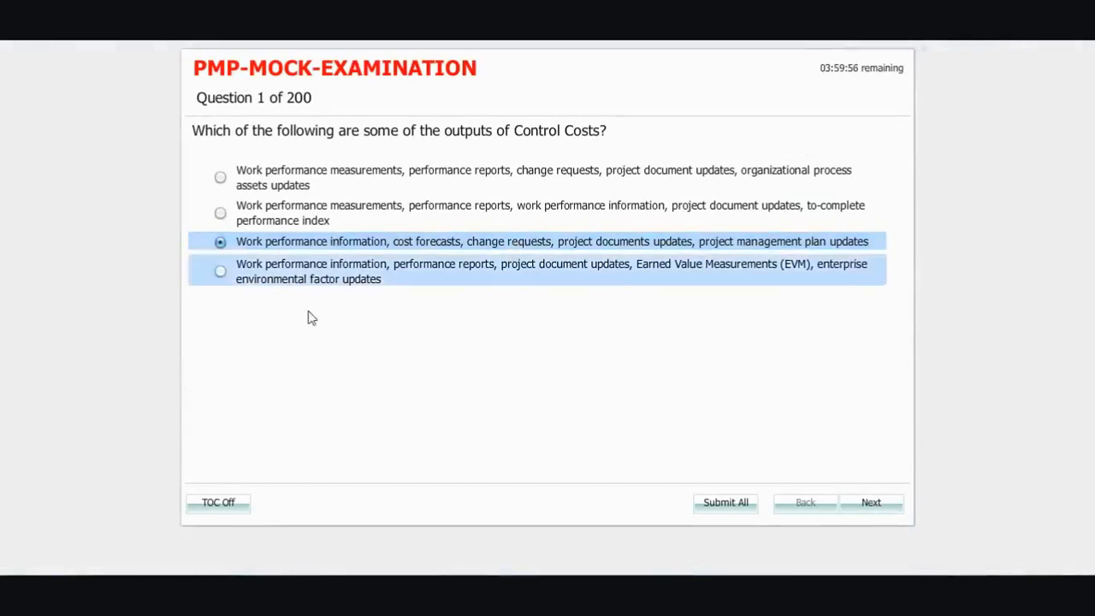
Step: Use the table of contents to jump between questions 200, 187, 3 and 6, then hide it
click(217, 503)
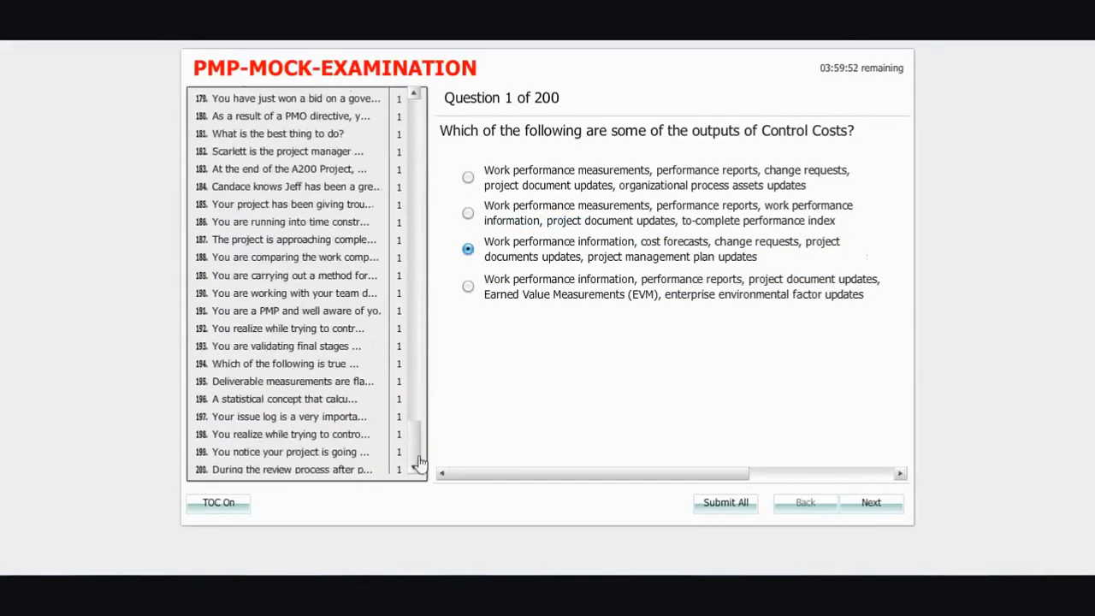
click(291, 469)
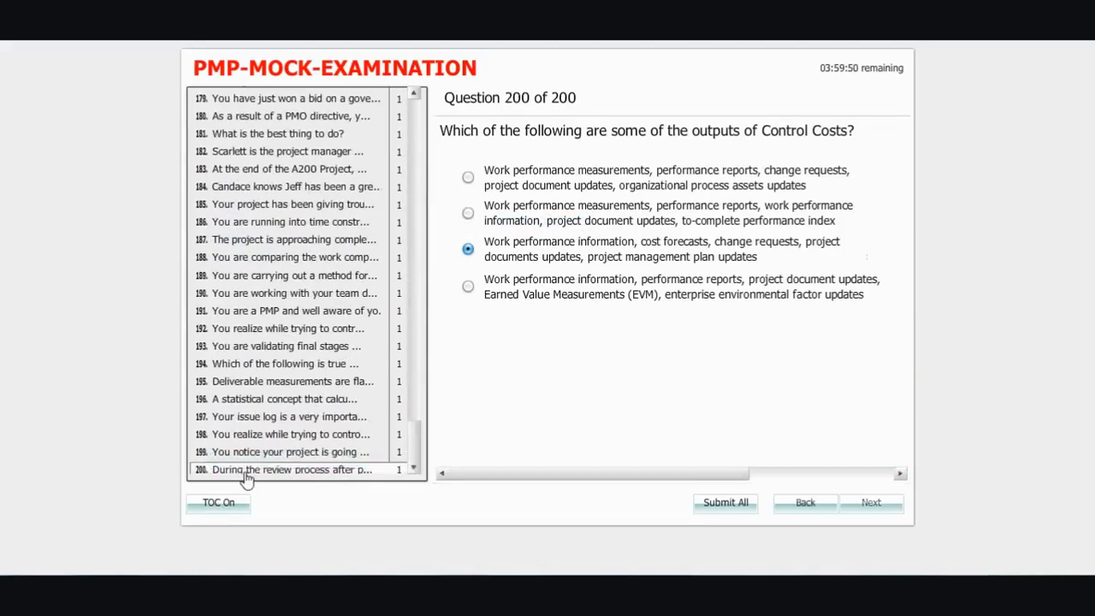
click(291, 469)
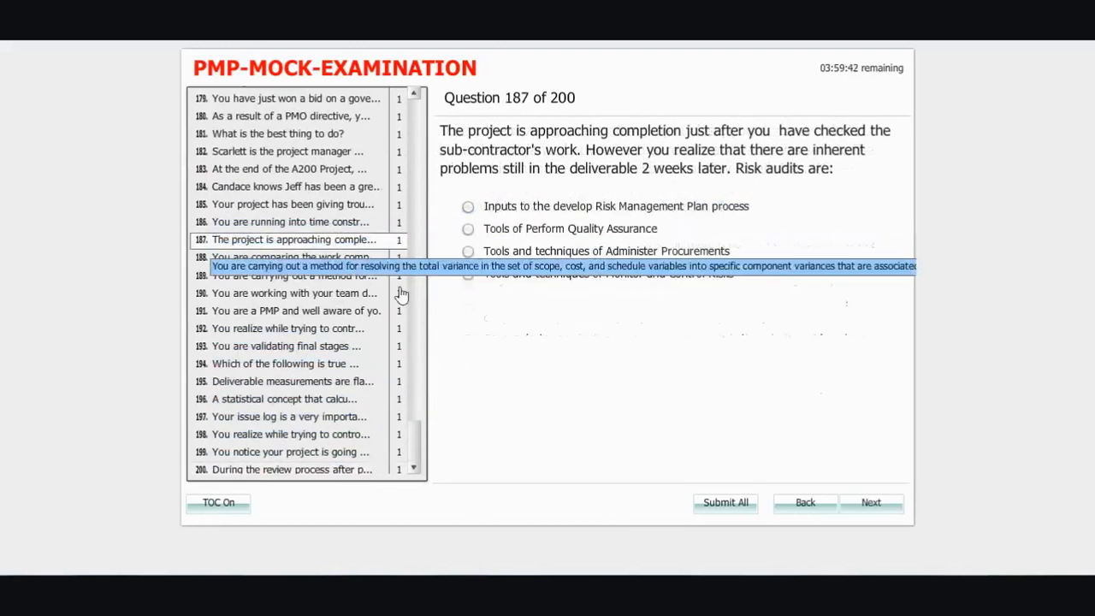
scroll(up, 3)
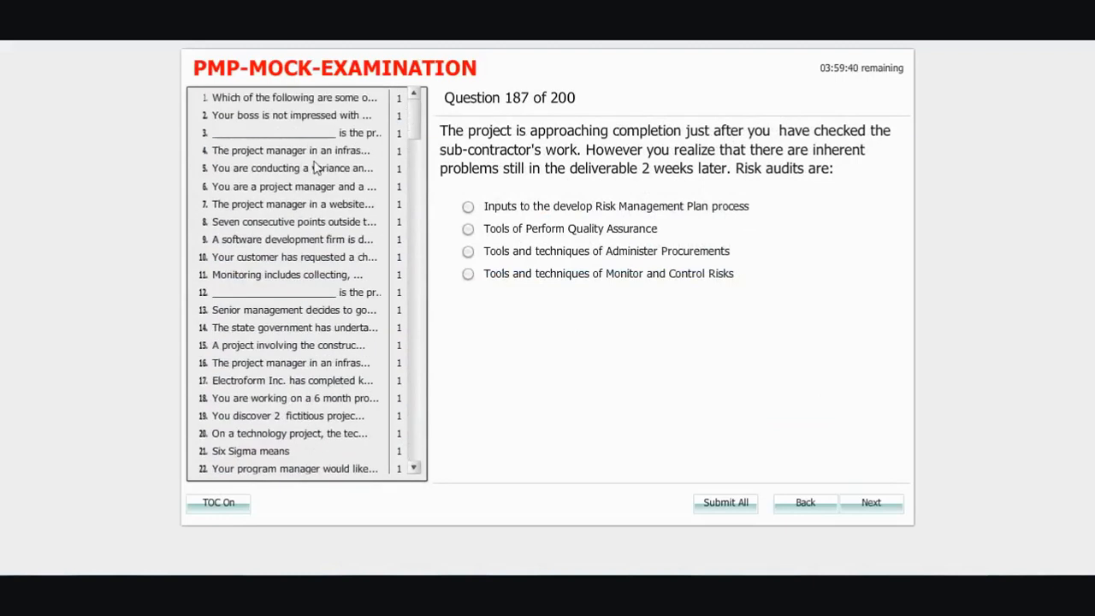
click(295, 133)
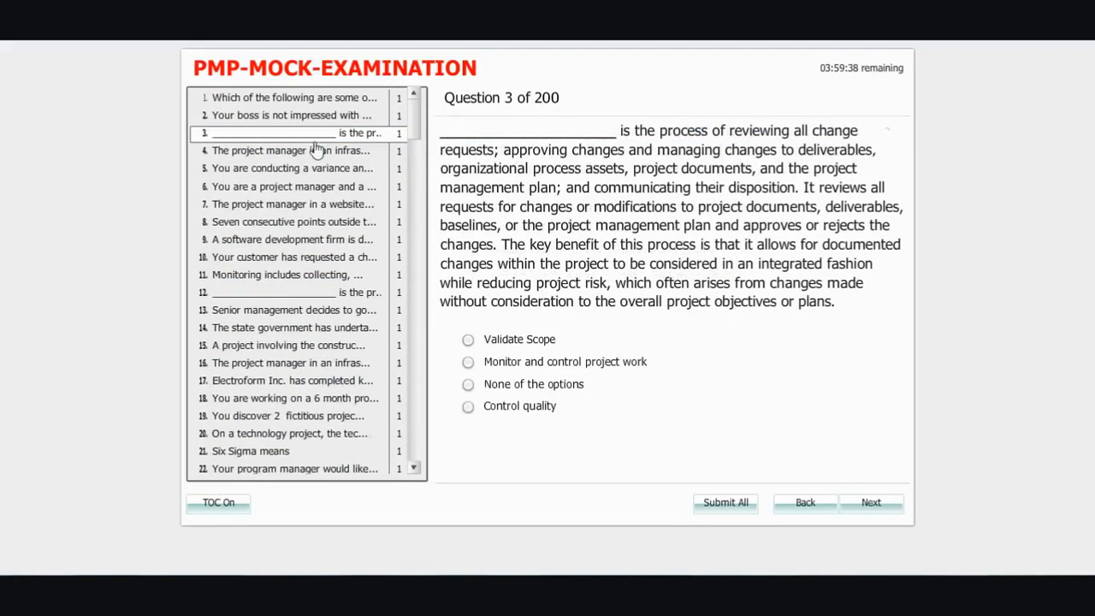
click(293, 185)
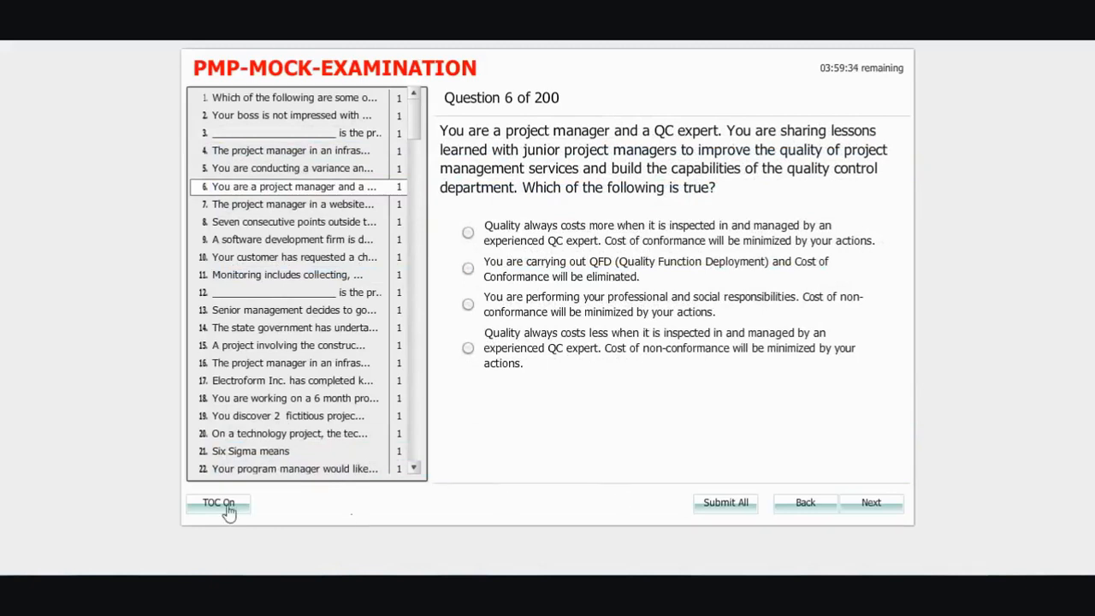
click(220, 503)
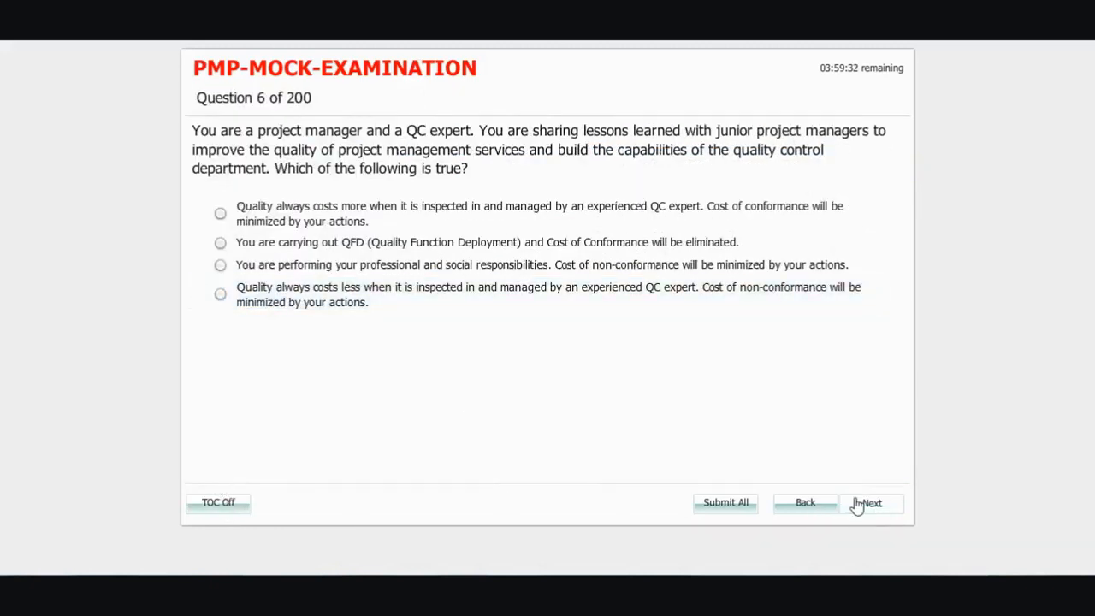
Step: Advance to question 11 and answer it with monitoring approved changes
click(869, 504)
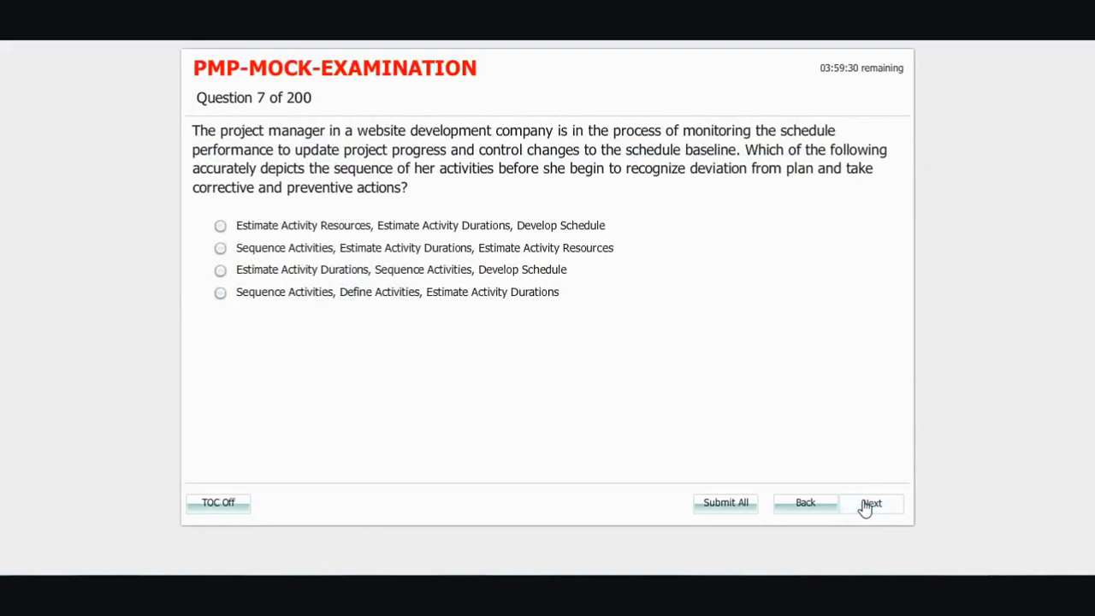
click(870, 503)
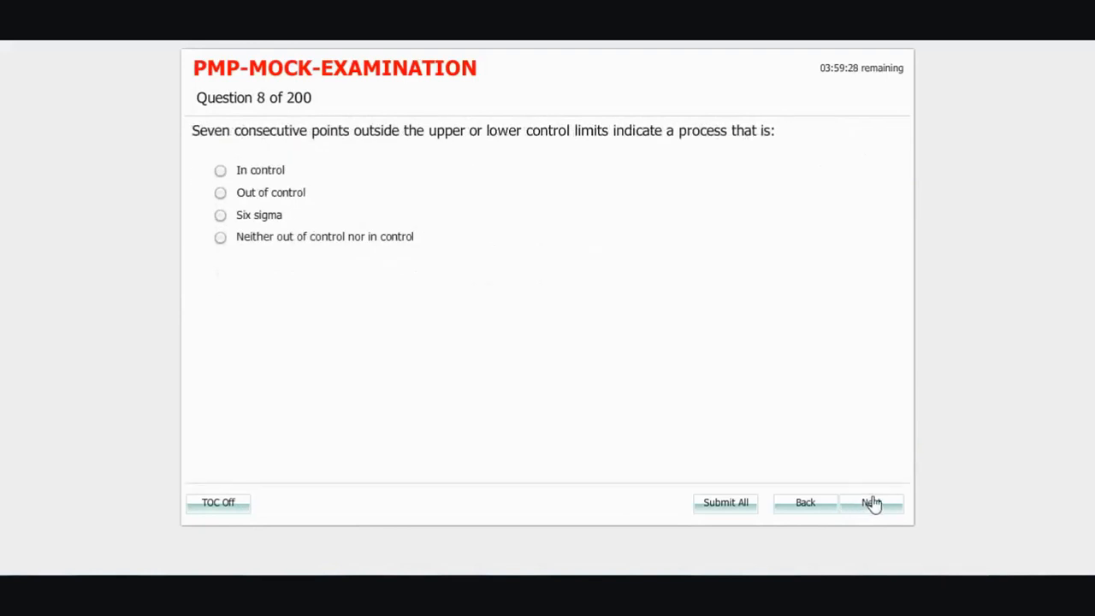
click(871, 503)
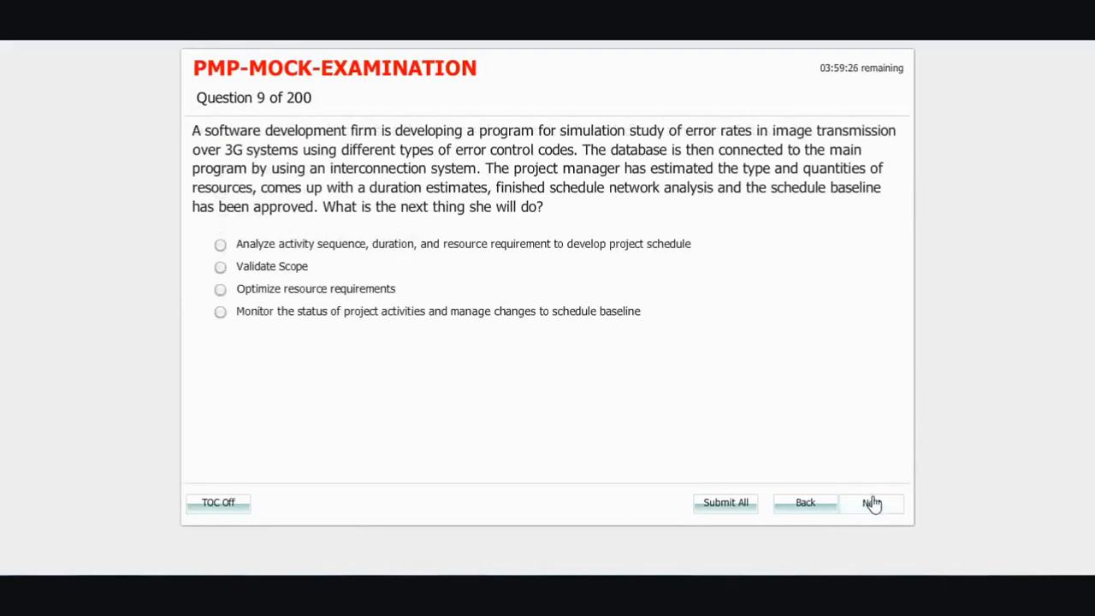
click(871, 503)
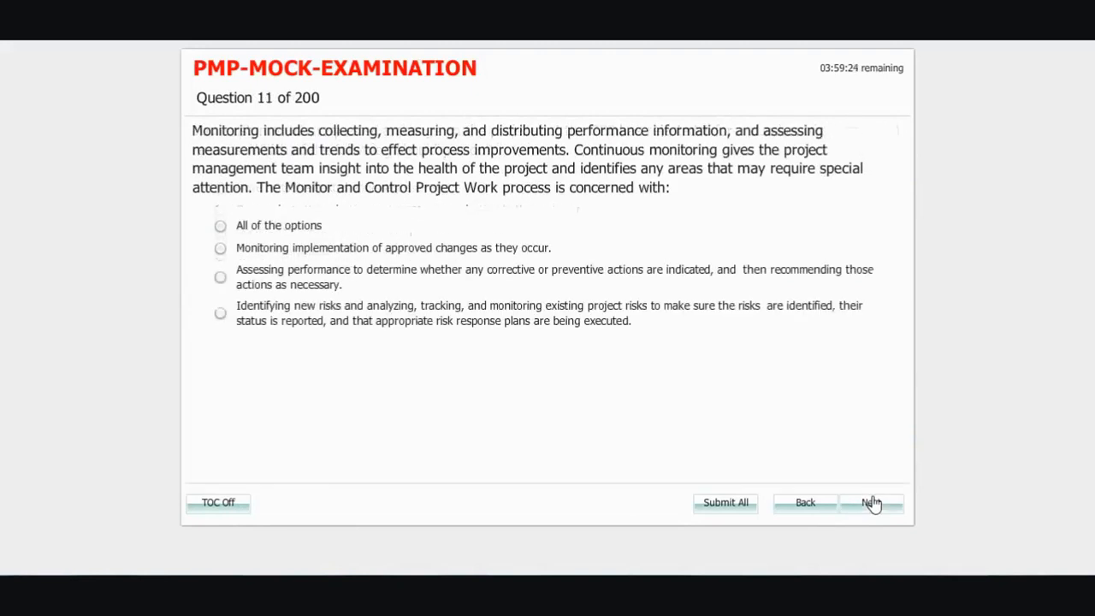
click(219, 248)
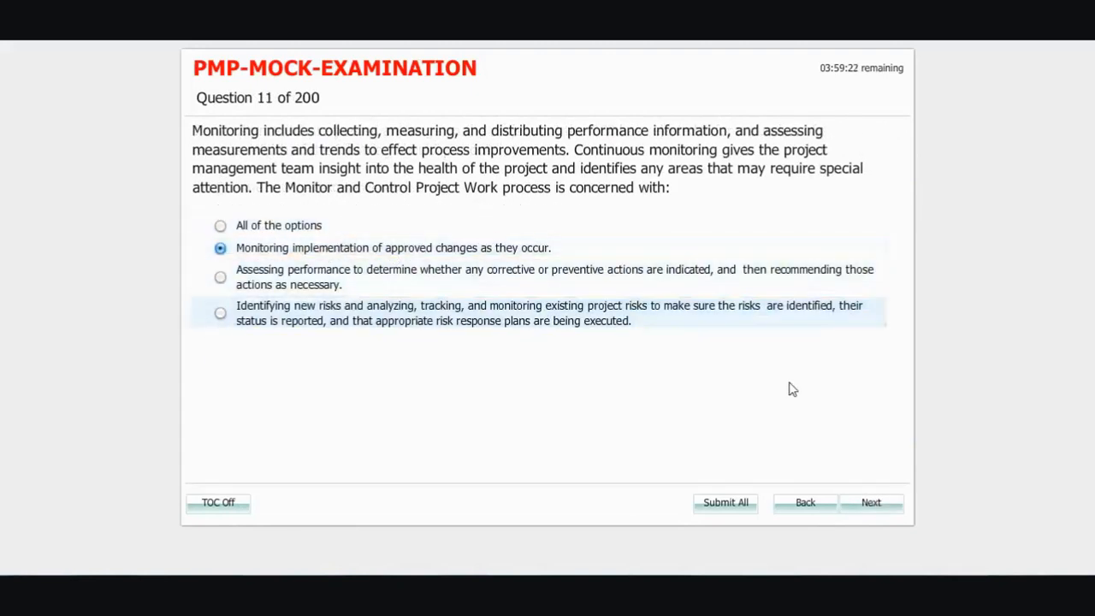
Step: Try Submit All, dismiss the incomplete-exam warning and continue to question 12
click(726, 504)
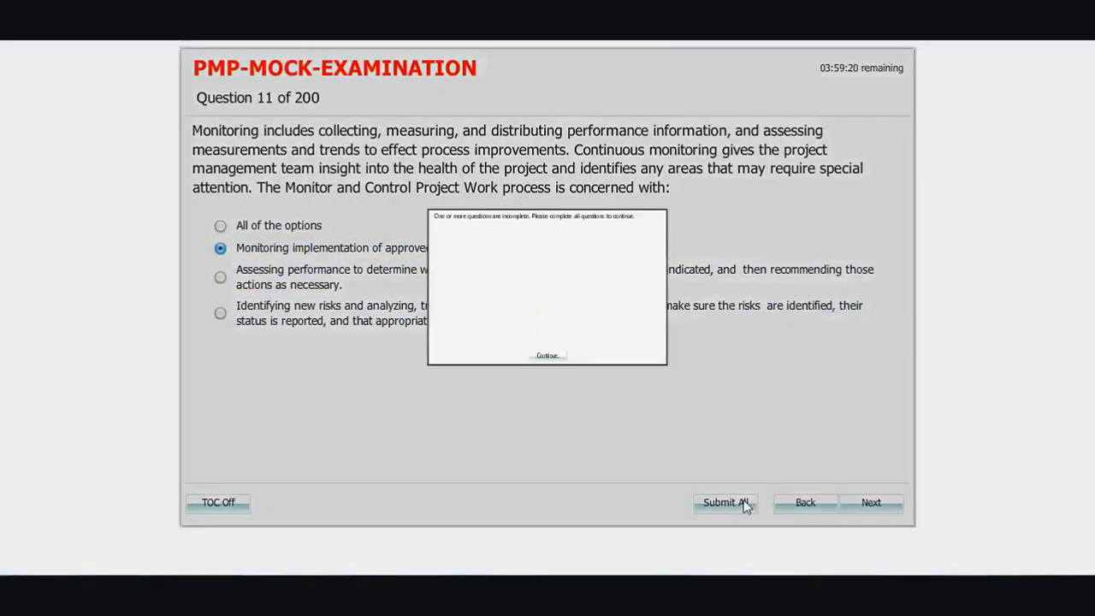
click(726, 503)
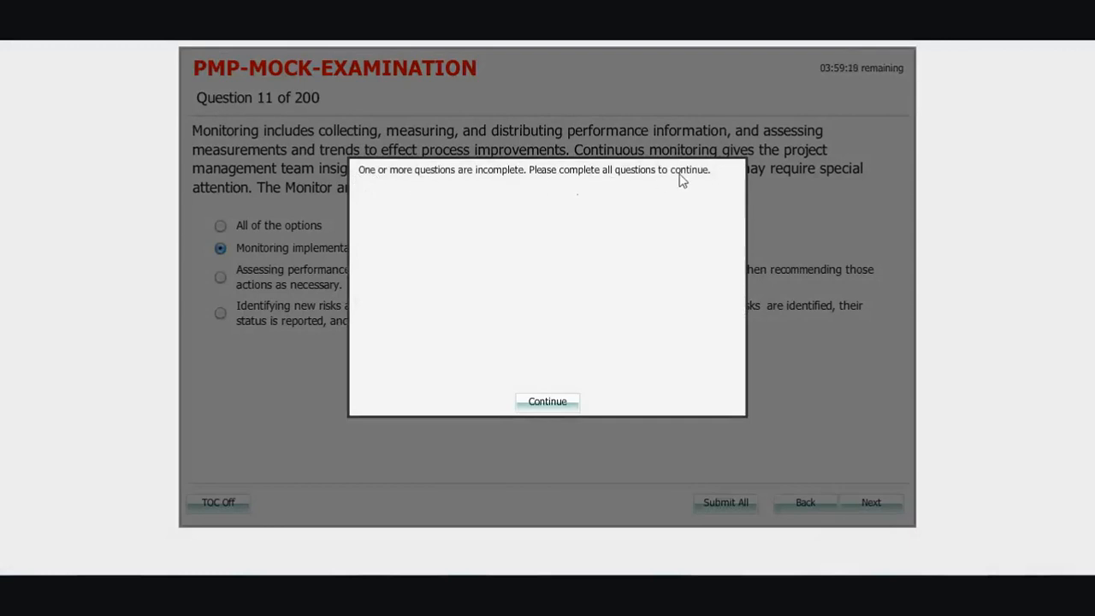
click(548, 400)
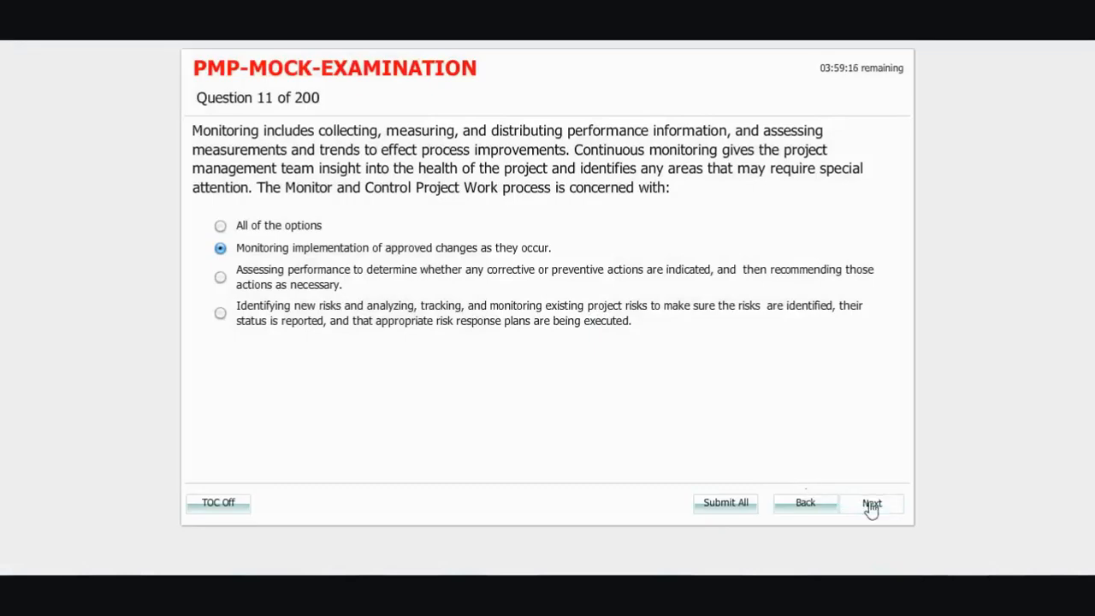
click(871, 503)
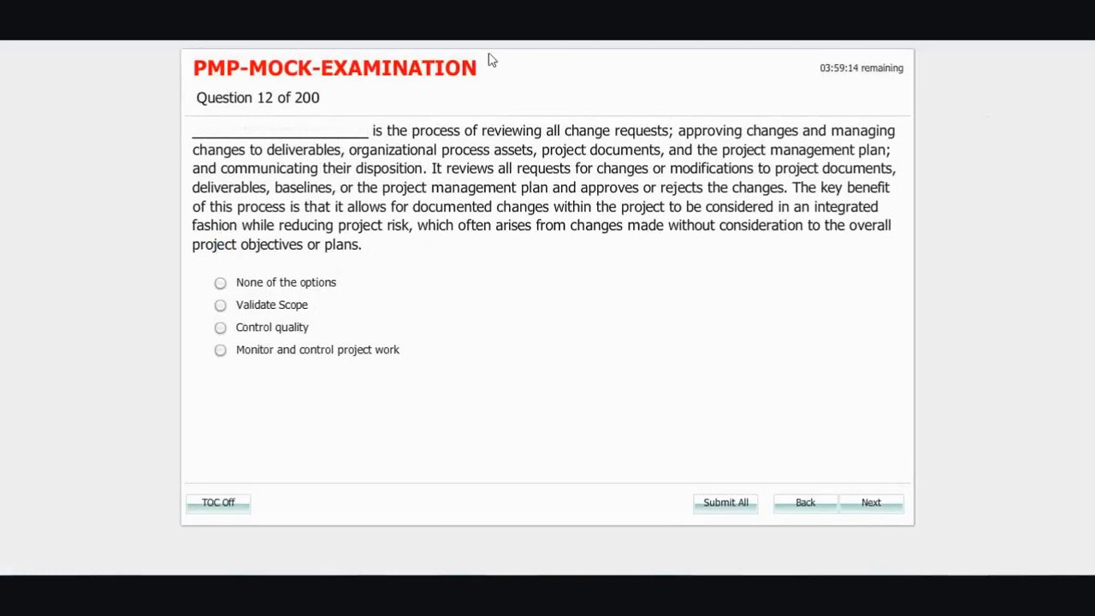
mouse_move(402, 173)
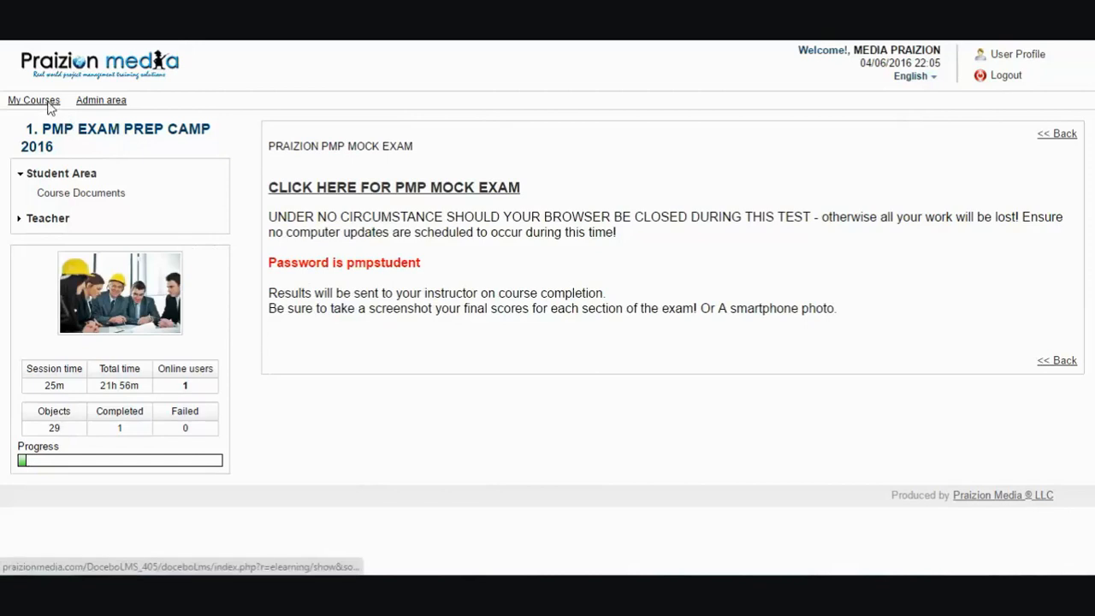
Step: From My Courses, open the 2. PMP LABS course and launch its Integration Lab
click(34, 99)
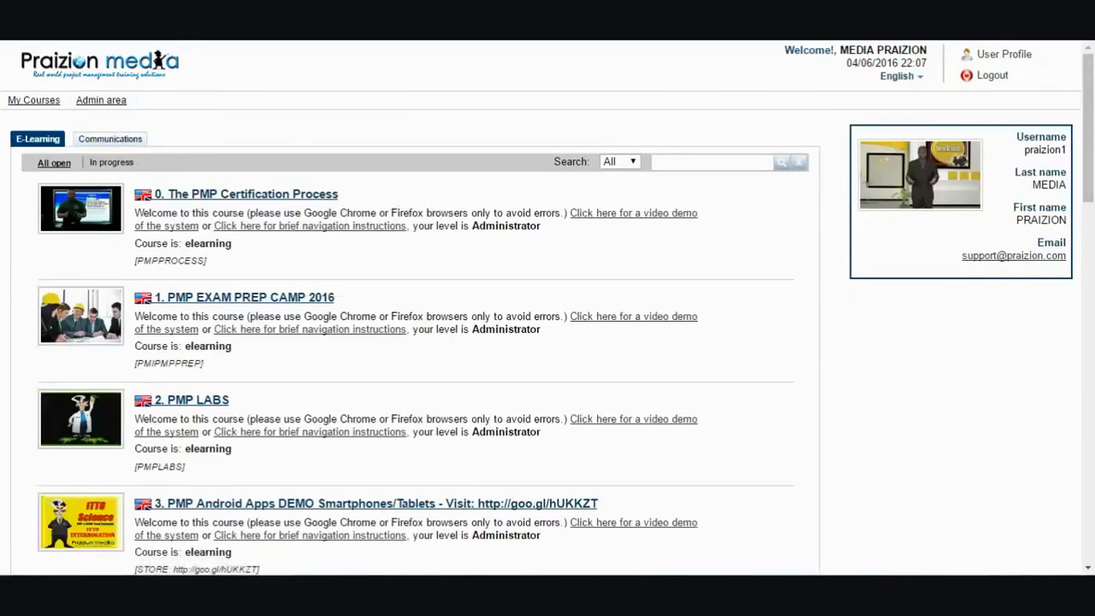
scroll(down, 3)
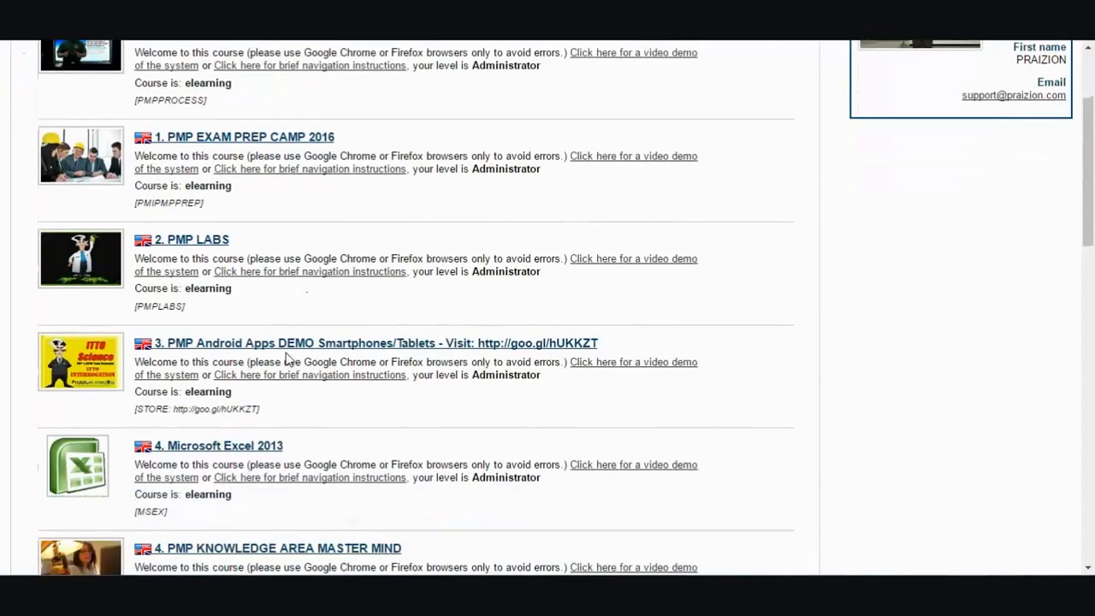
scroll(up, 3)
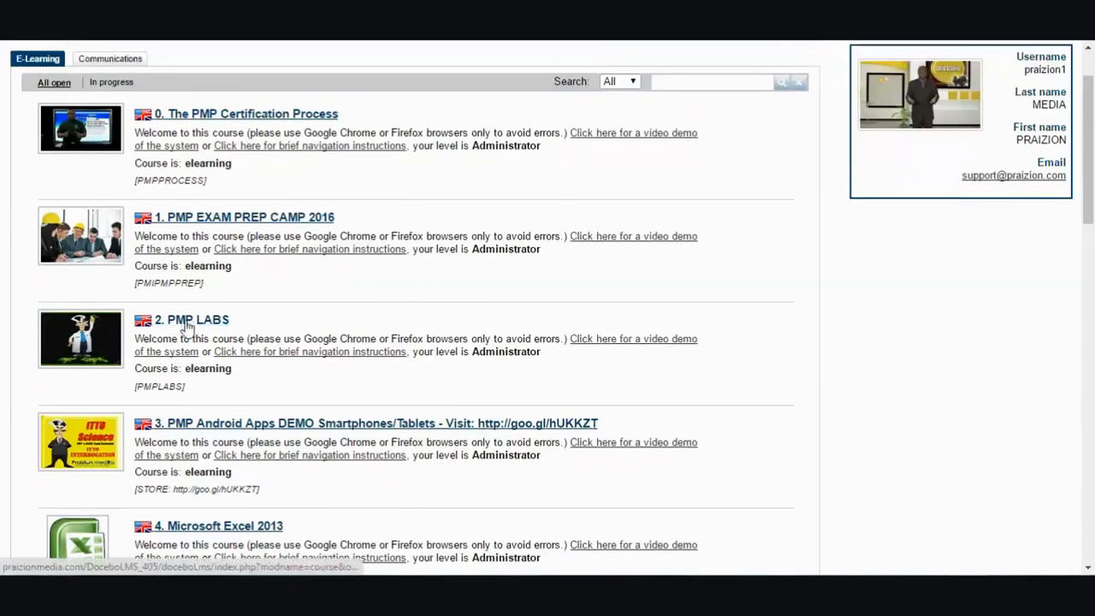
click(192, 320)
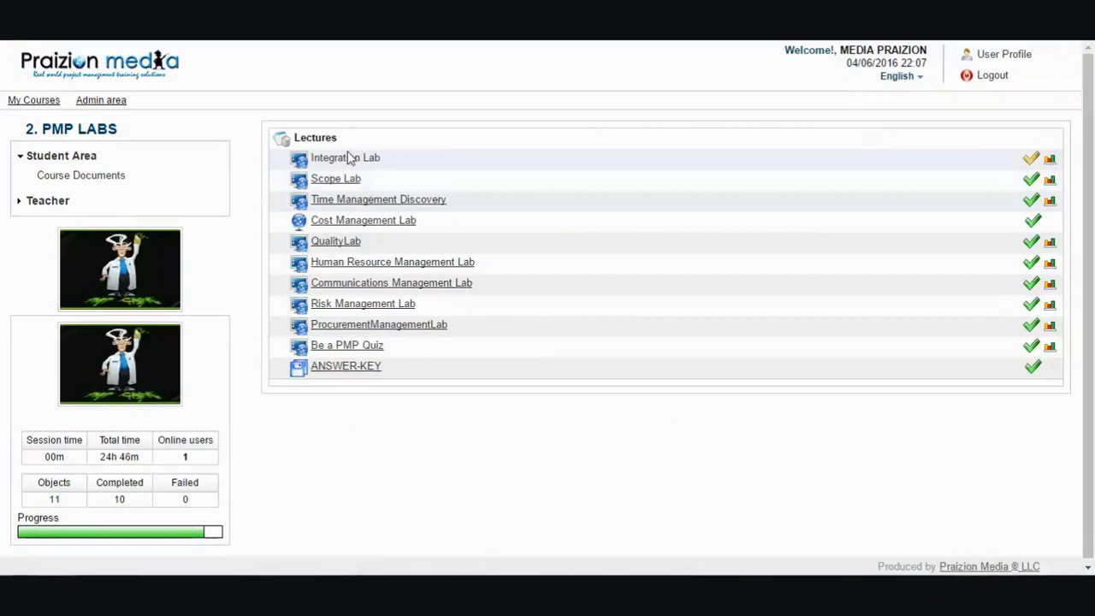
click(346, 158)
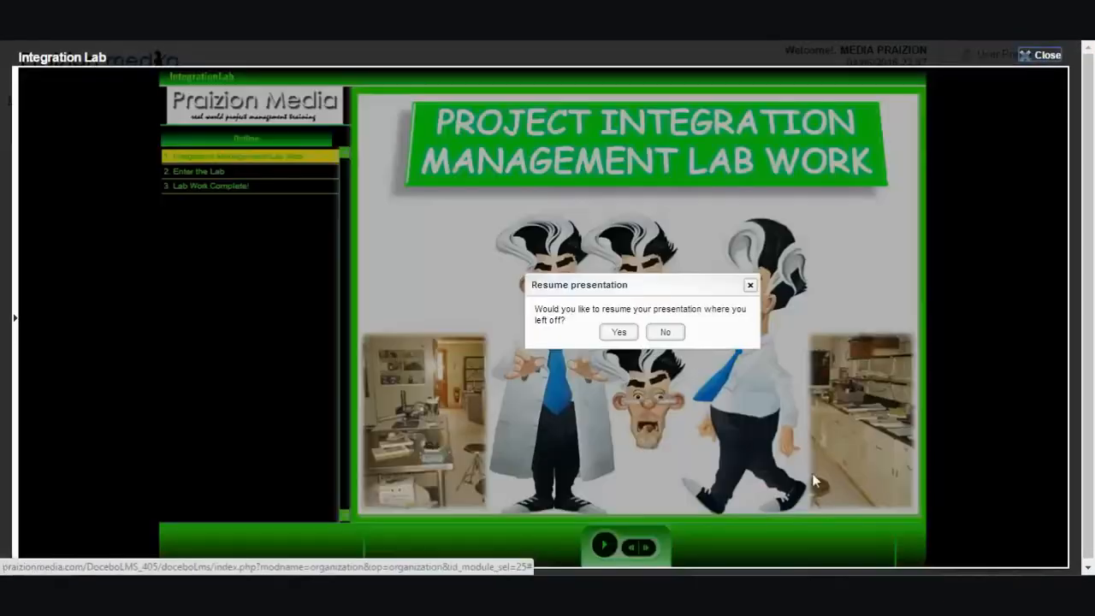
Step: Dismiss the resume prompt, advance a slide and start the Integration Lab word quiz
click(618, 332)
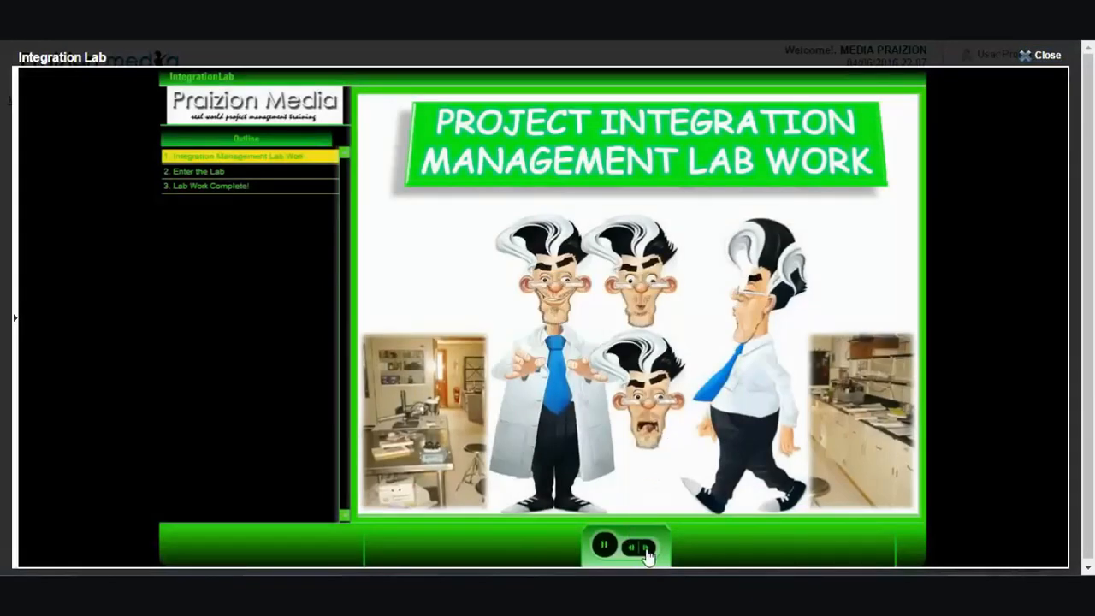
click(647, 547)
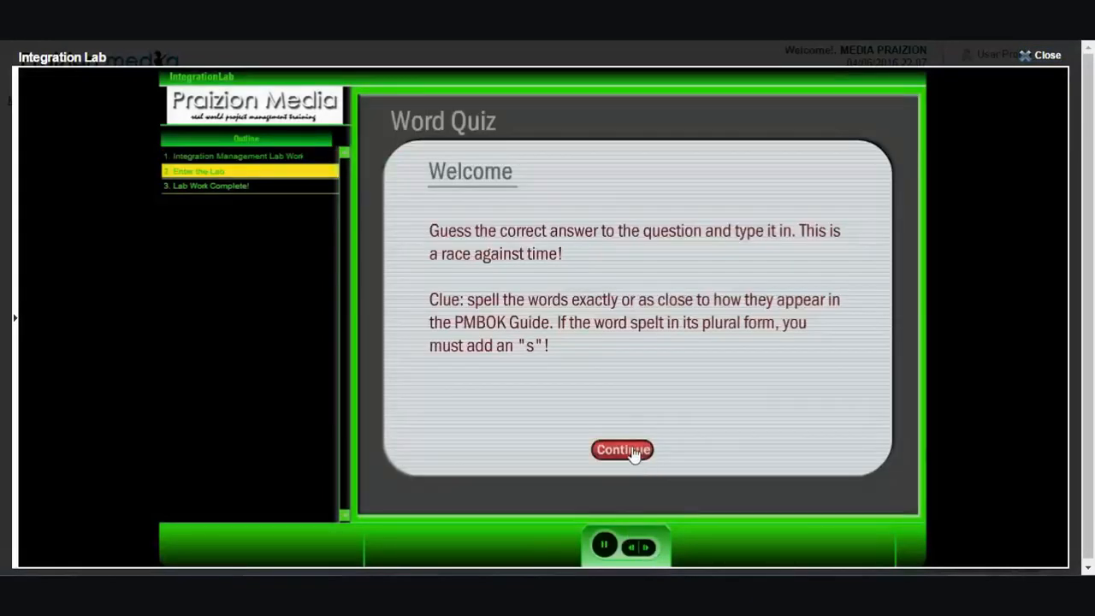
click(623, 448)
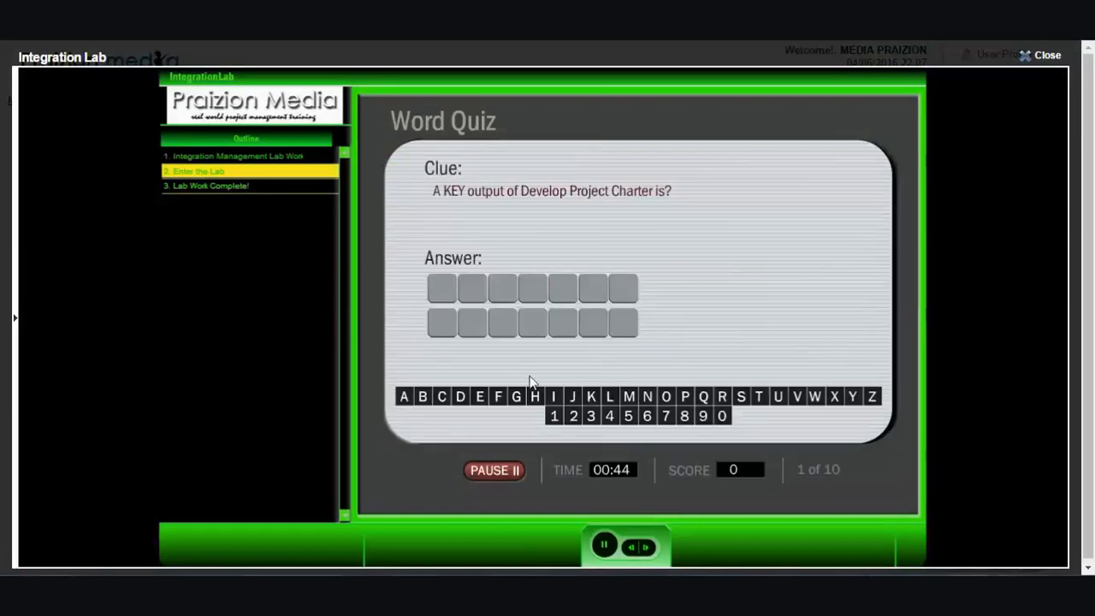
mouse_move(489, 411)
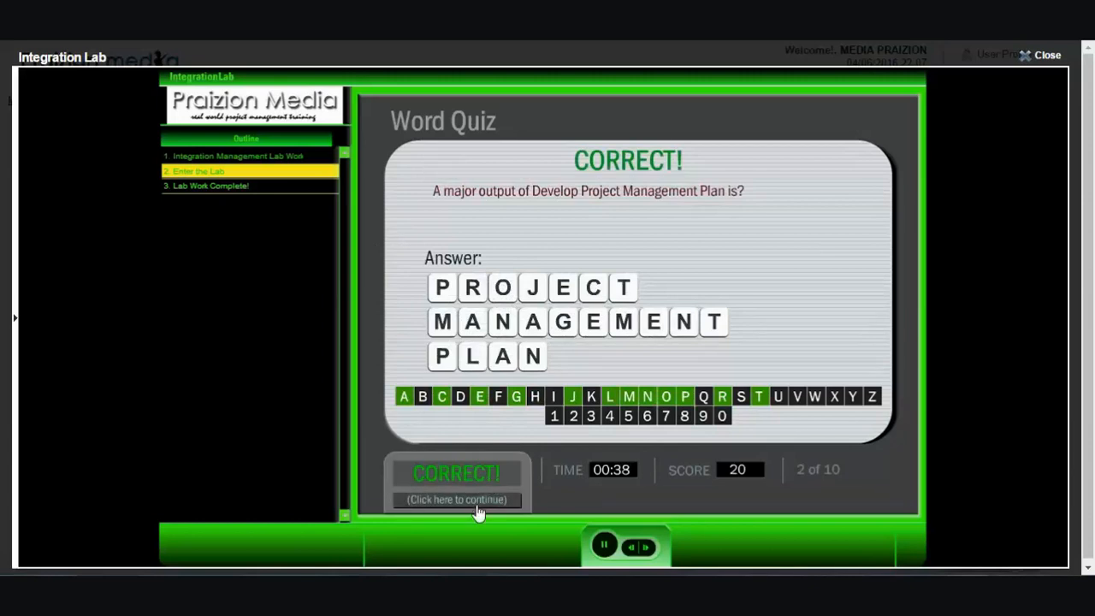
Step: Answer the word quiz questions up to 30 points, then close the Integration Lab
click(455, 499)
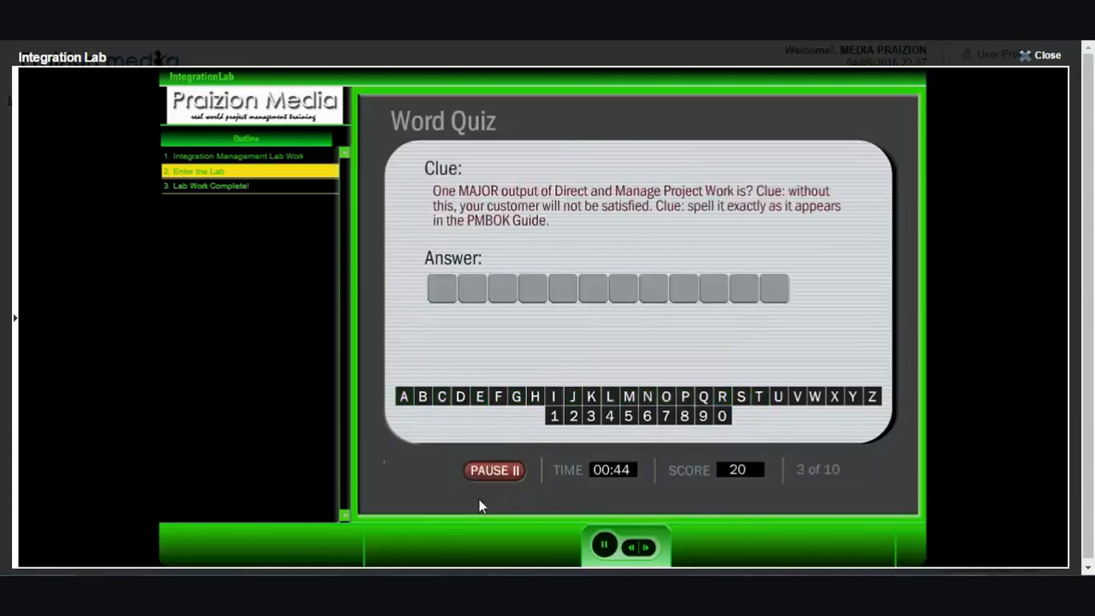
mouse_move(579, 383)
text(DELIVERABLE)
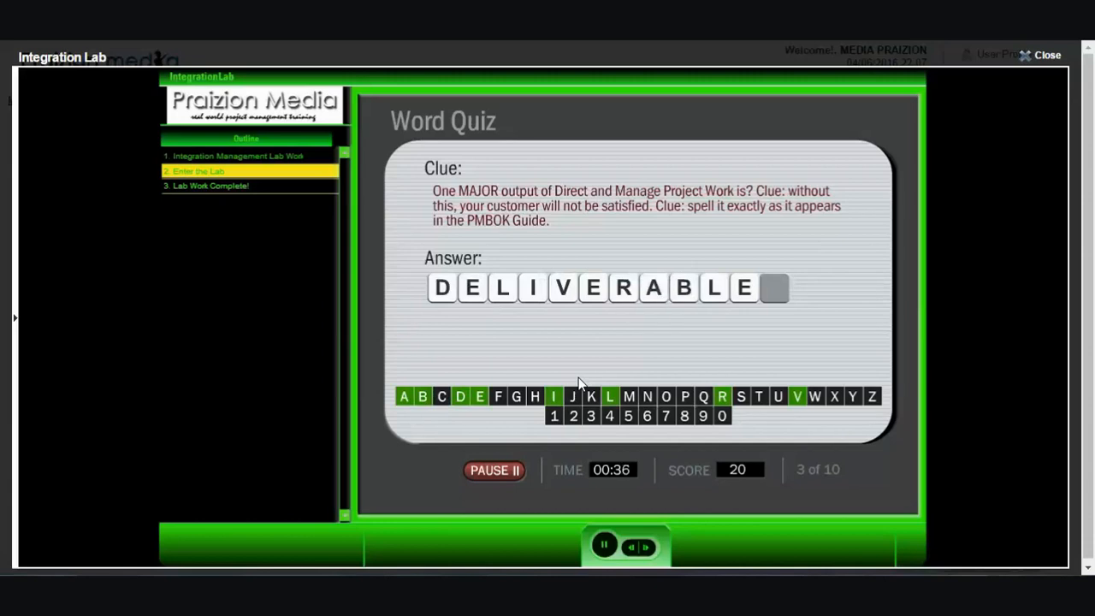
click(741, 397)
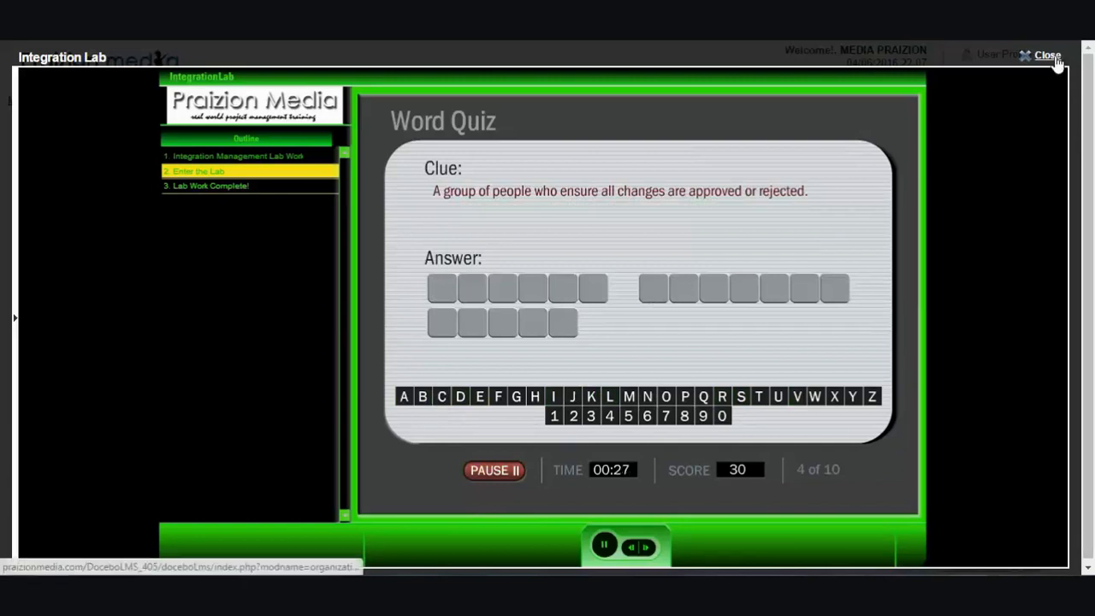
click(1048, 55)
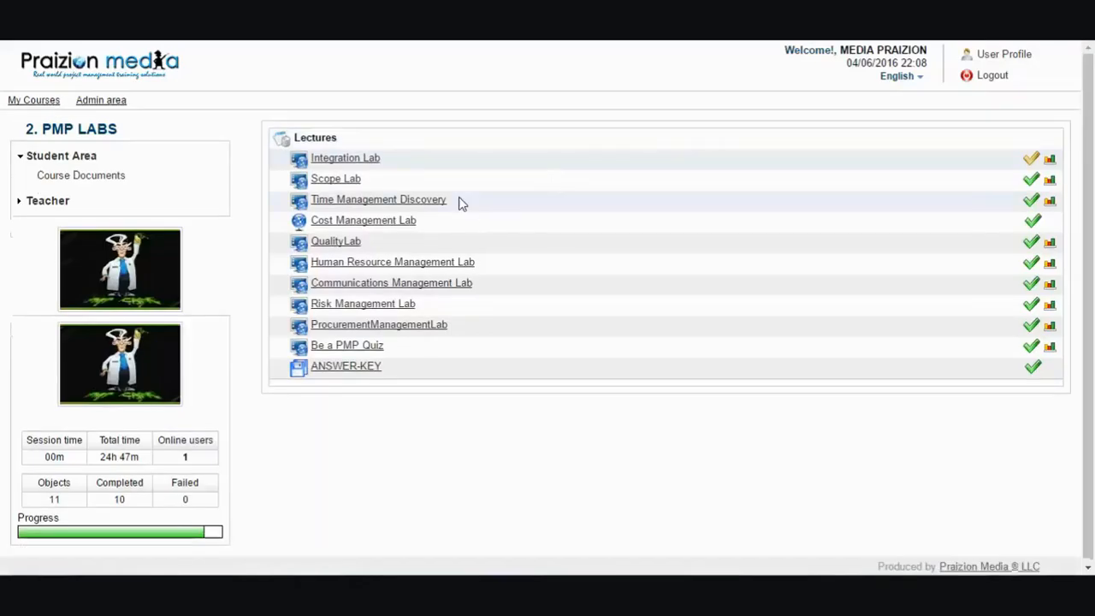
mouse_move(279, 198)
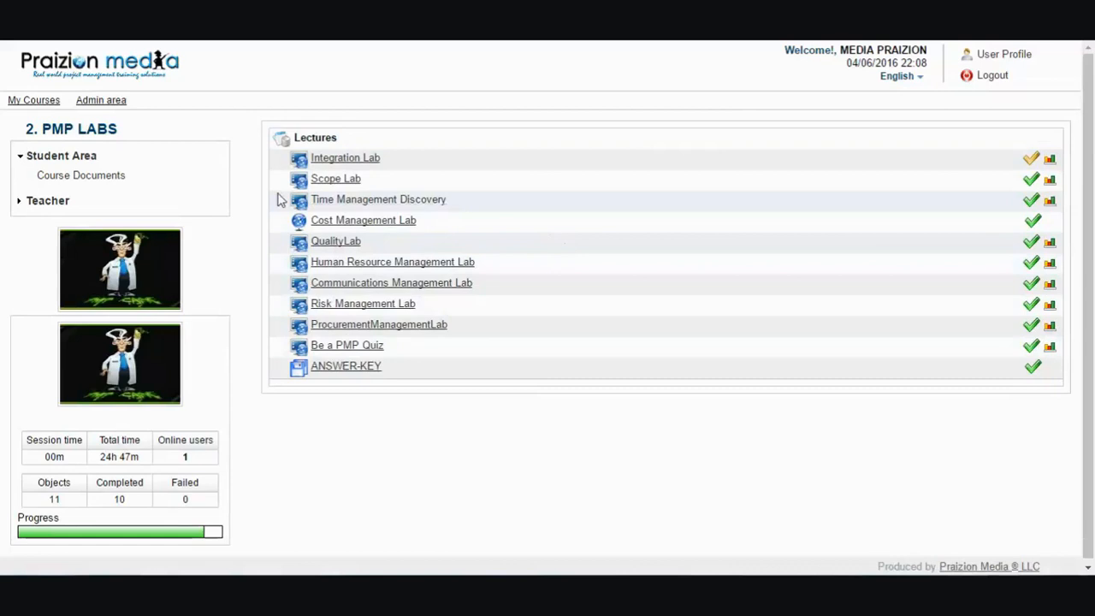
mouse_move(34, 99)
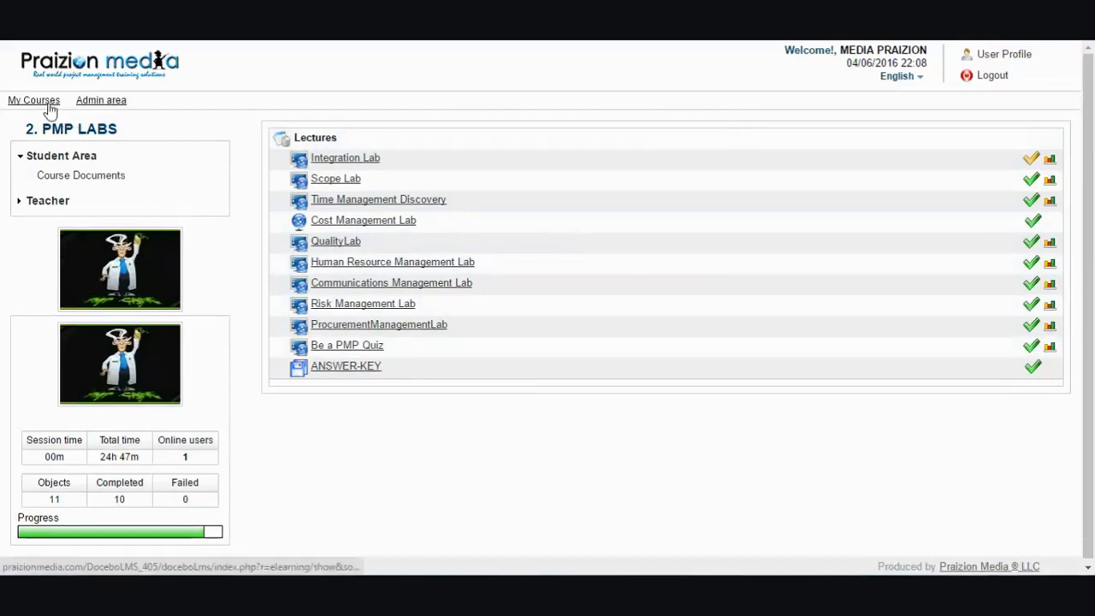
Step: From My Courses, open 3. PMP Android Apps DEMO and launch the INPUTS-OUTPUTS-APP-PREVIEW lecture
click(34, 99)
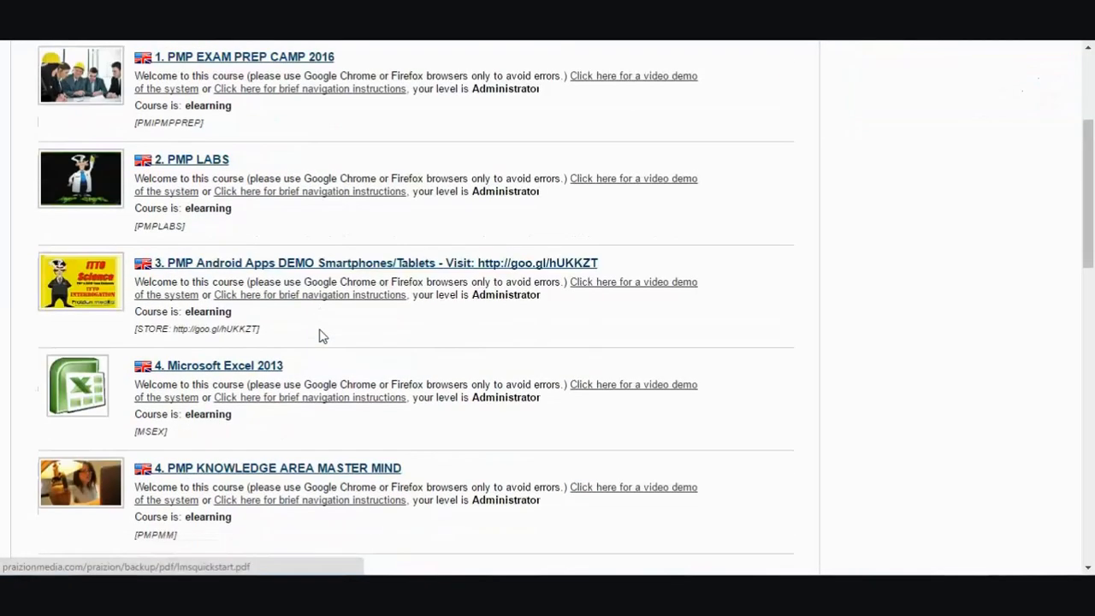
scroll(down, 3)
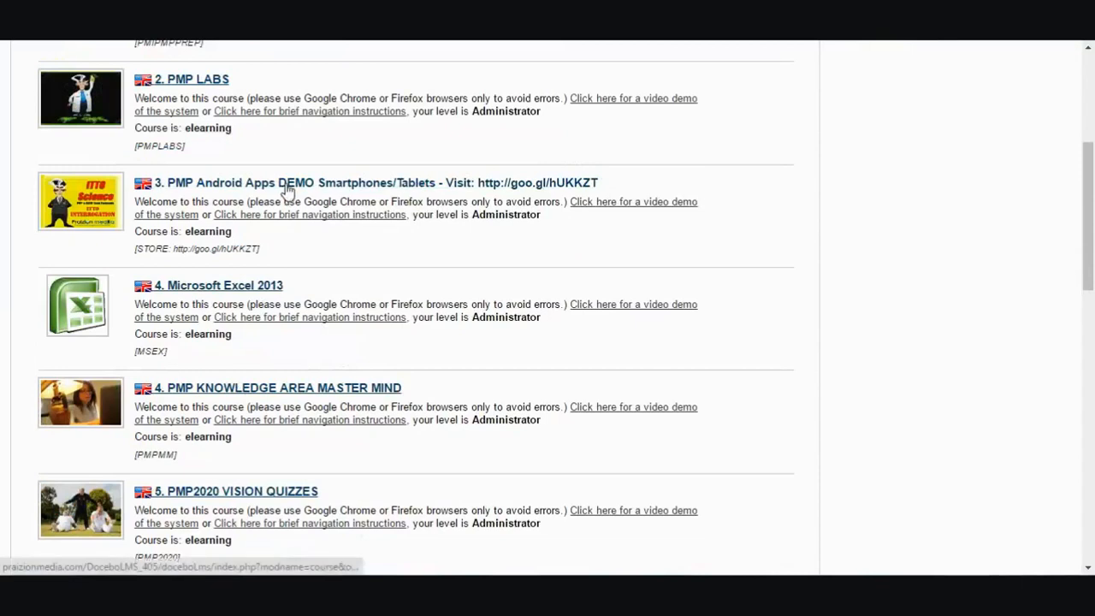
click(371, 181)
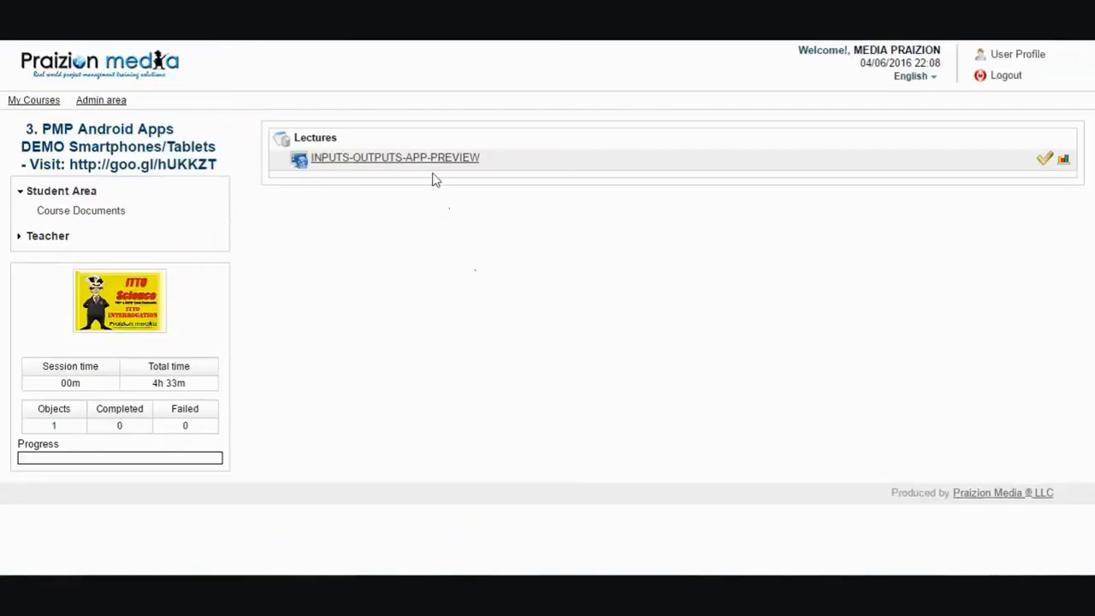
click(394, 158)
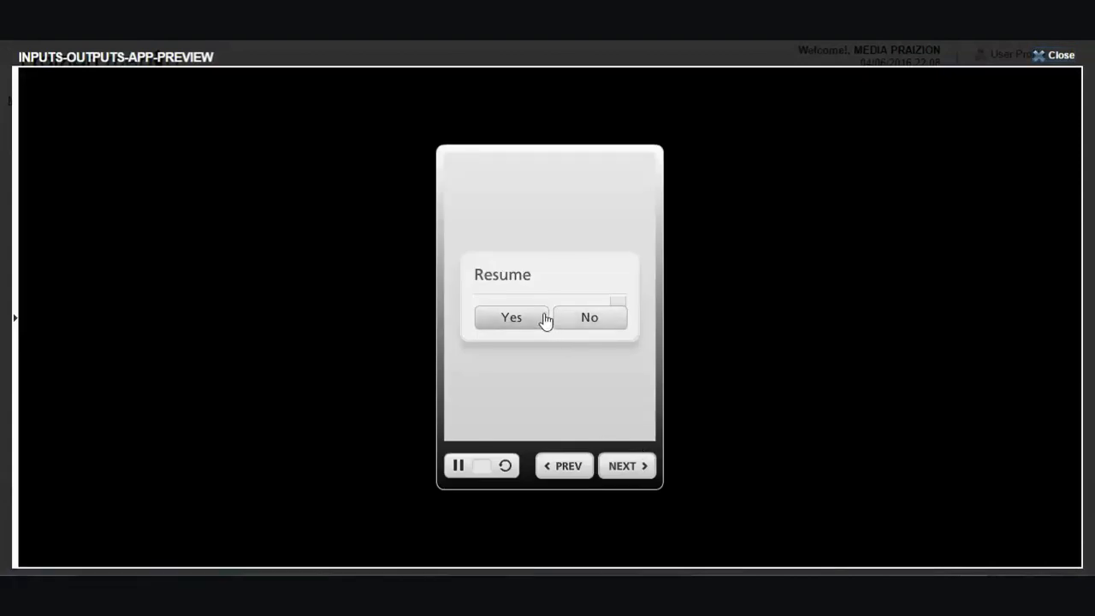
Step: Resume the Inputs-Outputs preview and flip through flashcards 7 to 10, revealing their answers
click(510, 317)
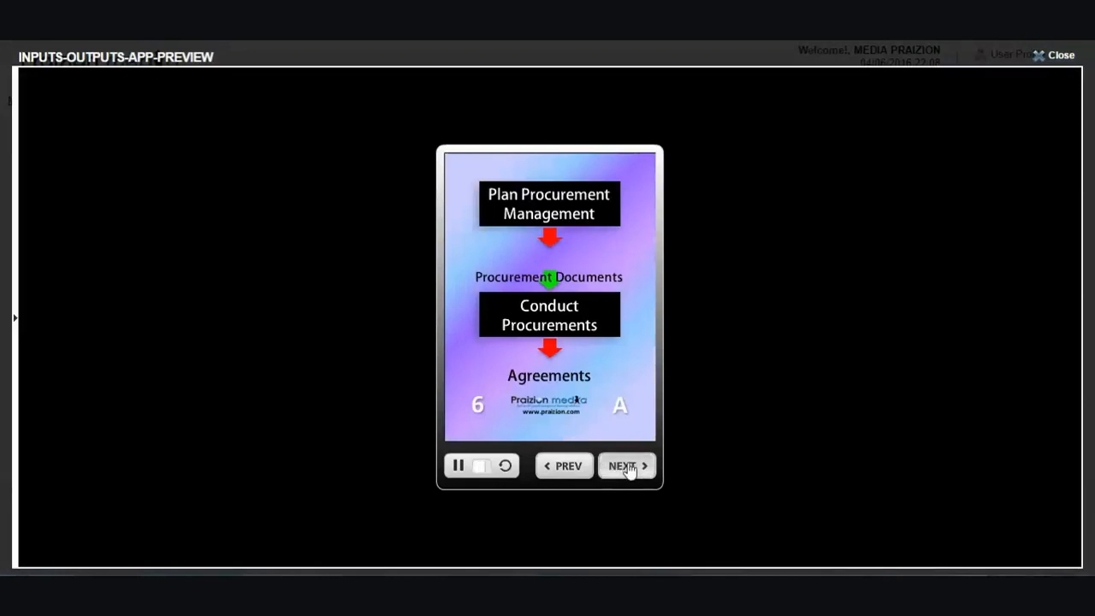
click(623, 465)
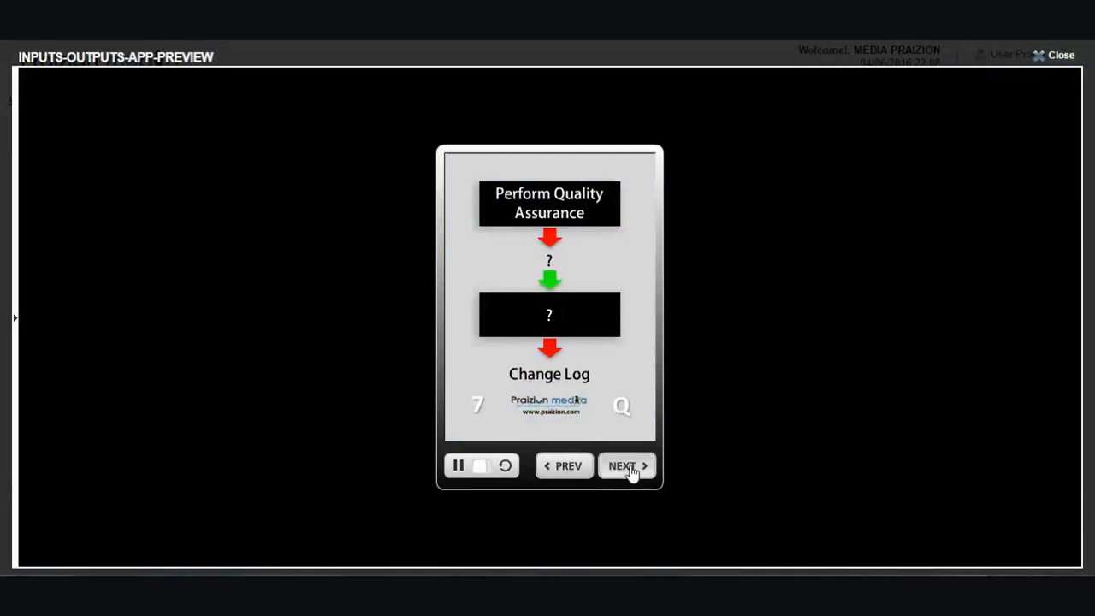
click(623, 466)
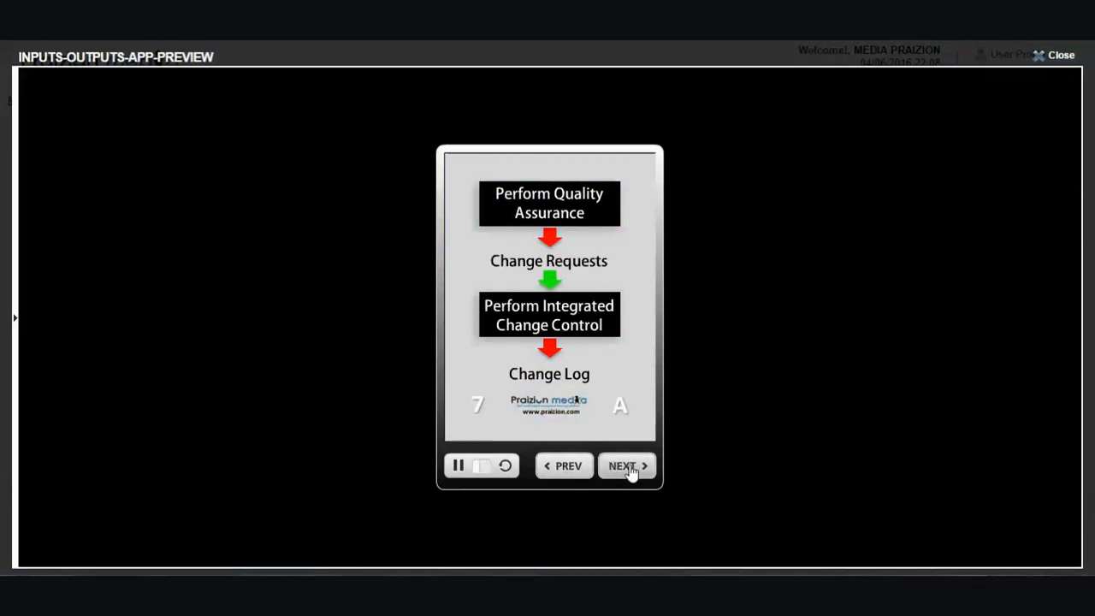
click(626, 466)
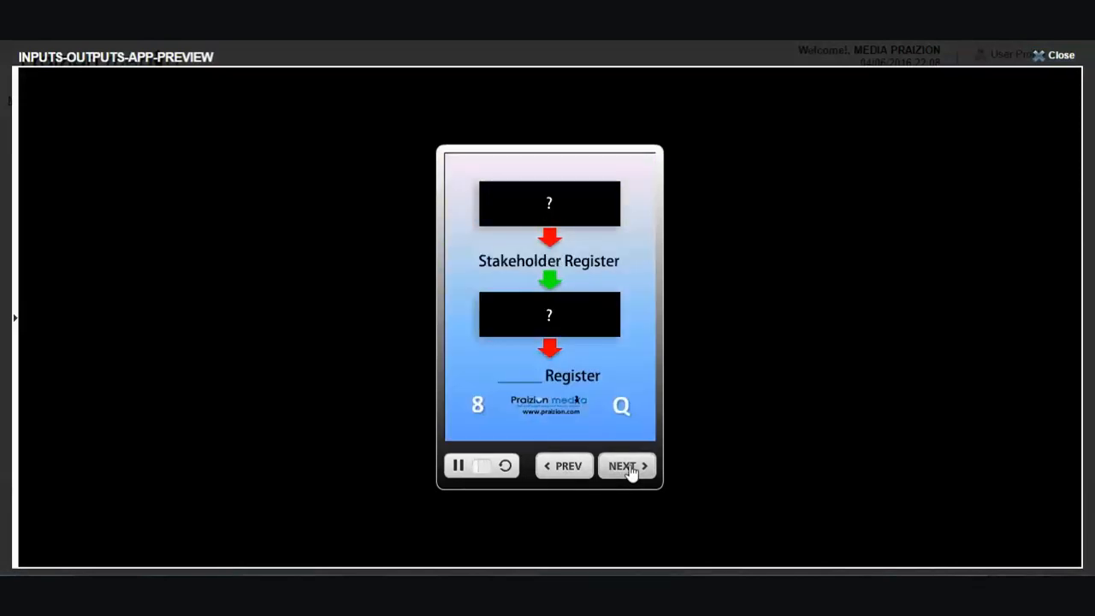
click(626, 465)
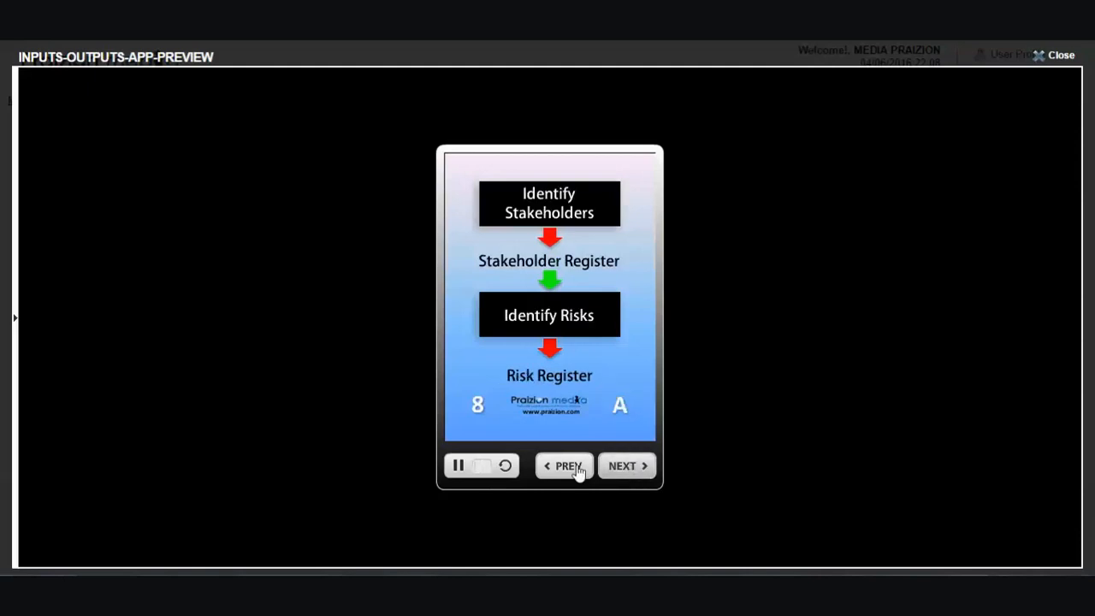
mouse_move(625, 470)
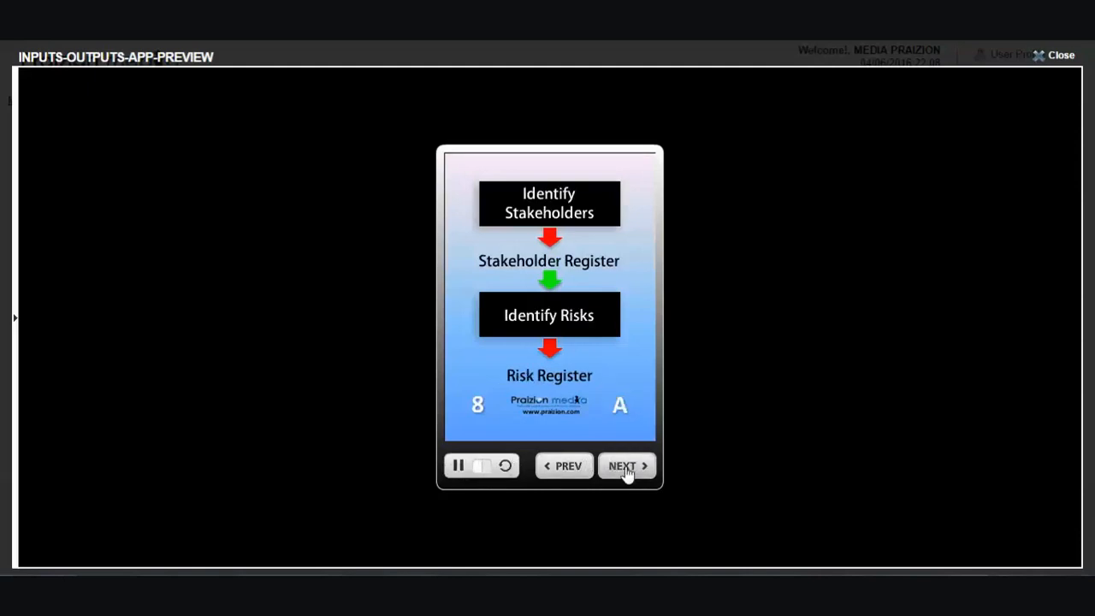
click(623, 466)
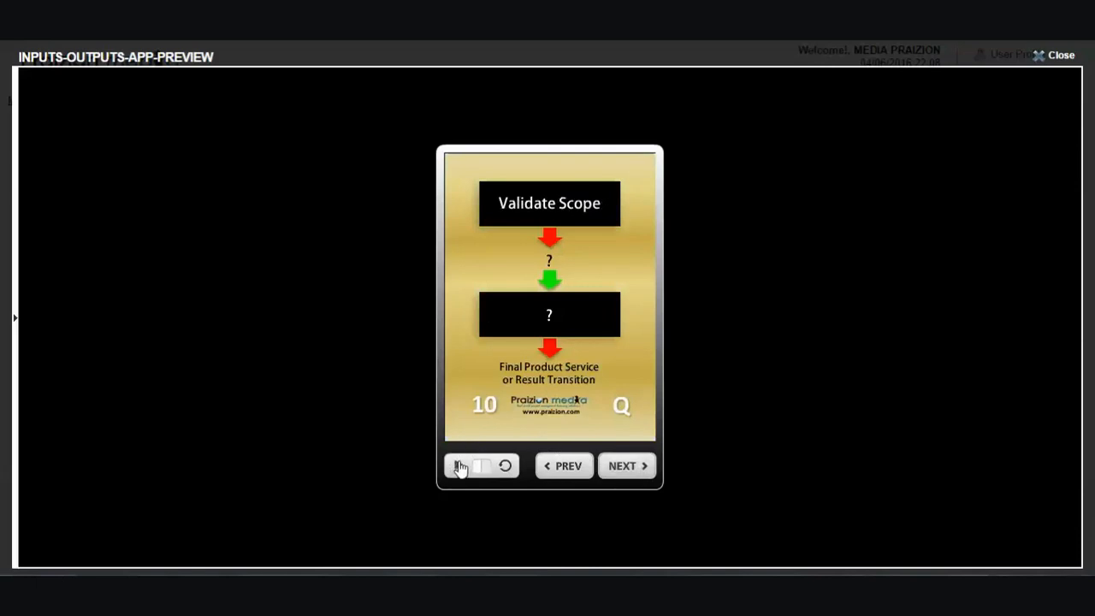
Step: Pause the app preview playback and close it, returning to the course list
click(459, 465)
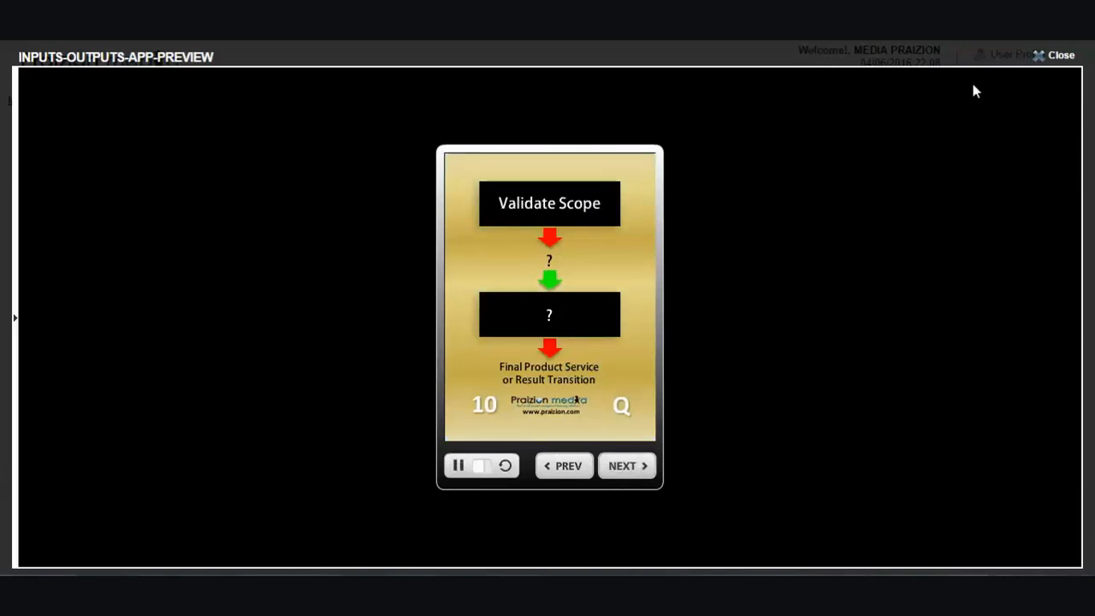
click(1062, 55)
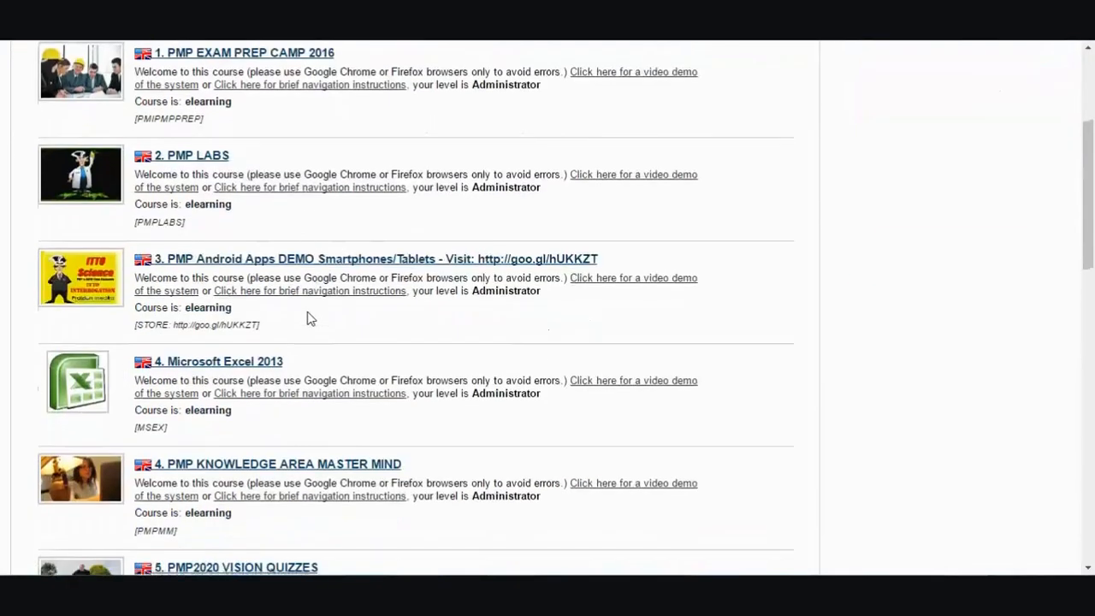
Step: Open the SCOPE 2020 quiz from the PMP2020 VISION QUIZZES course
scroll(down, 3)
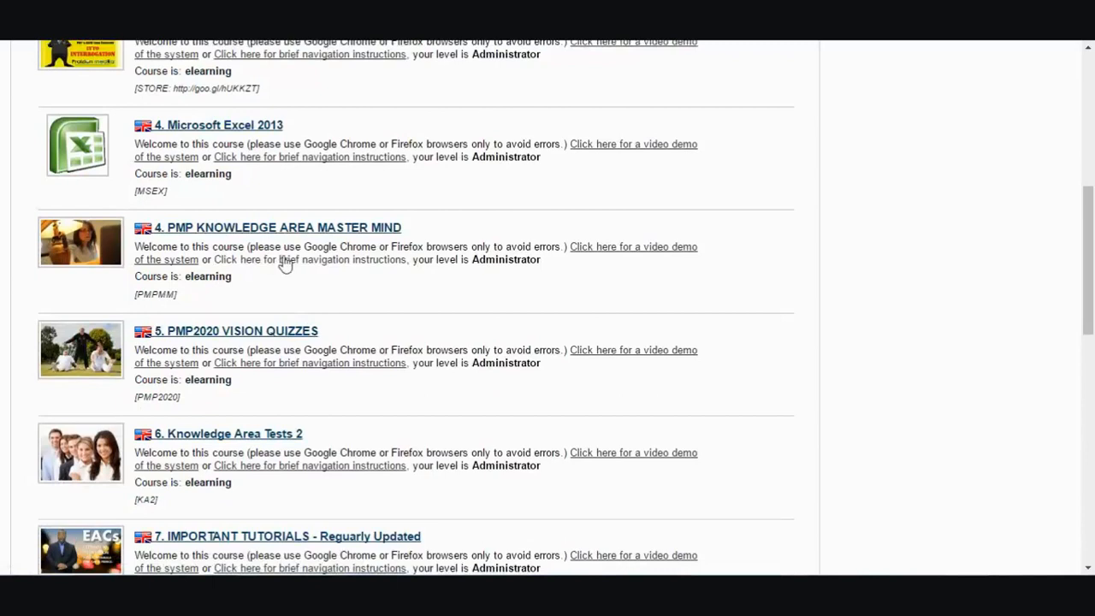
mouse_move(267, 226)
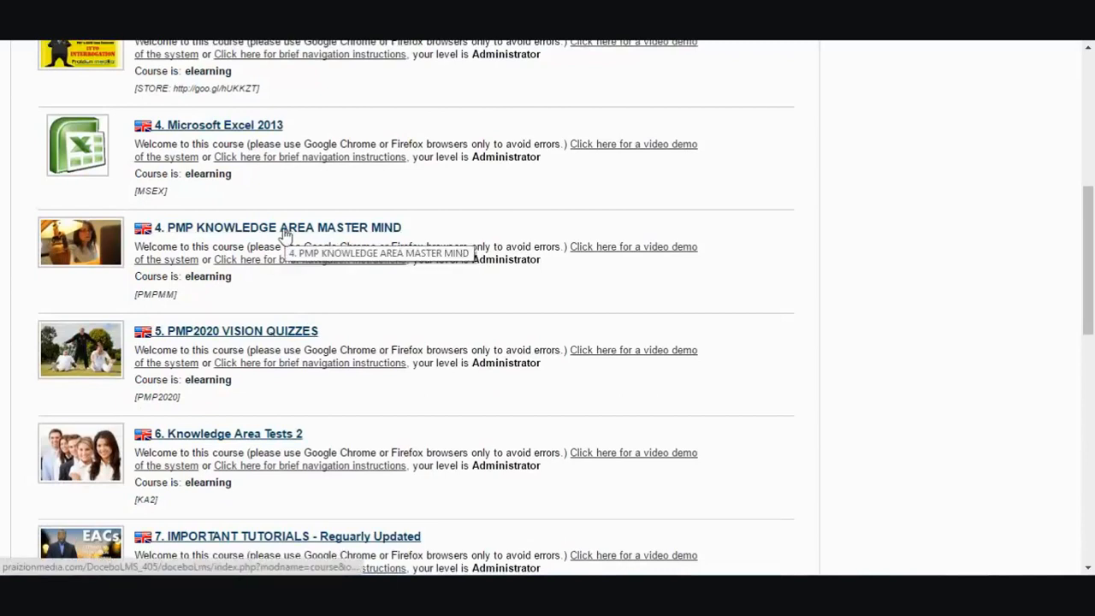
click(233, 332)
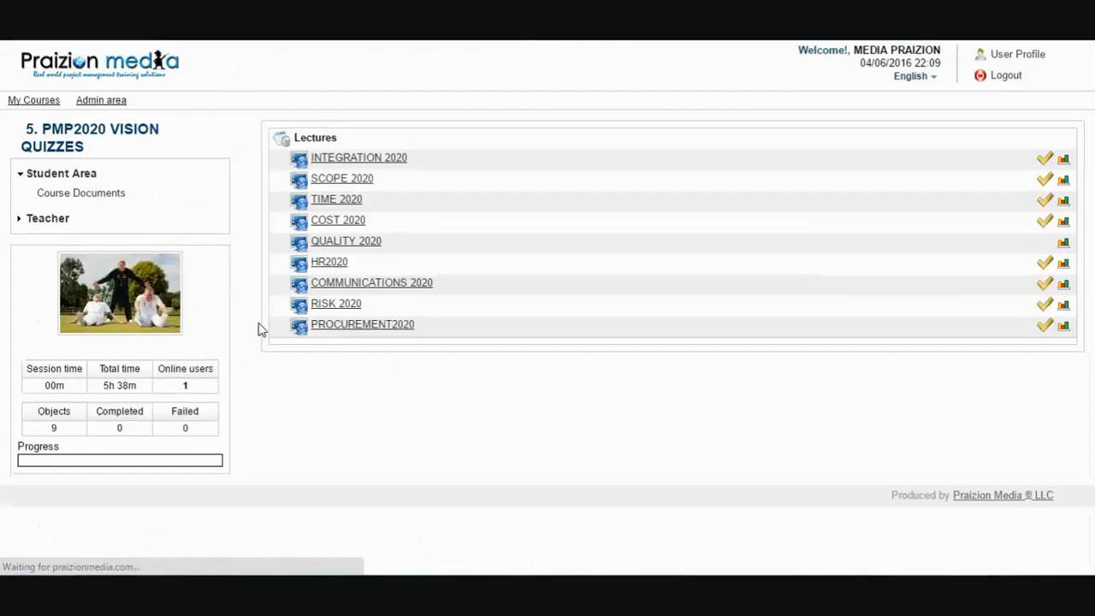
mouse_move(351, 180)
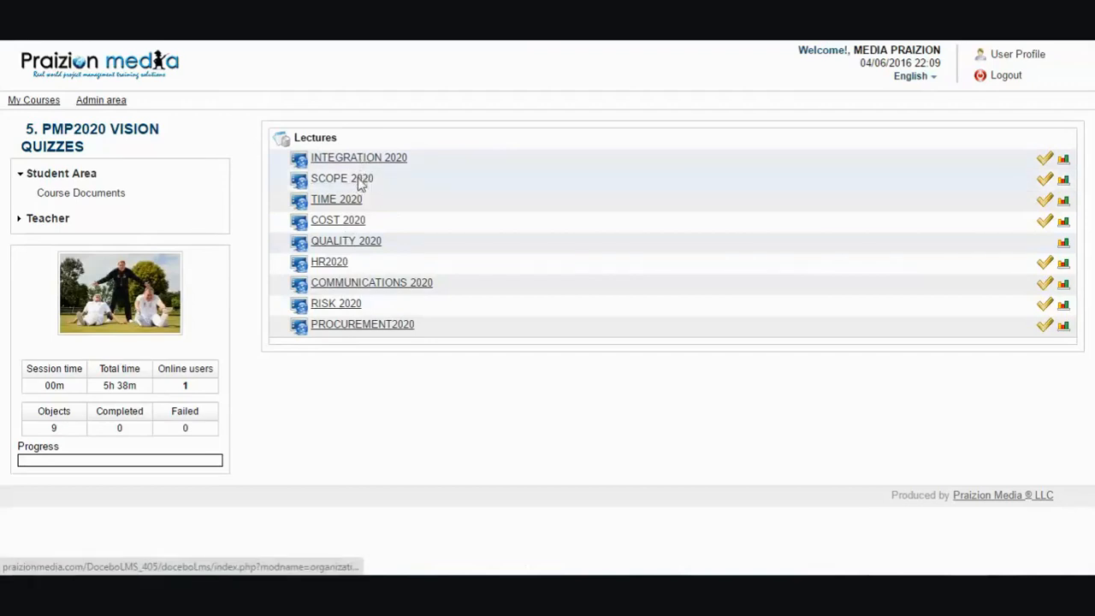
click(343, 178)
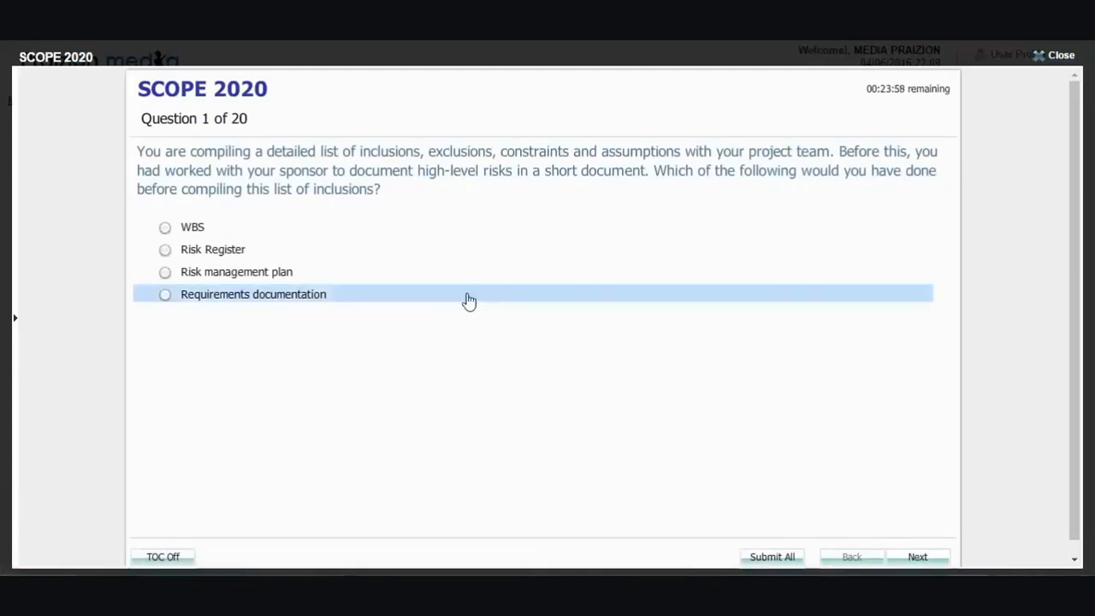
mouse_move(752, 458)
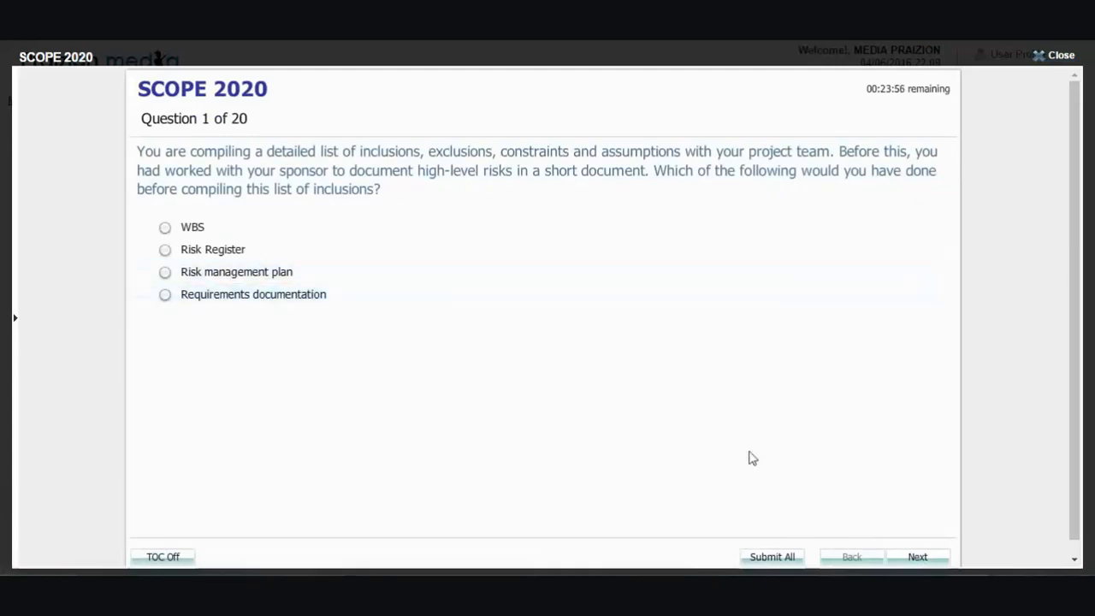
Step: Advance to question 3, show the question list, and close the SCOPE 2020 quiz
click(917, 557)
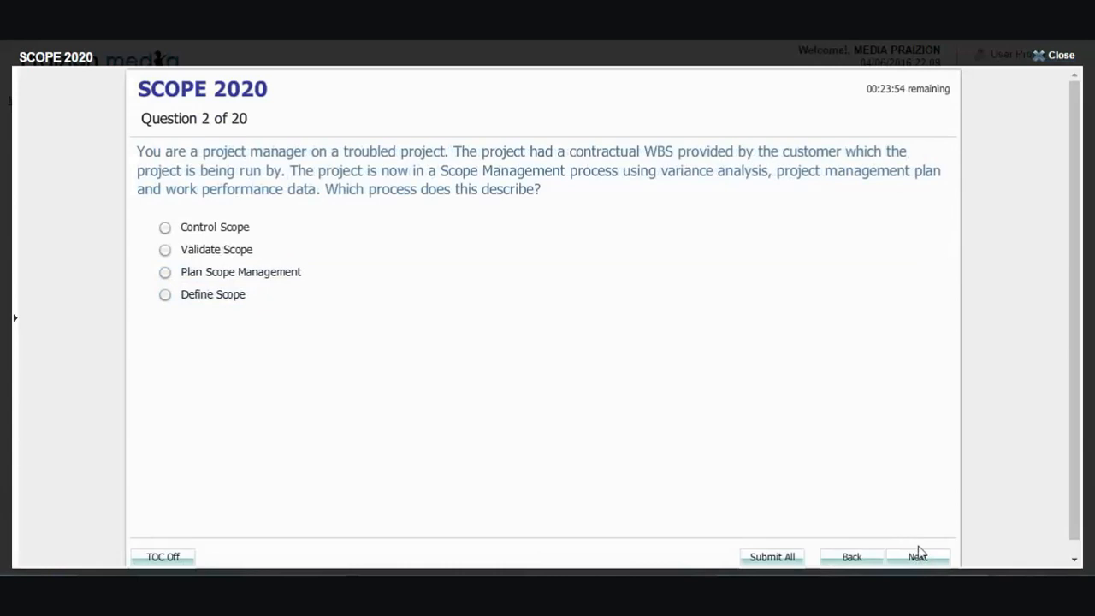
click(918, 556)
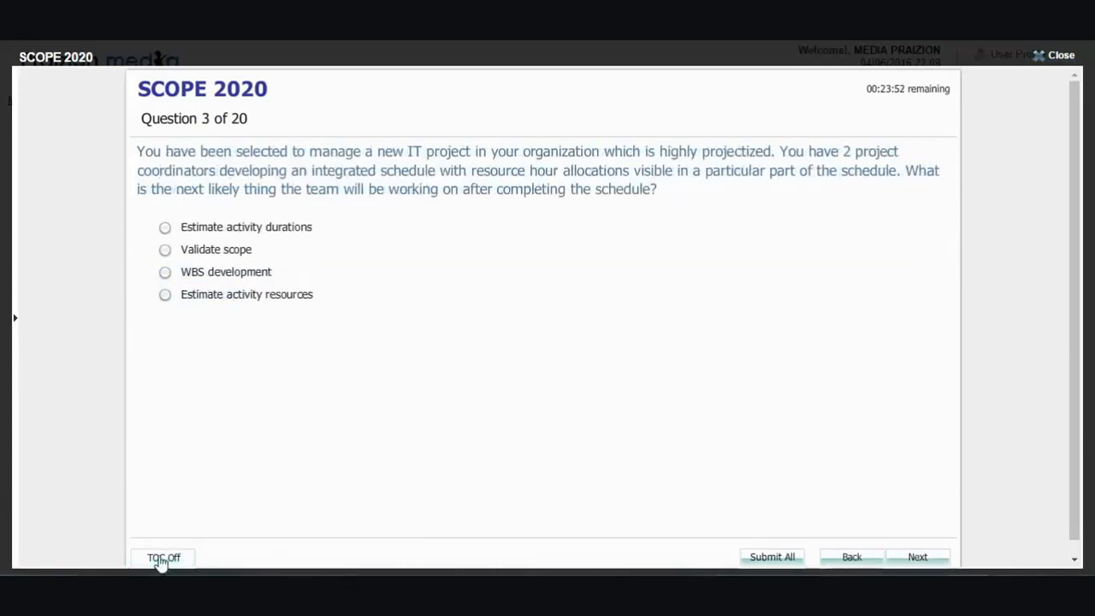
click(163, 558)
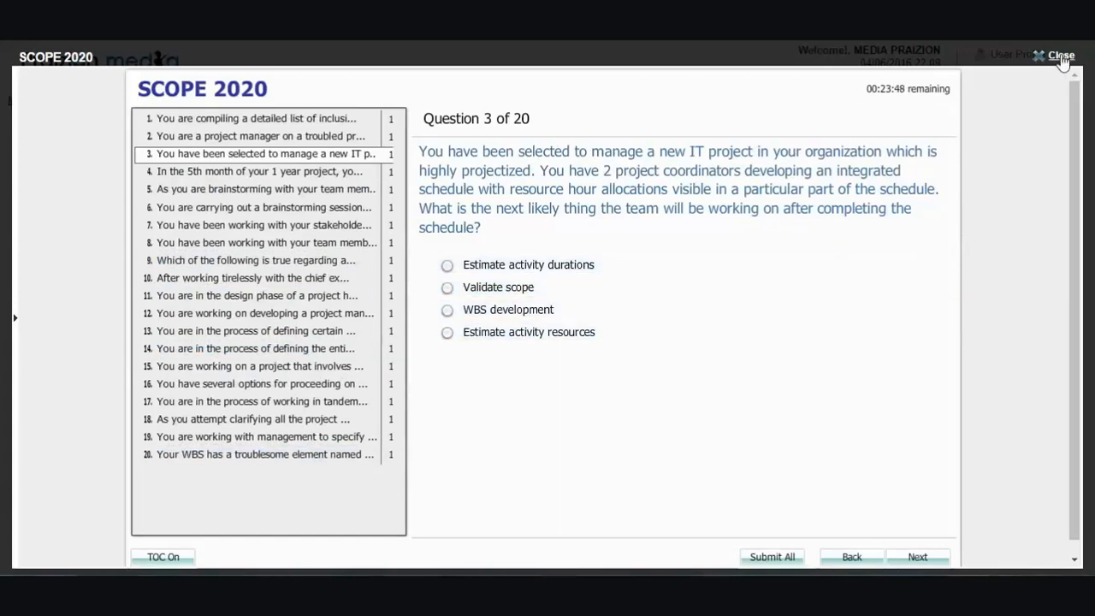
click(1061, 55)
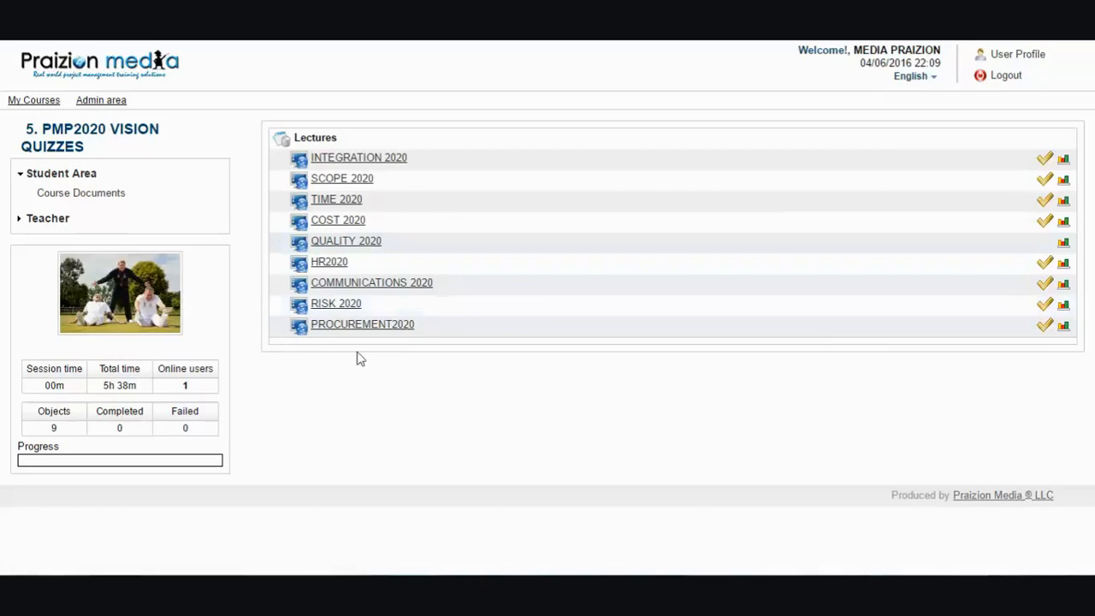
mouse_move(34, 100)
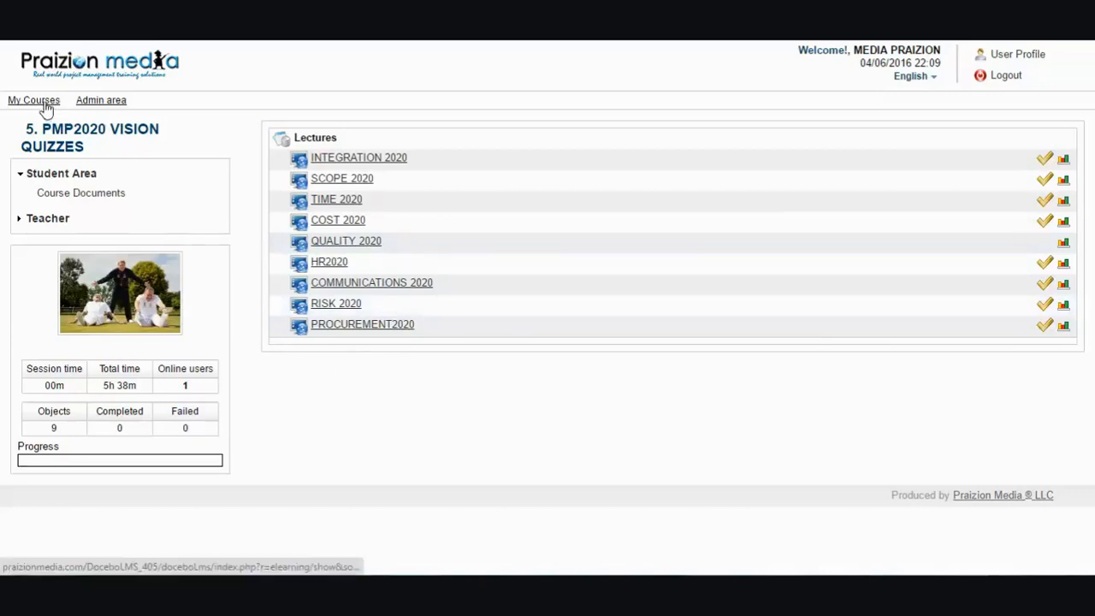
Step: From My Courses, launch the HR MASTER MIND quiz in PMP KNOWLEDGE AREA MASTER MIND
click(34, 99)
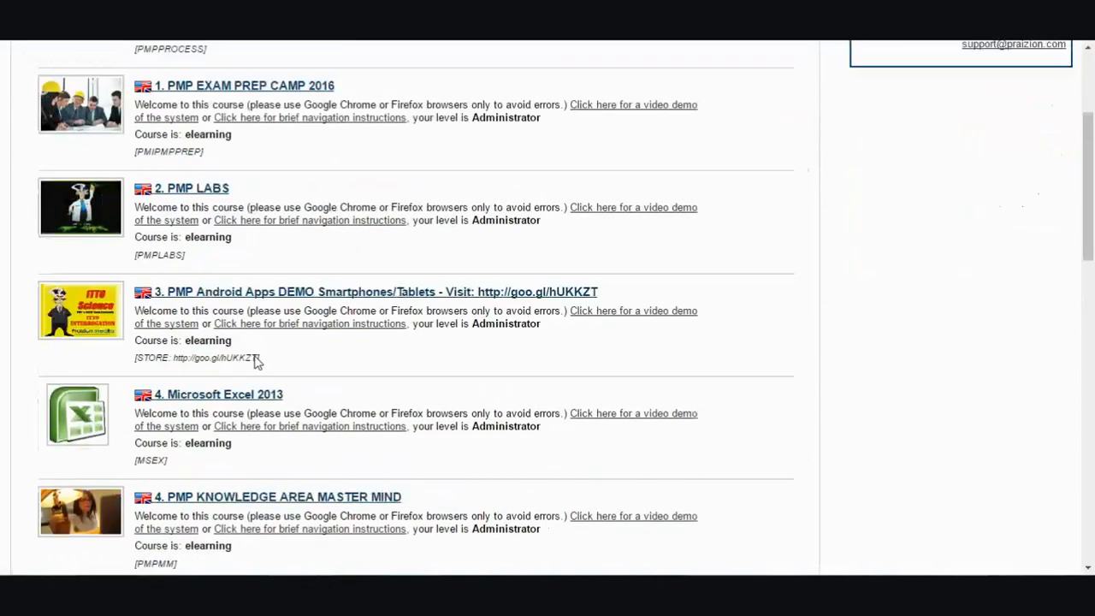
scroll(down, 3)
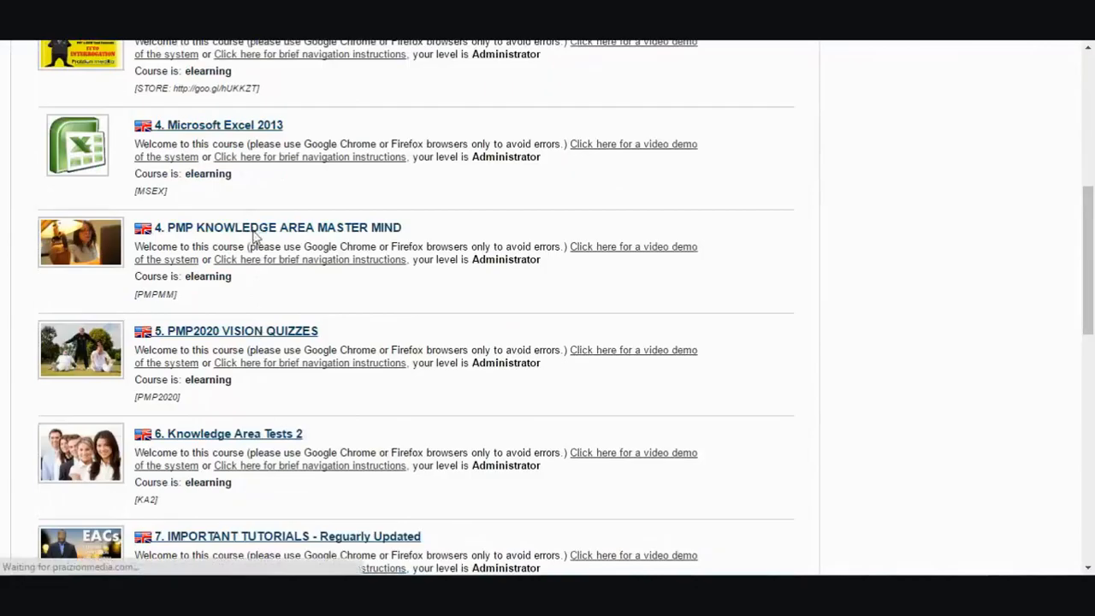
click(274, 225)
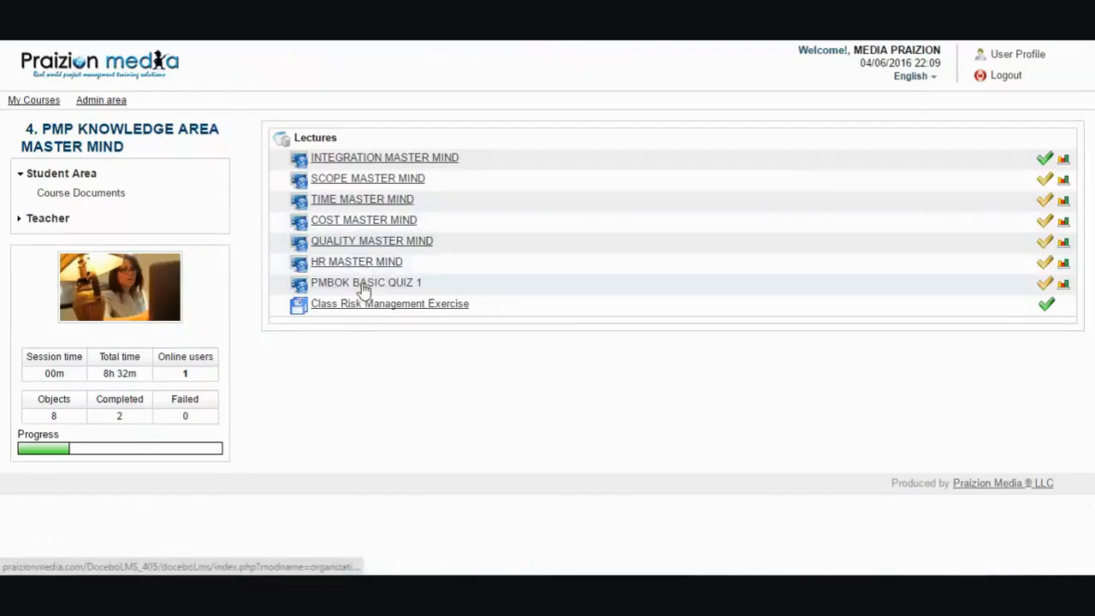
click(356, 261)
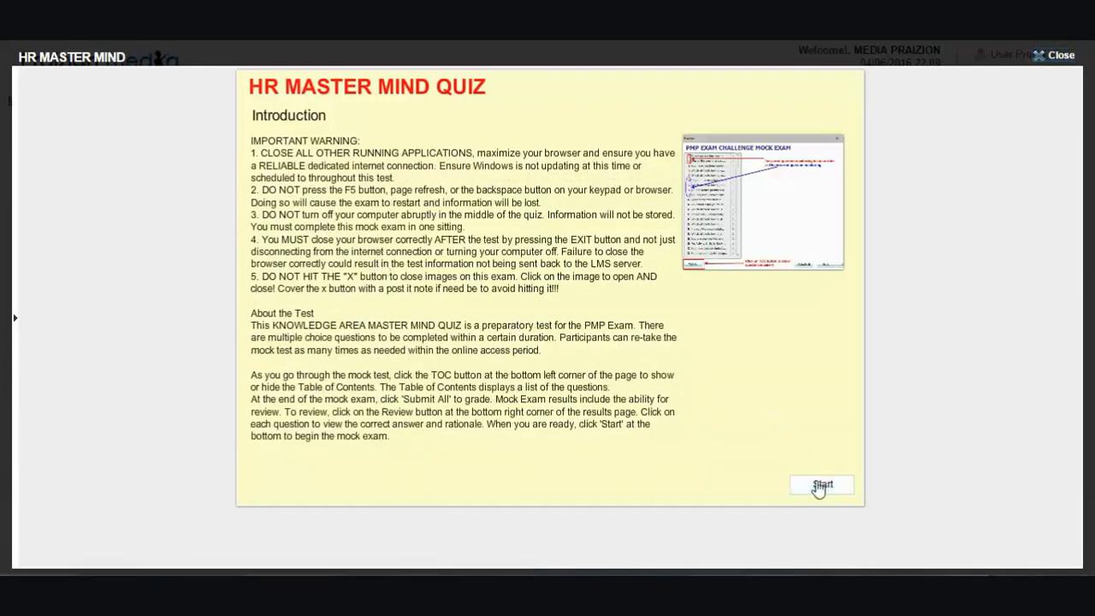
Step: Start HR Master Mind at question 1 of 15, toggle the question list, and close the quiz
click(822, 486)
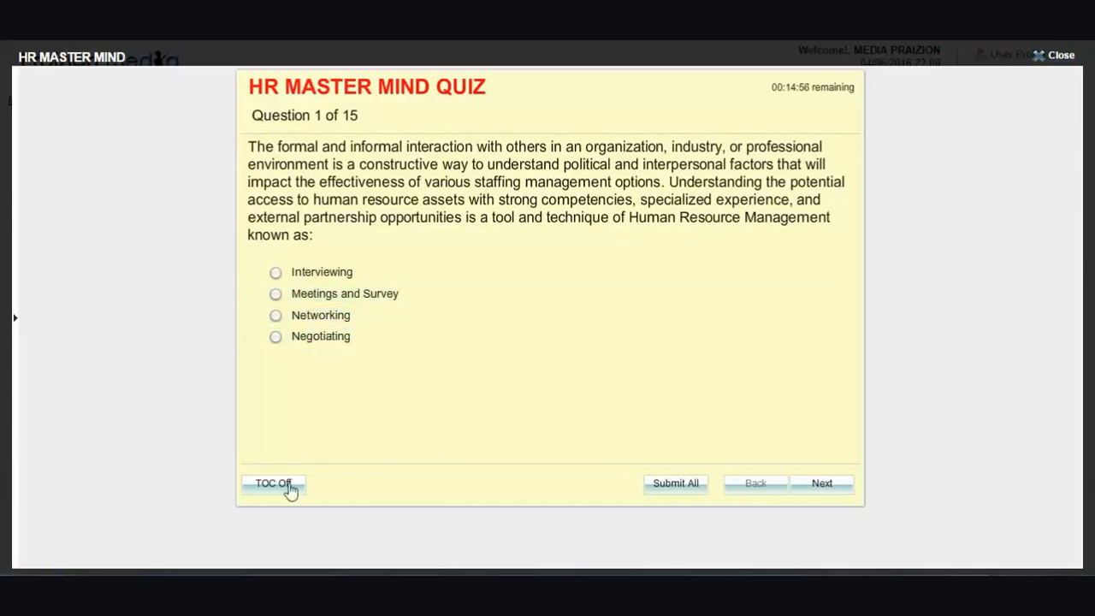
click(273, 483)
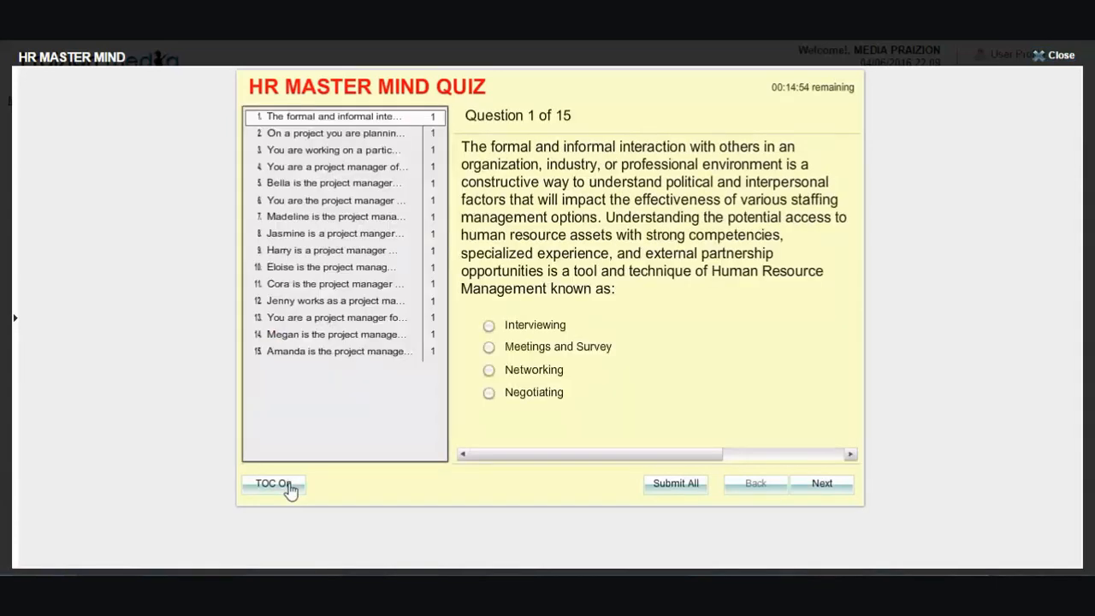
click(274, 483)
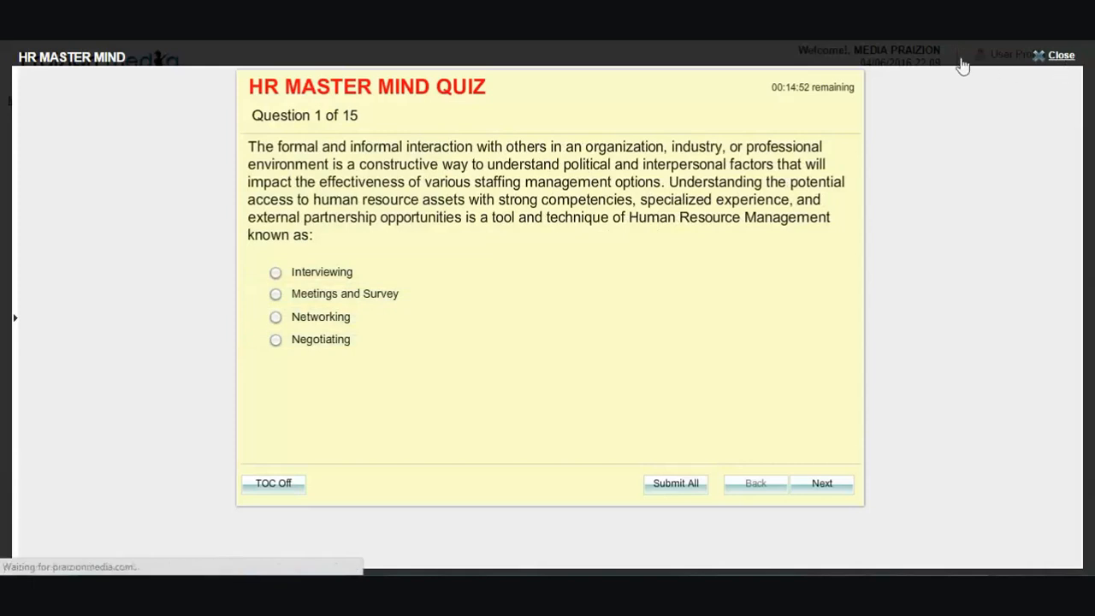
click(1061, 55)
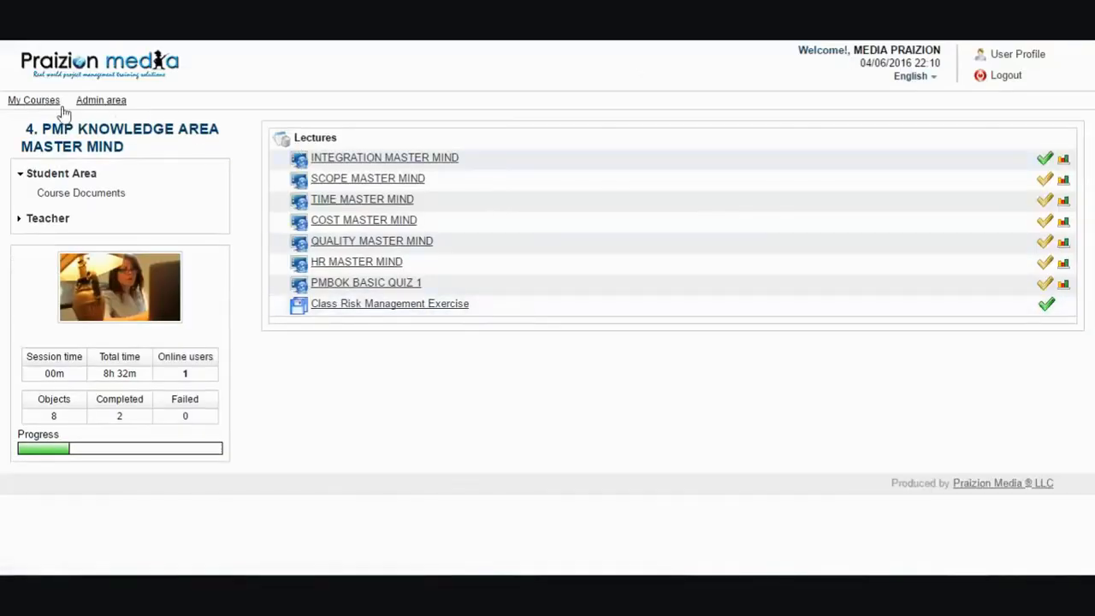
Step: Return to My Courses and scroll the list toward the PMP-MOCK-EXAMINATION lecture
click(34, 99)
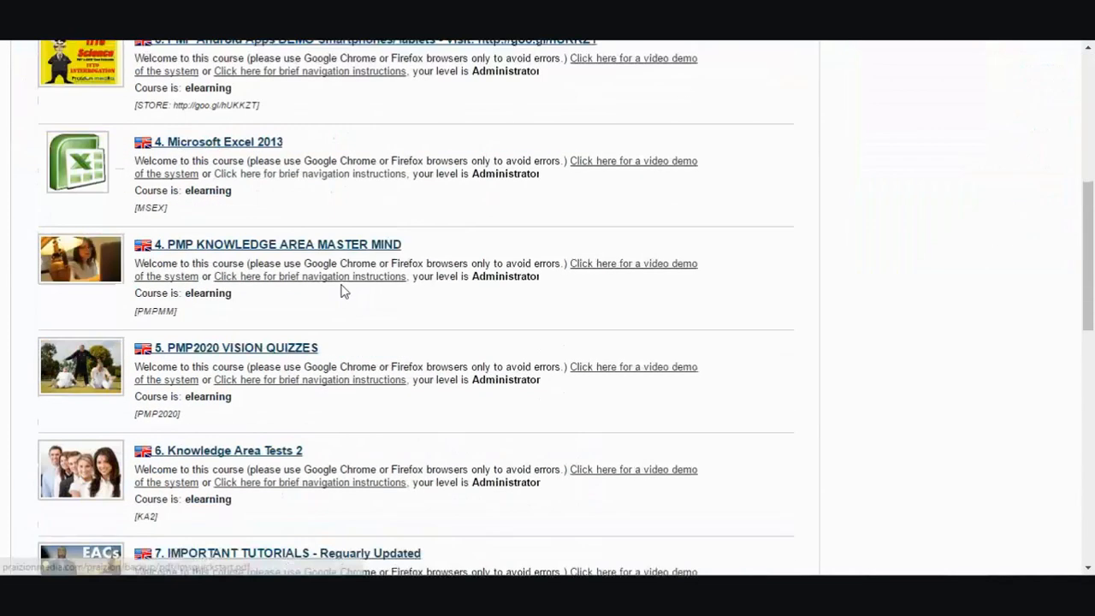
scroll(down, 3)
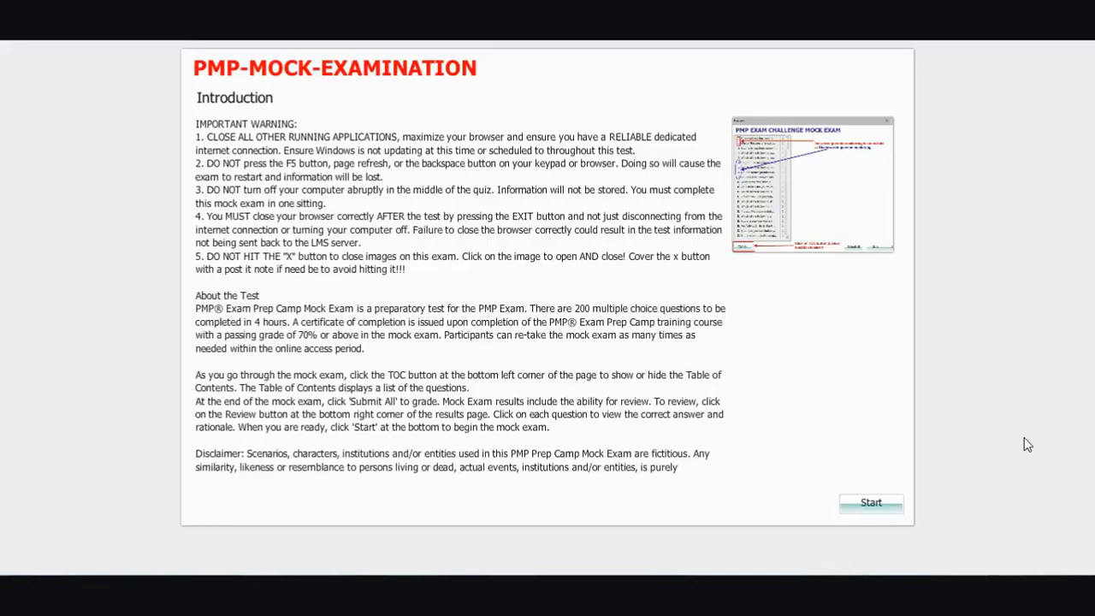
mouse_move(871, 510)
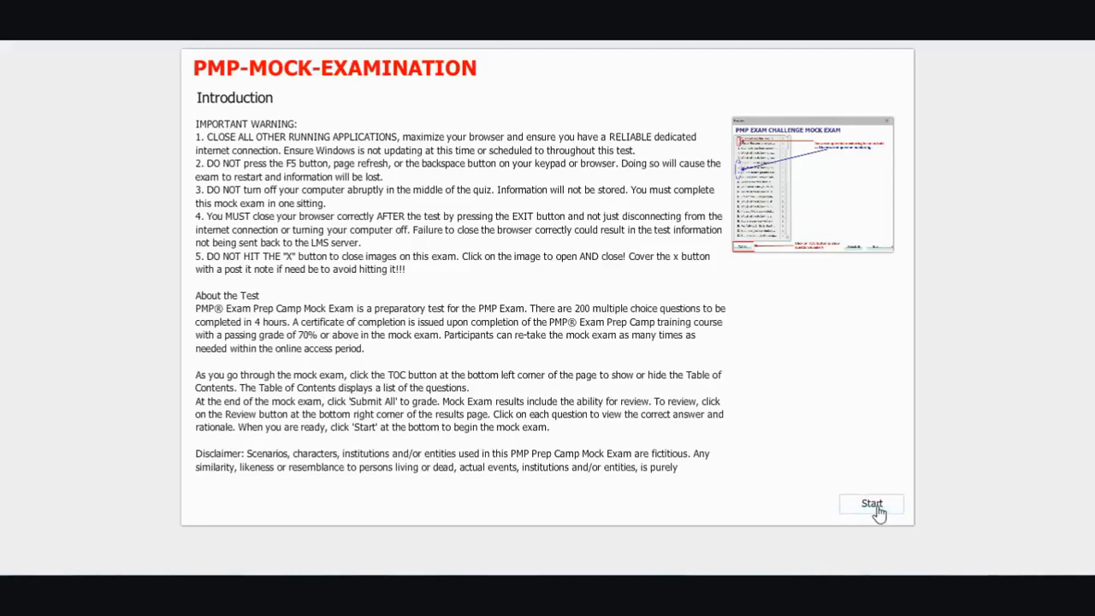
Step: Start the mock exam, answer question 1, and jump to questions 200 and 187 via the list
click(871, 503)
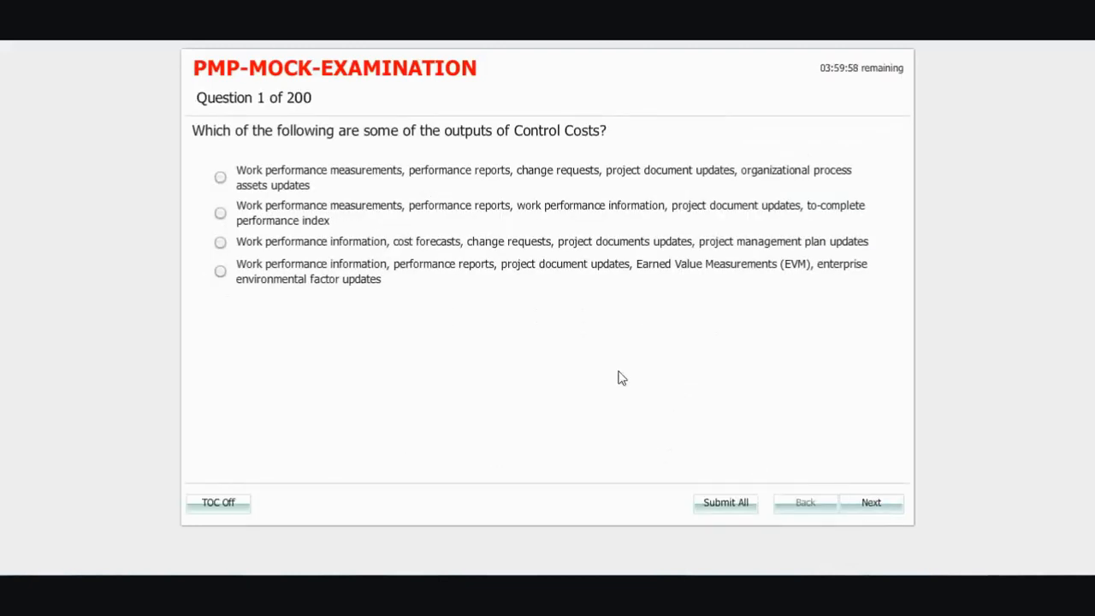
click(221, 241)
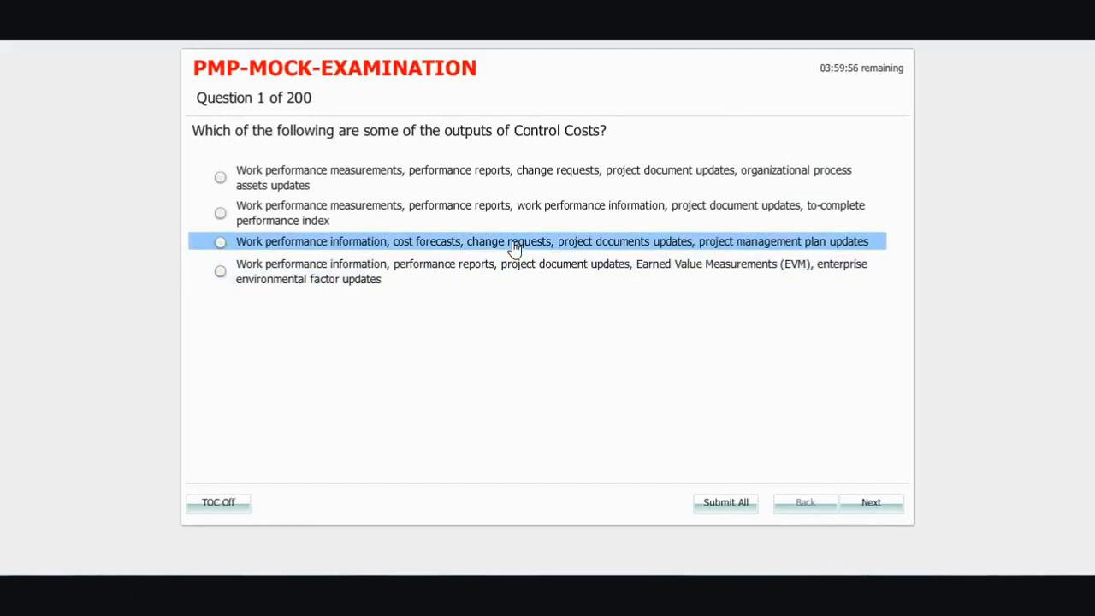
click(219, 503)
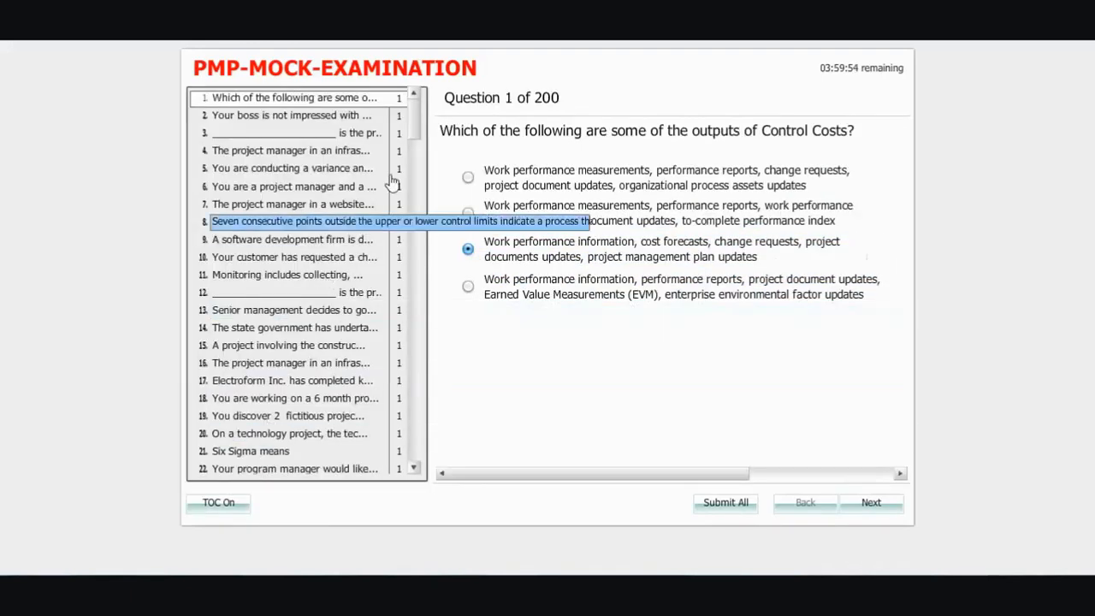
scroll(down, 3)
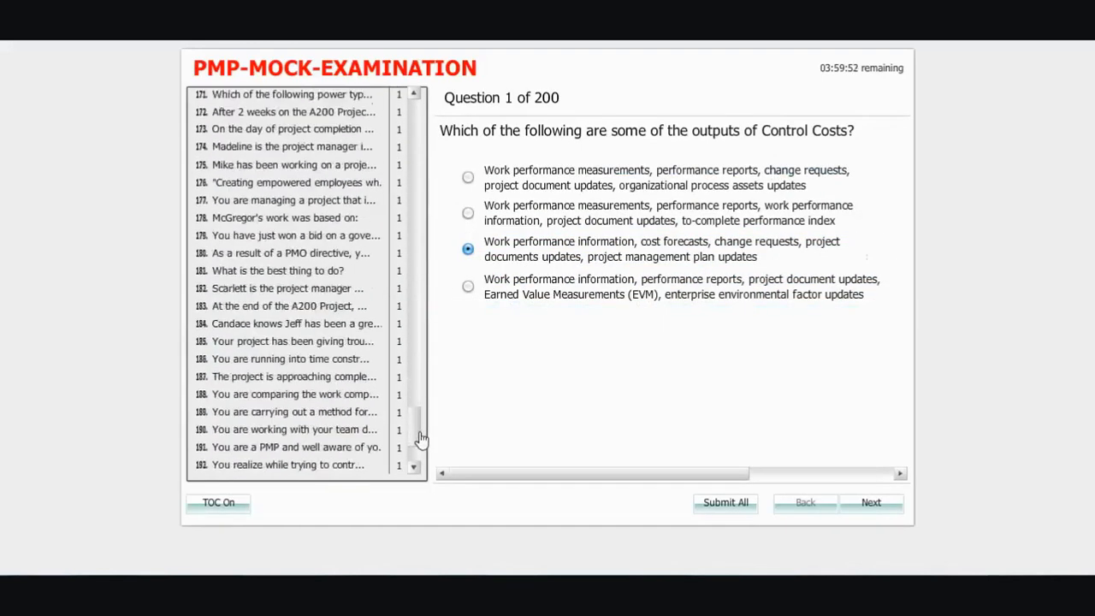
scroll(down, 3)
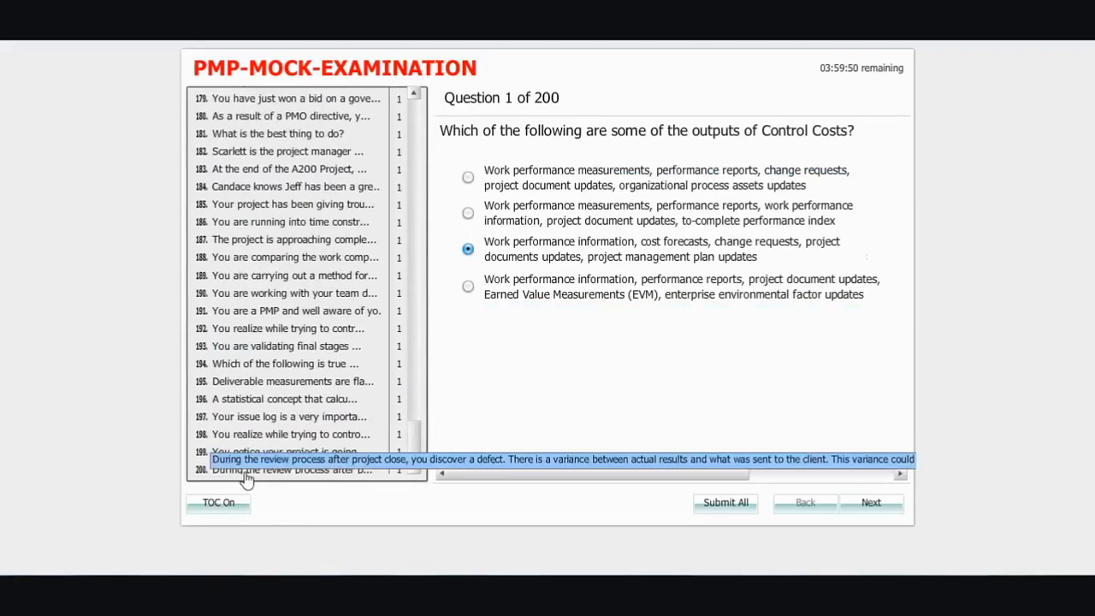
click(291, 469)
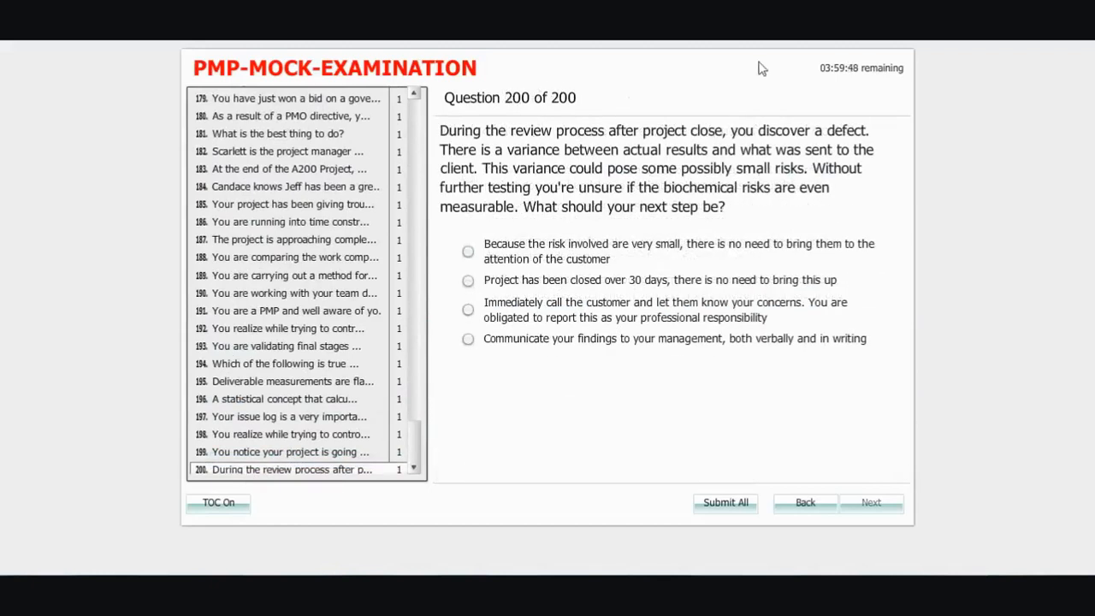
mouse_move(437, 140)
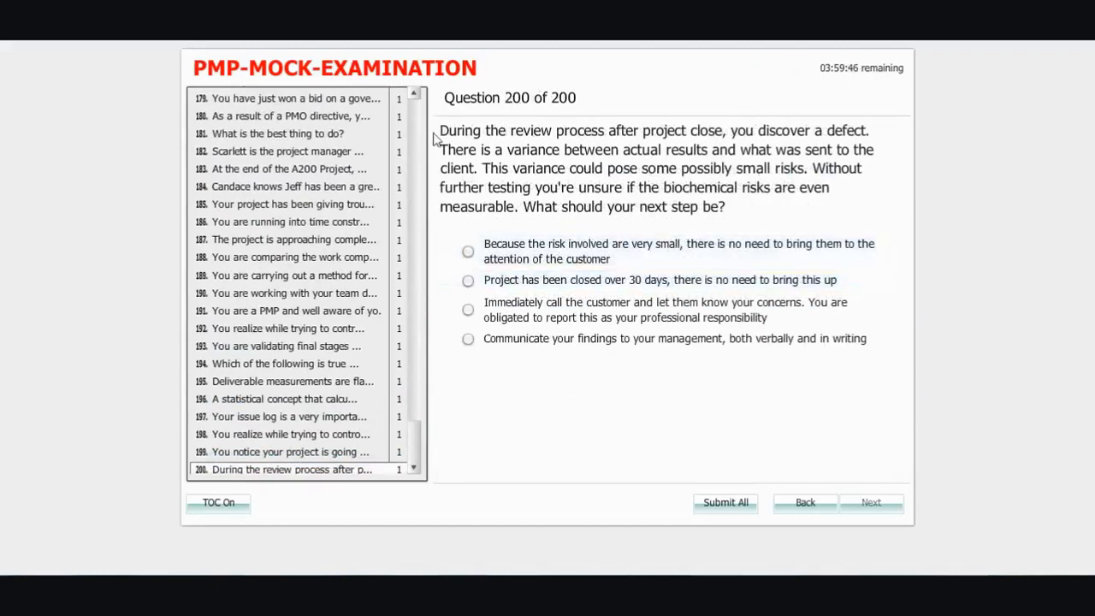
mouse_move(284, 362)
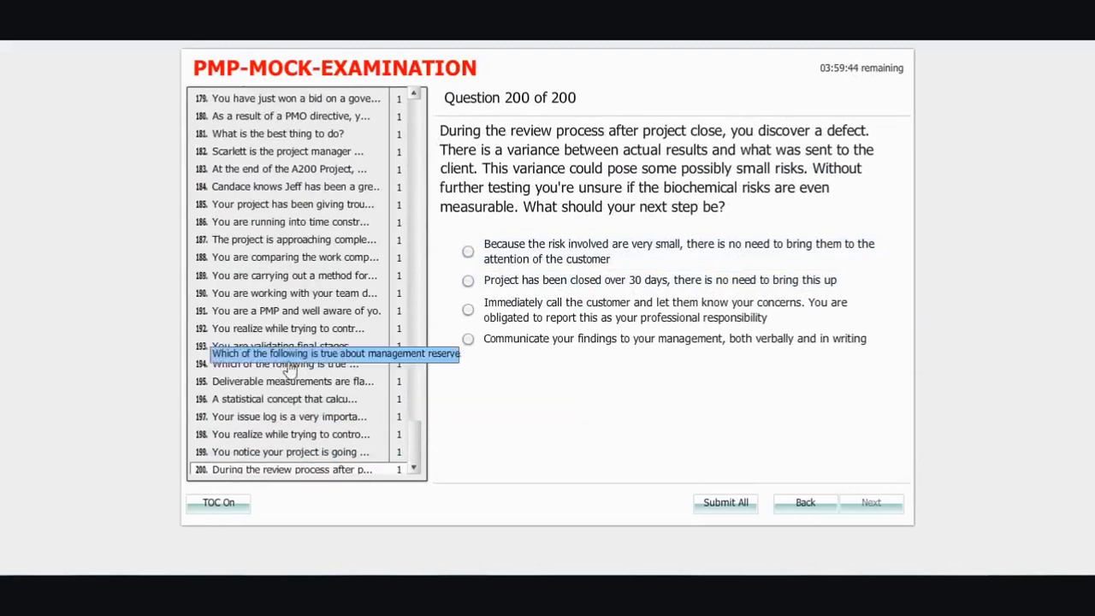
click(291, 240)
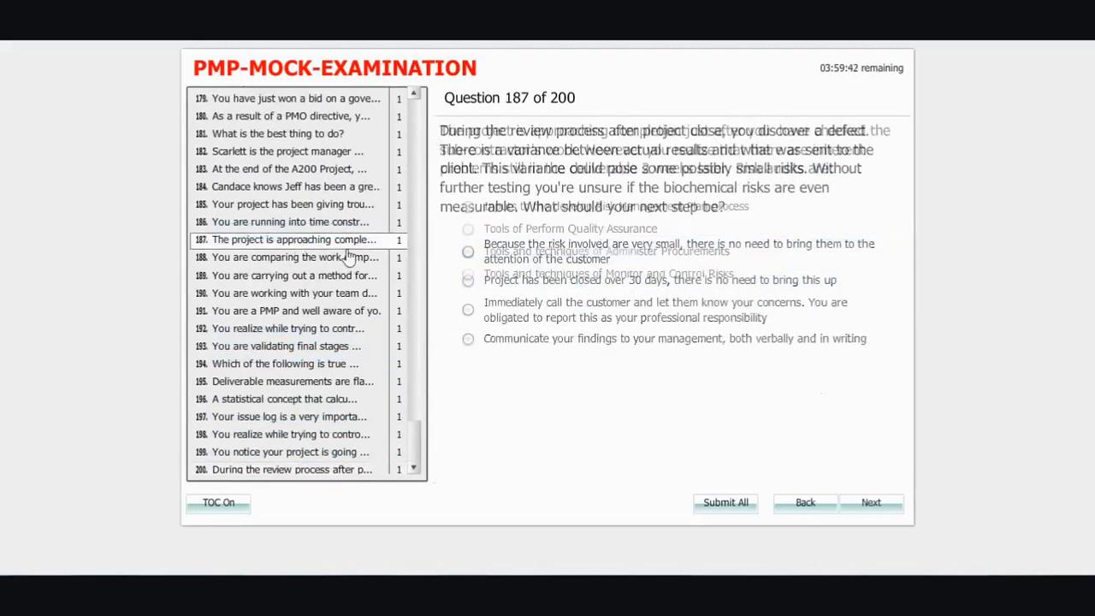
Step: Jump to questions 3 and 6, hide the list, and step forward to question 11 of 200
scroll(up, 3)
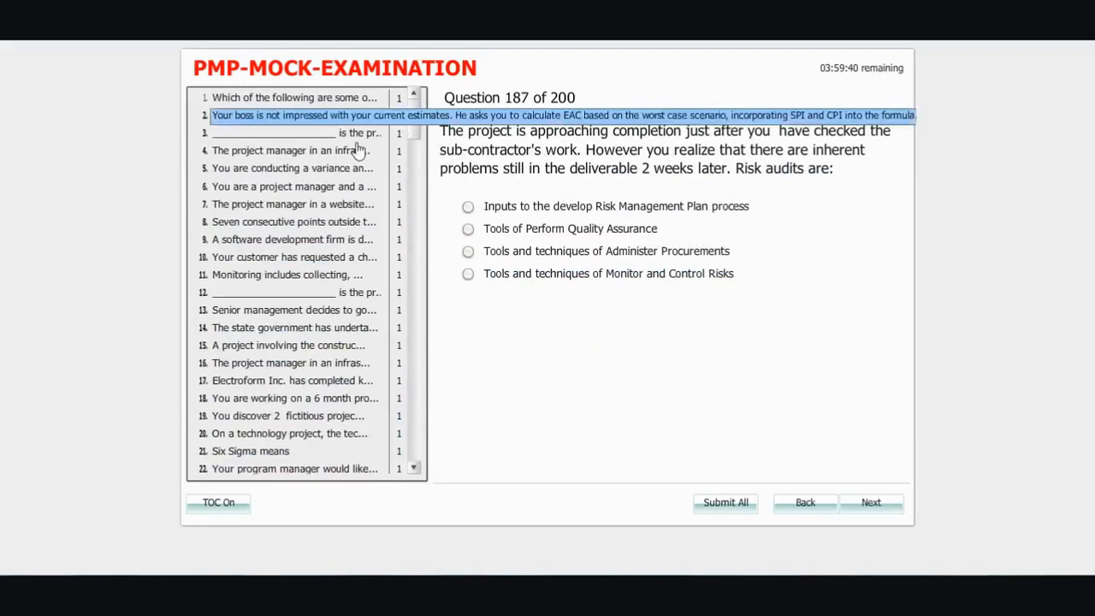
click(300, 133)
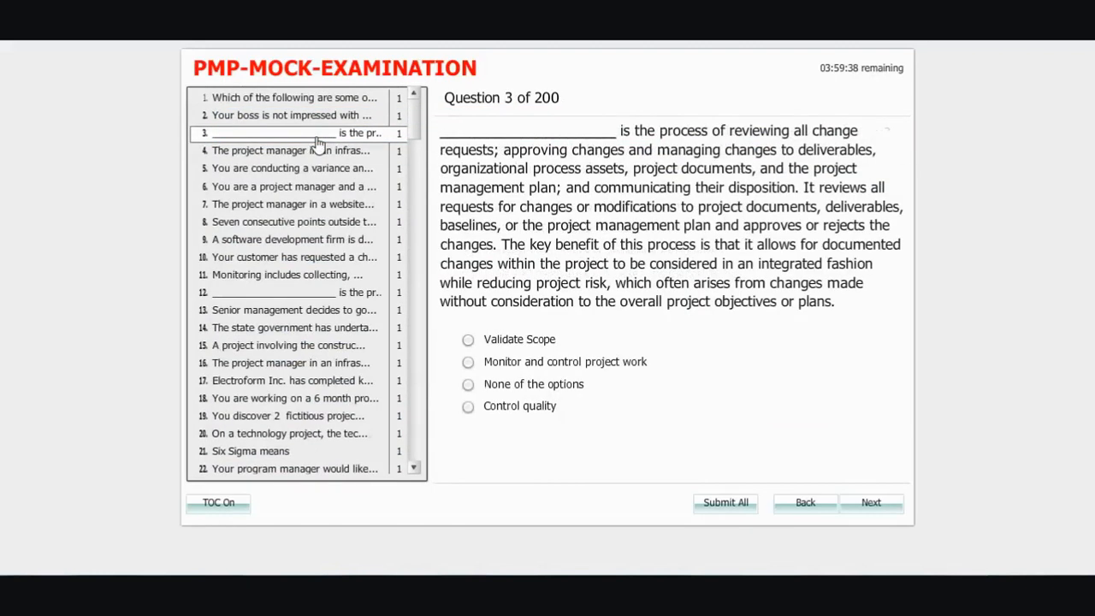
click(294, 187)
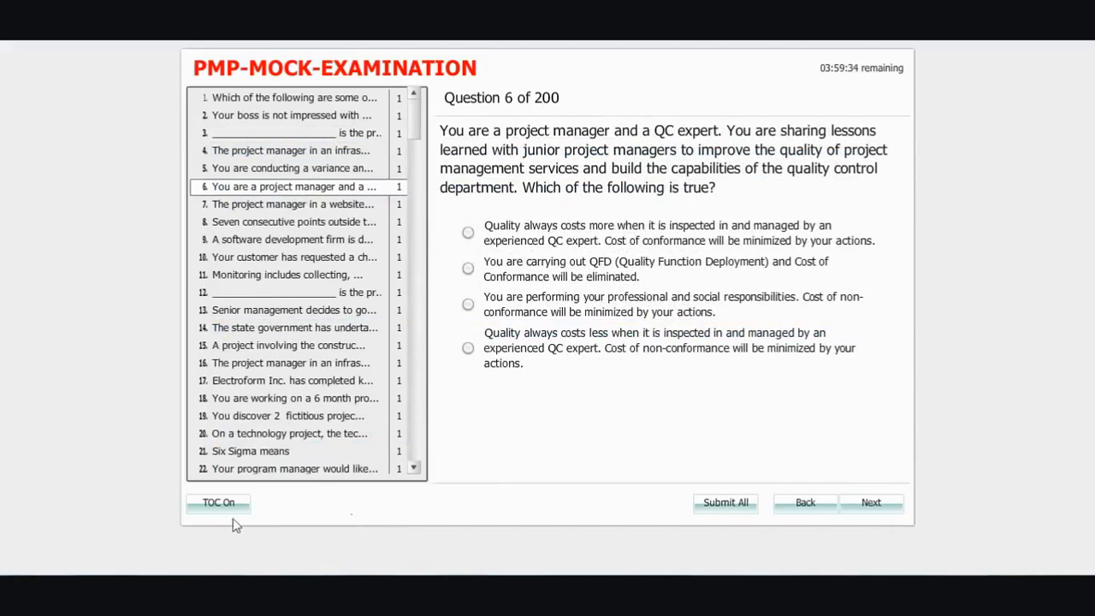
click(219, 504)
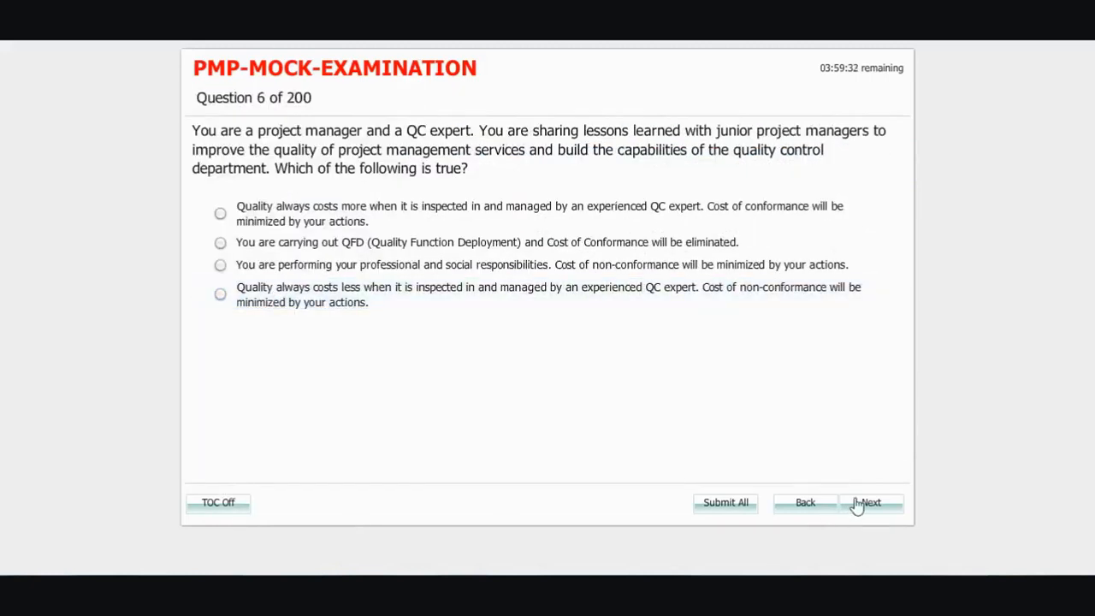
click(871, 503)
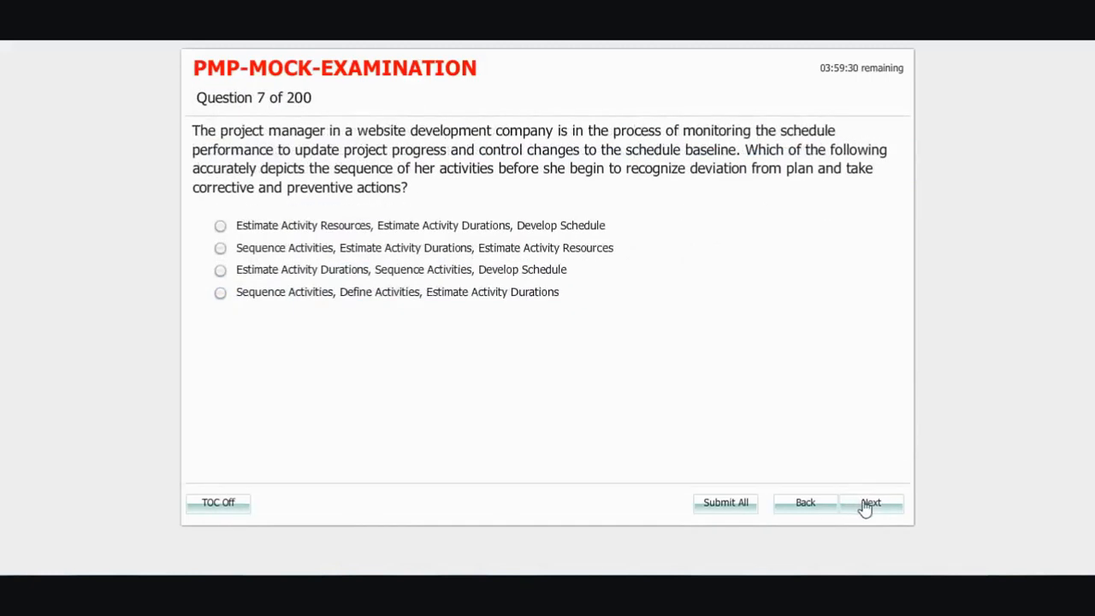
click(872, 503)
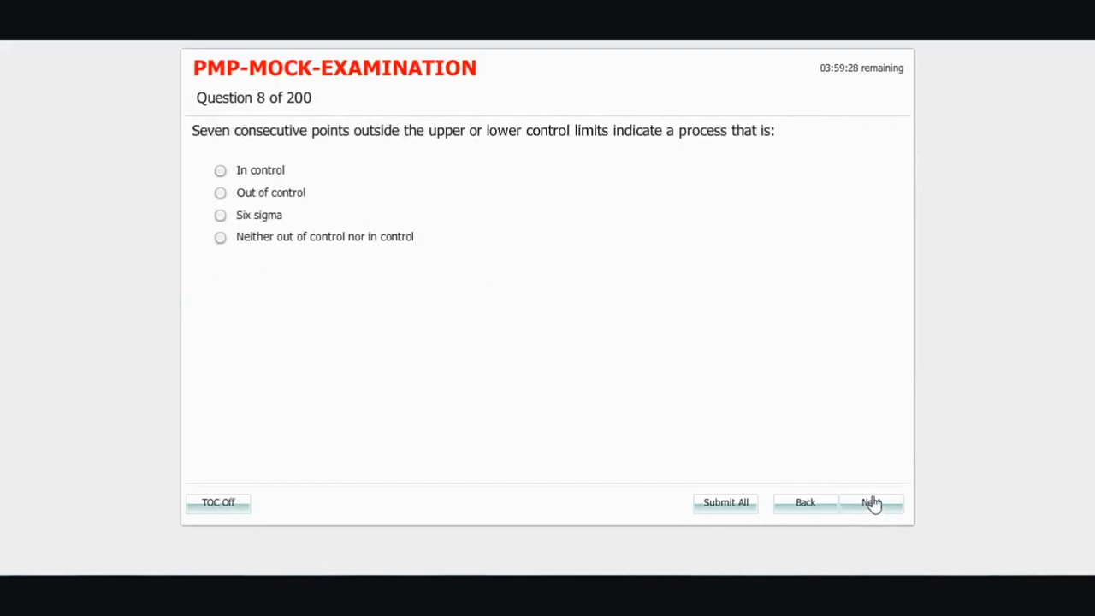
click(871, 503)
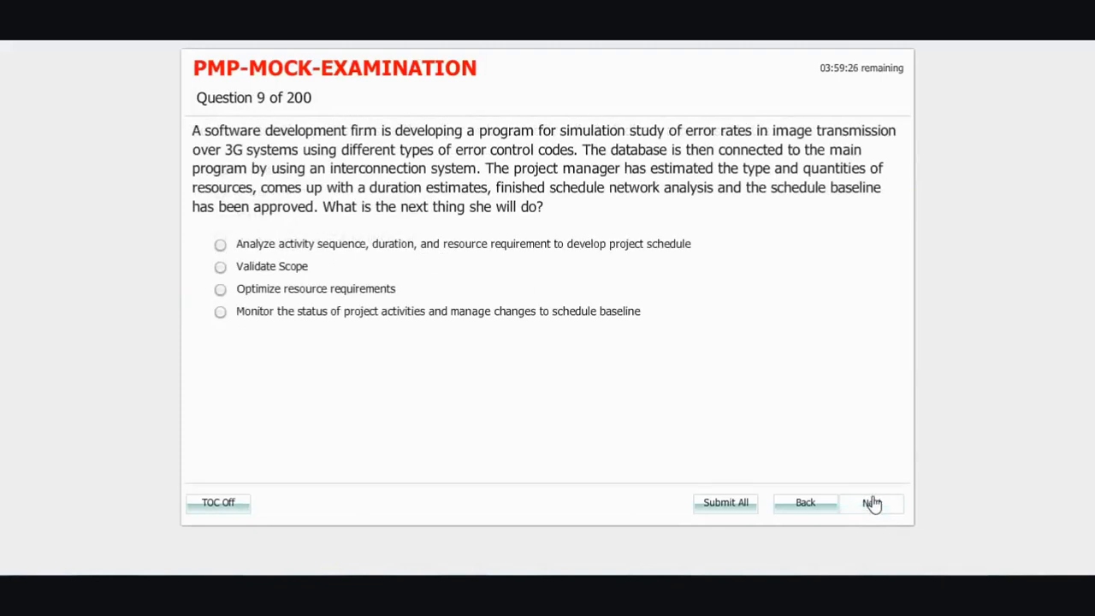
click(871, 504)
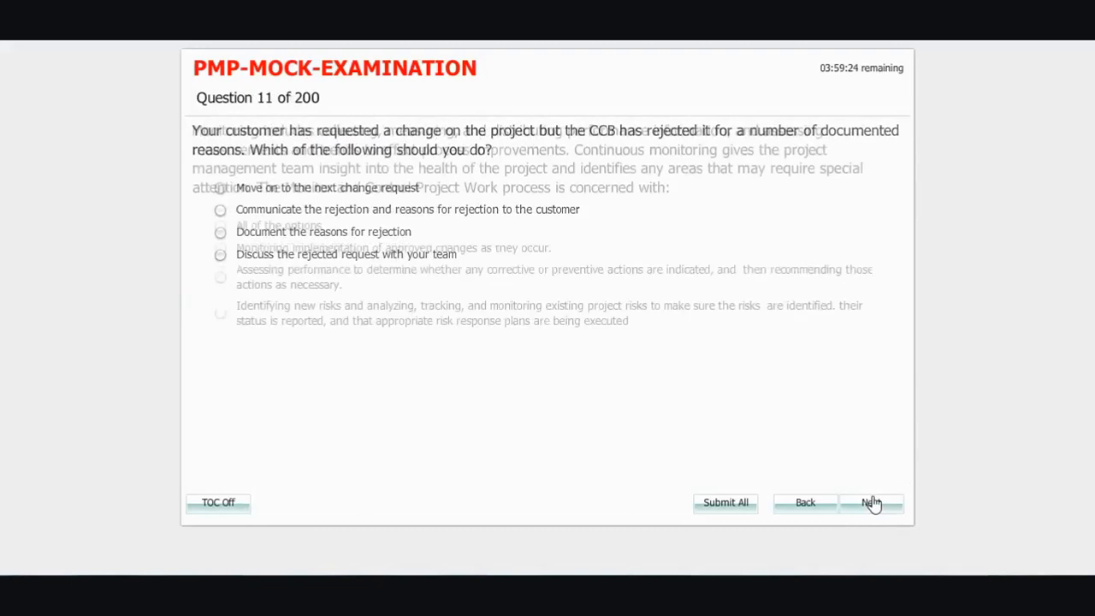
Step: Answer question 11 with monitoring implementation of approved changes and attempt Submit All
click(871, 503)
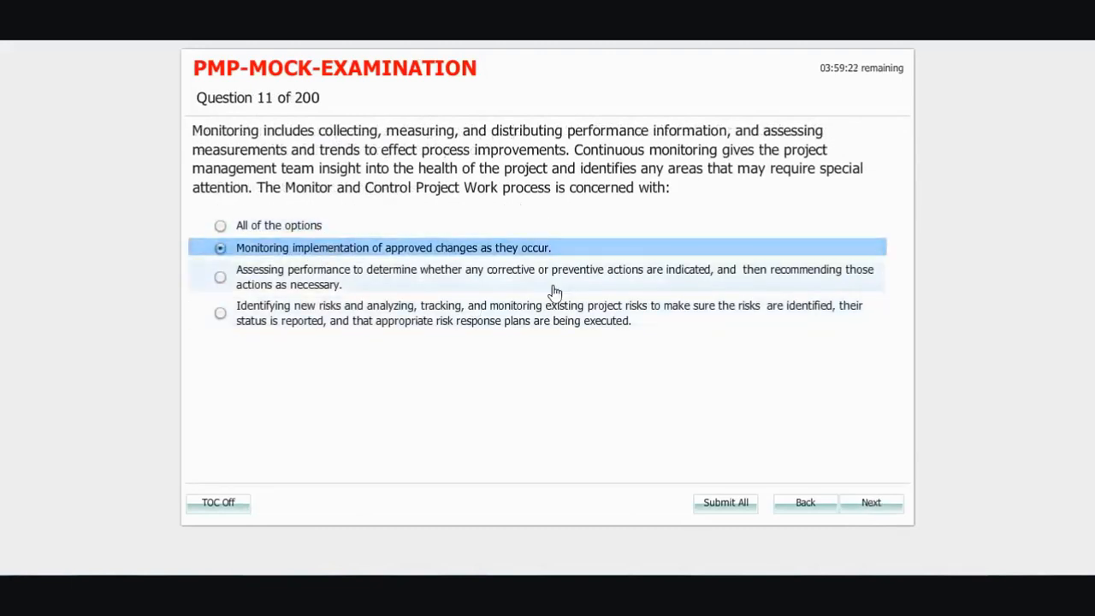
click(726, 503)
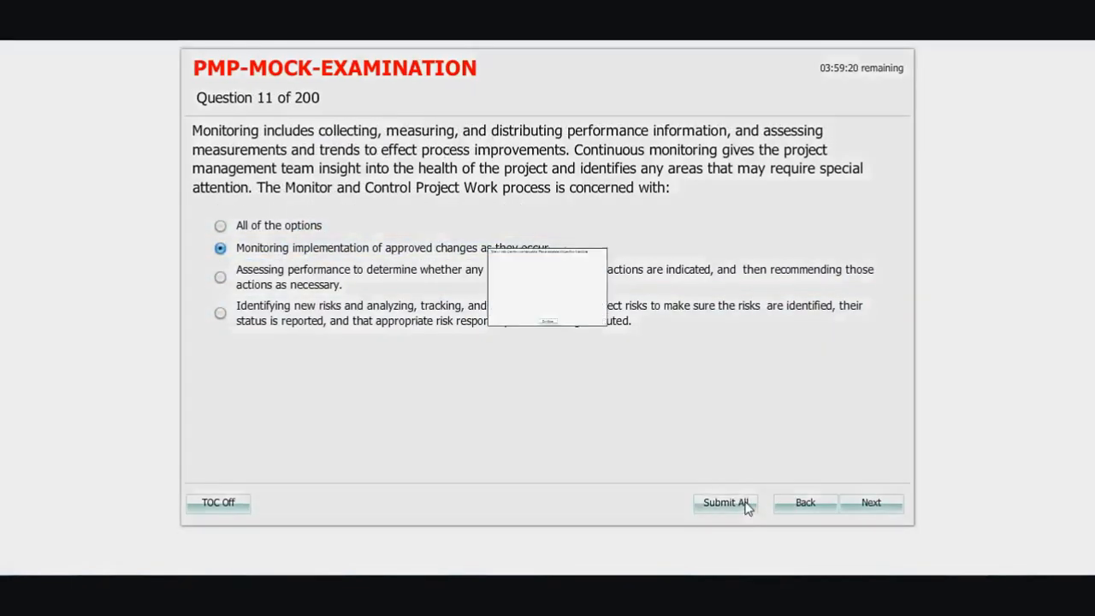
Step: Dismiss the incomplete-questions warning and leave the unfinished mock exam
click(726, 503)
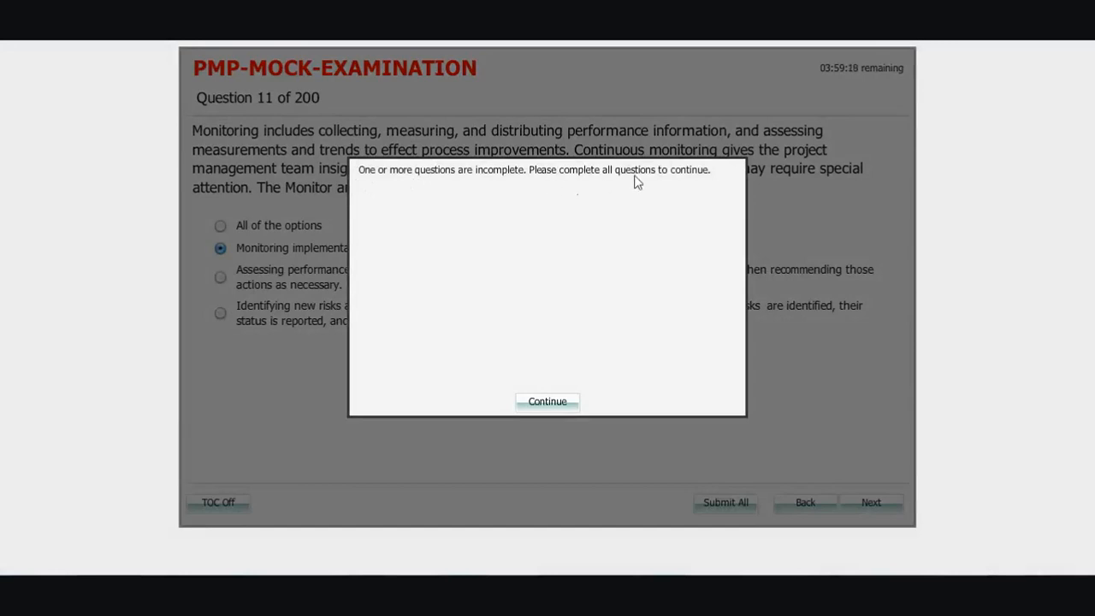
click(548, 400)
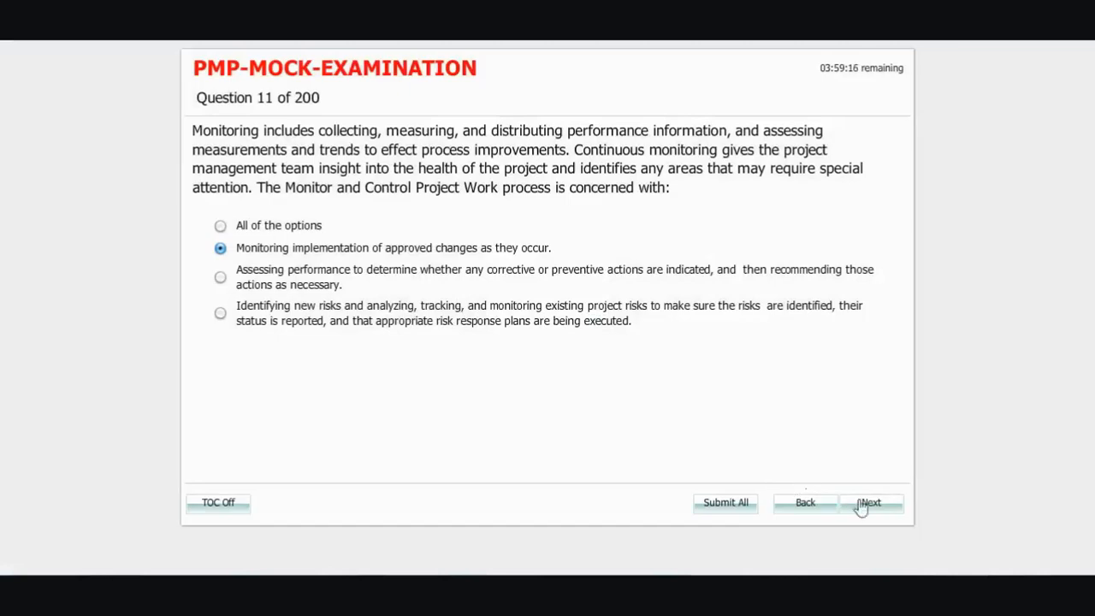
click(872, 503)
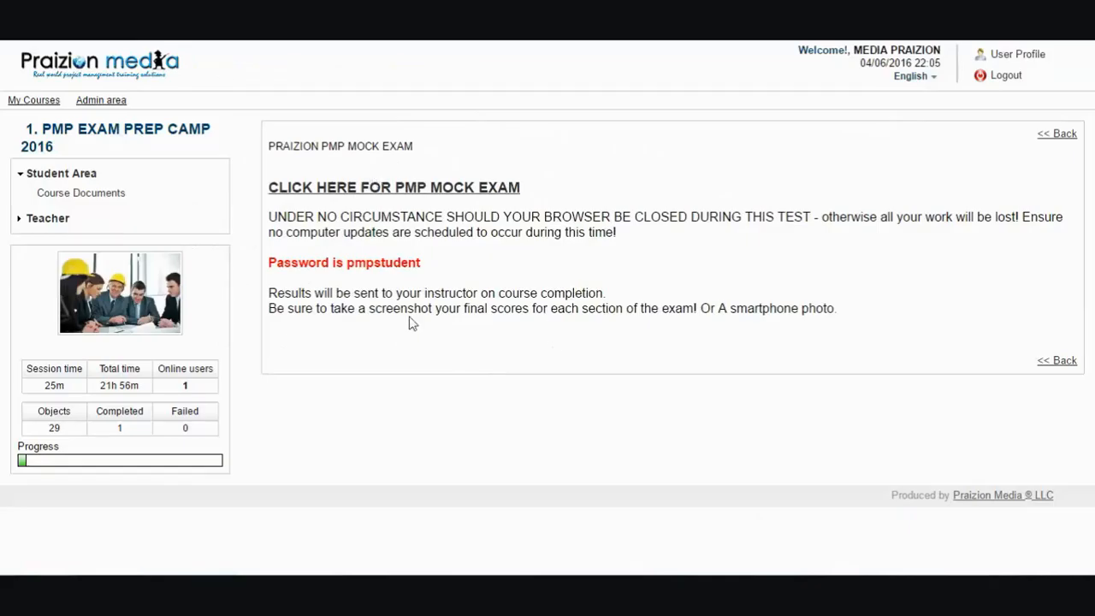
mouse_move(34, 100)
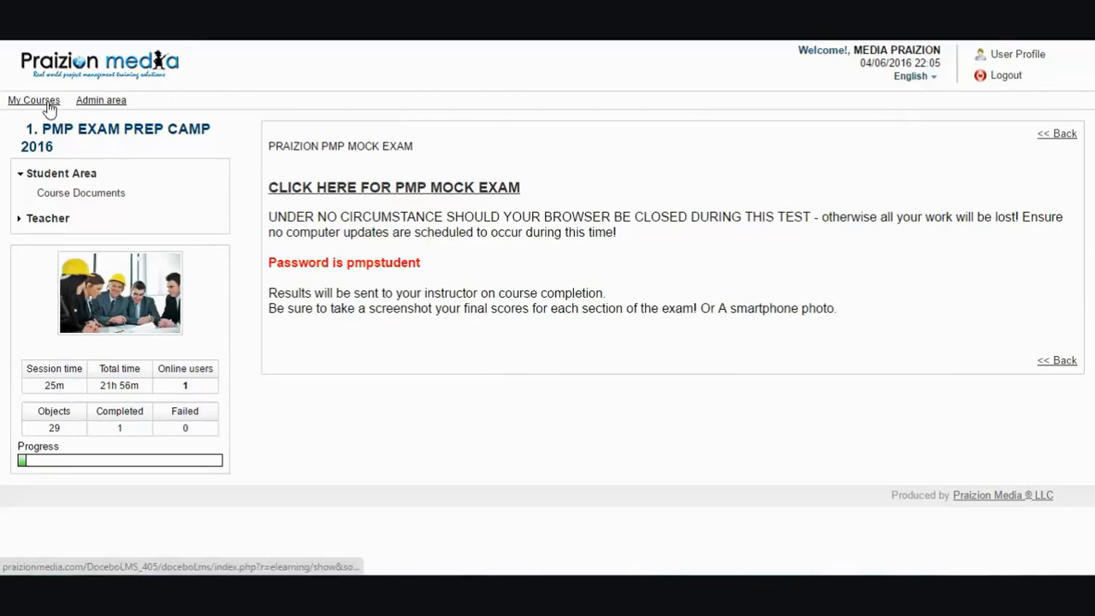
Step: Return to My Courses and open the 2. PMP LABS course
click(34, 99)
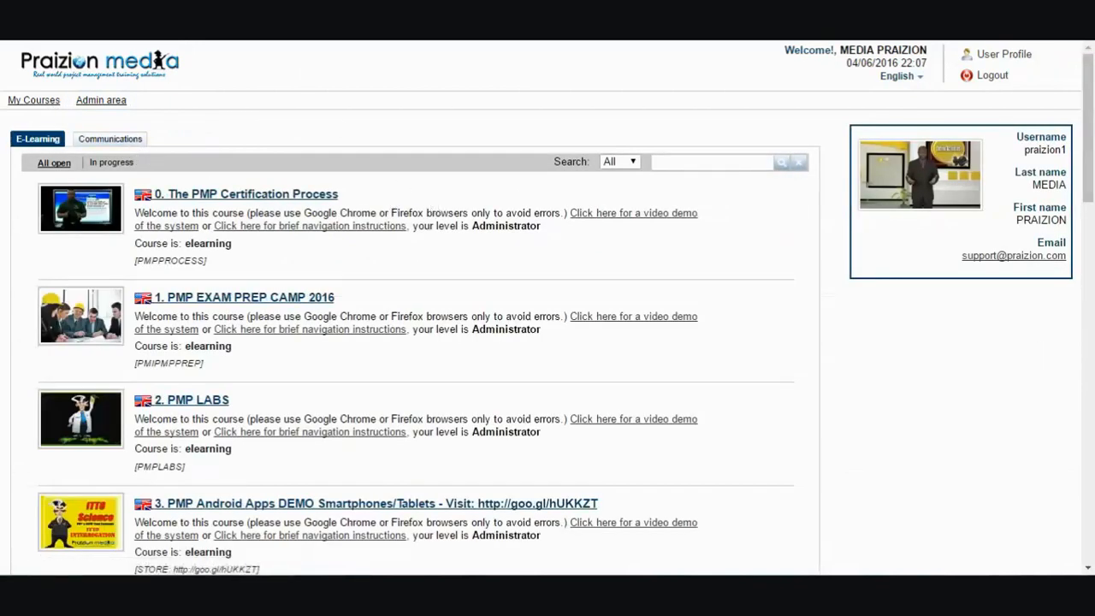
scroll(down, 3)
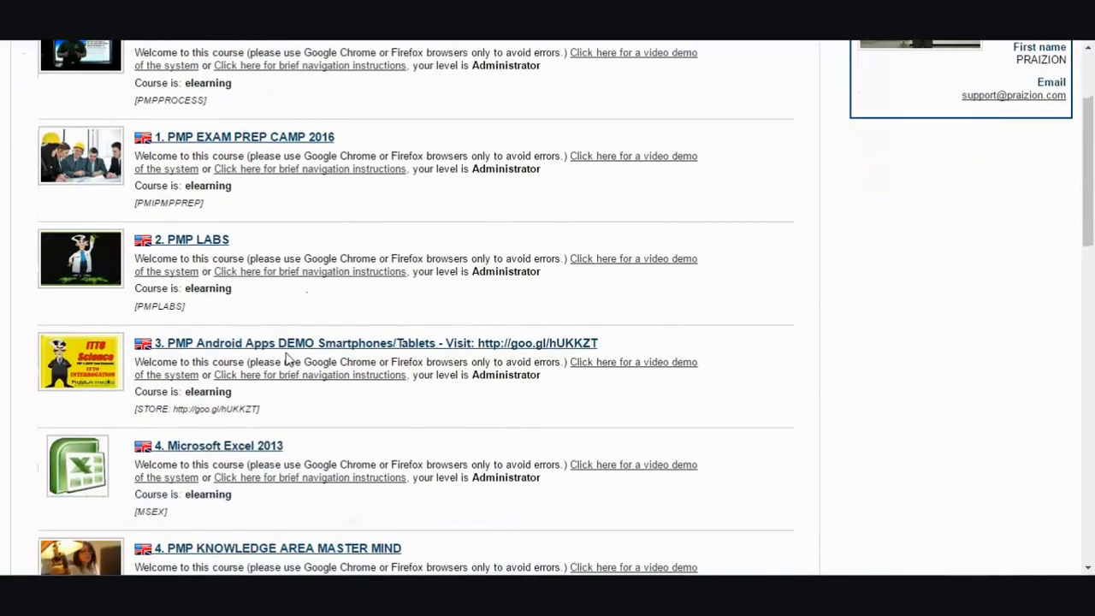
scroll(up, 3)
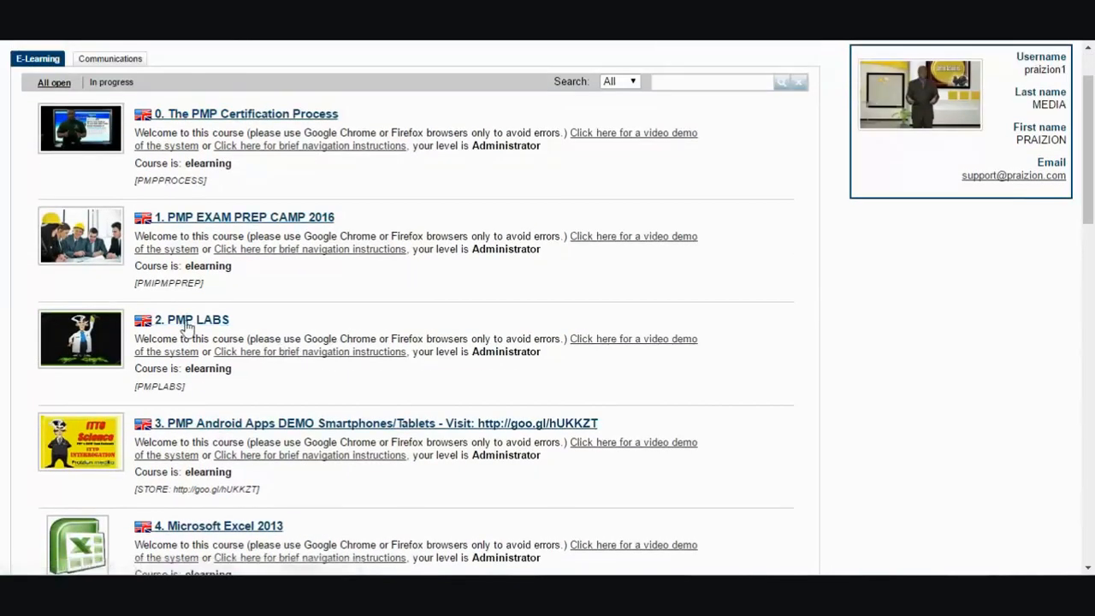
click(192, 320)
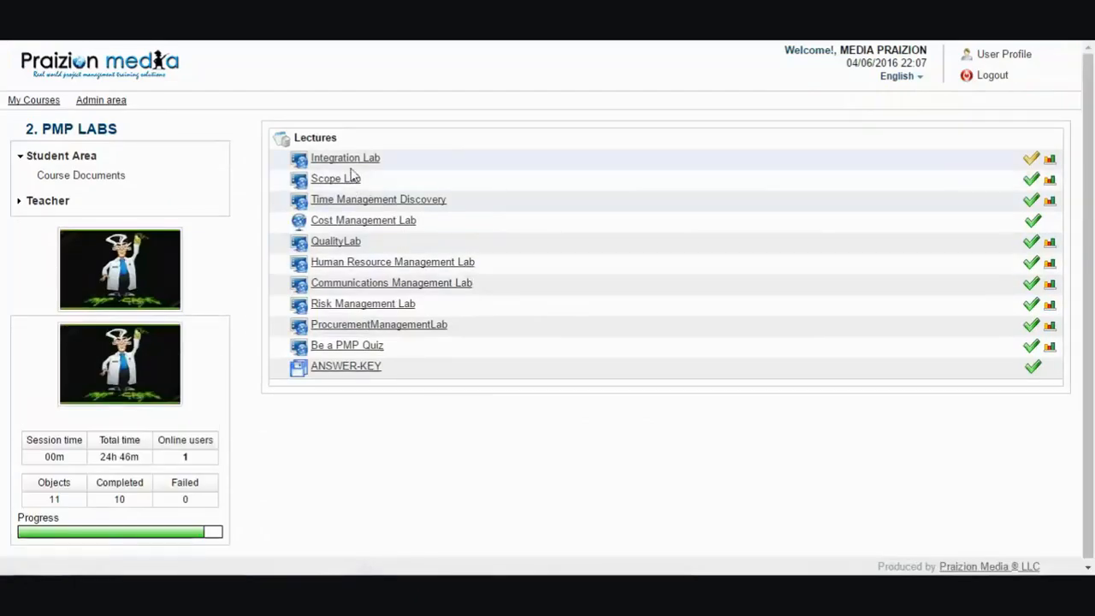
Step: Open the Integration Lab lecture, skip into the lab, and begin the word quiz
click(345, 157)
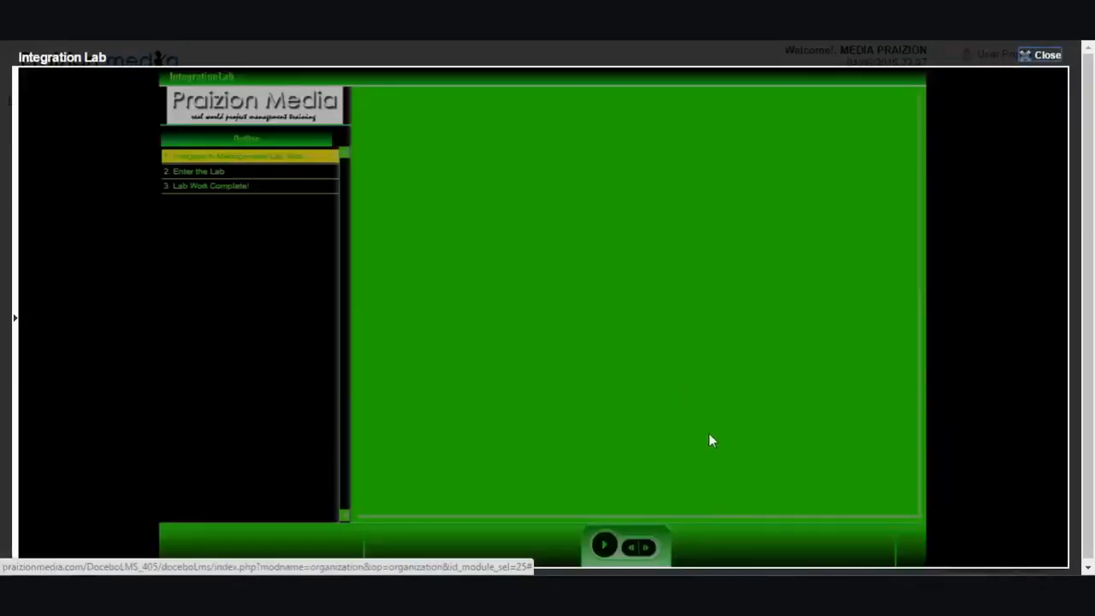
click(604, 544)
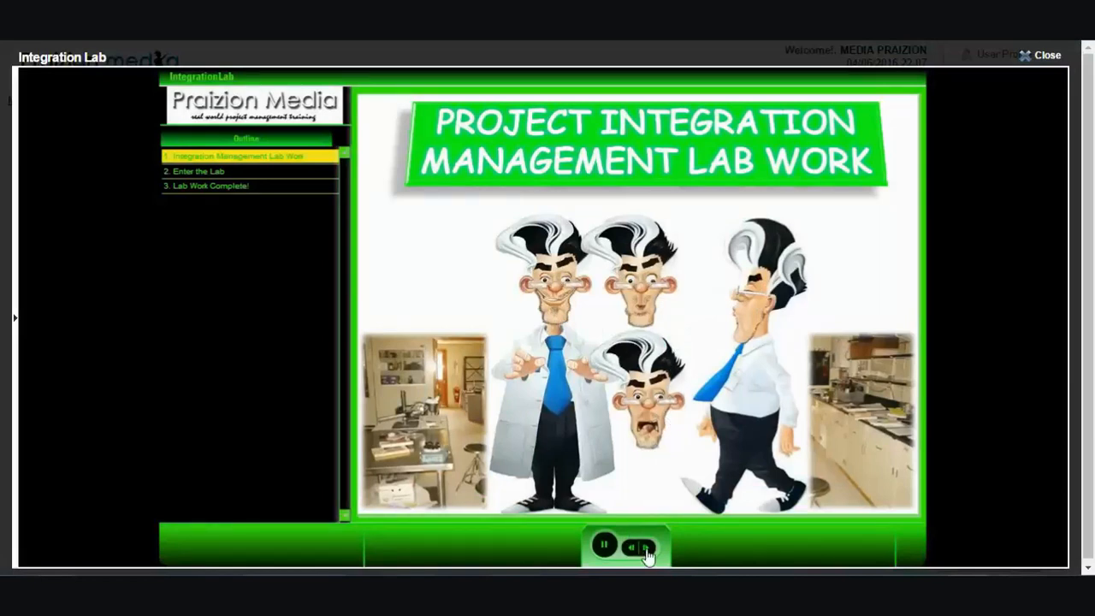
click(644, 548)
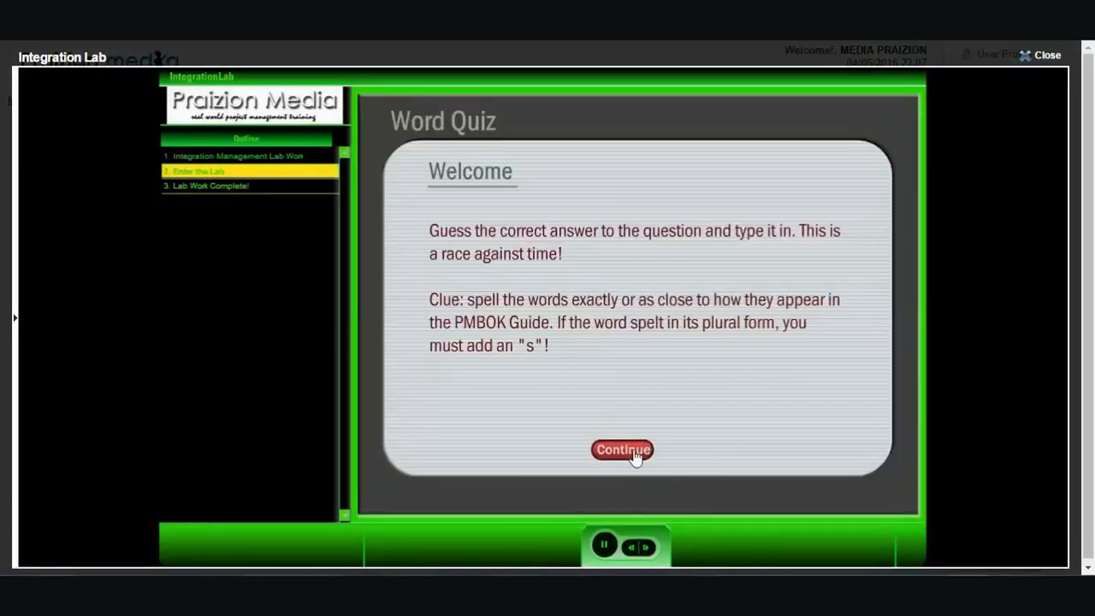
click(623, 449)
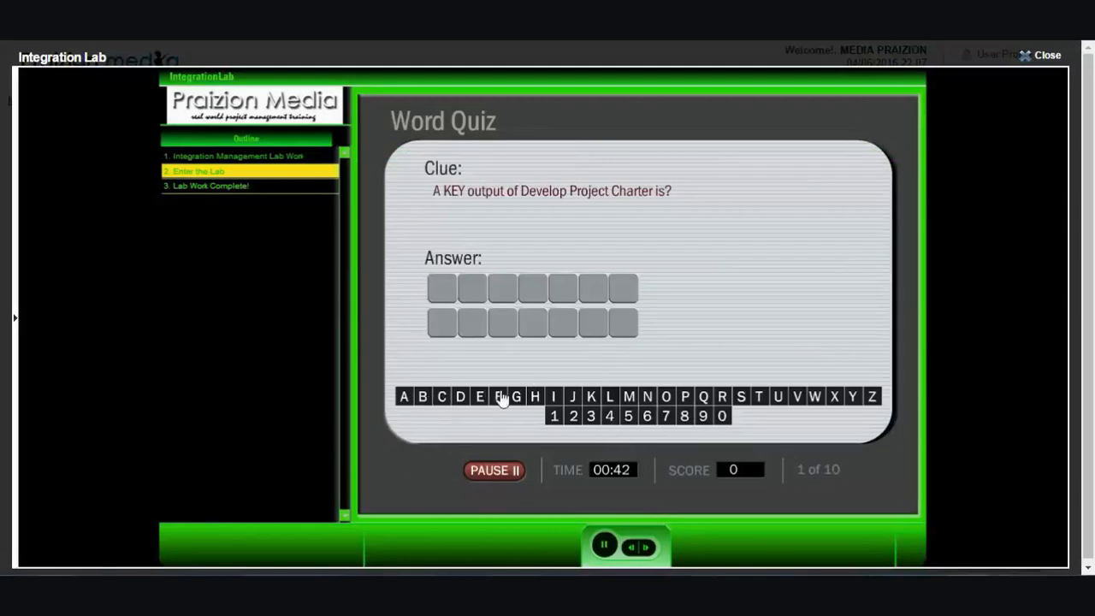
mouse_move(486, 400)
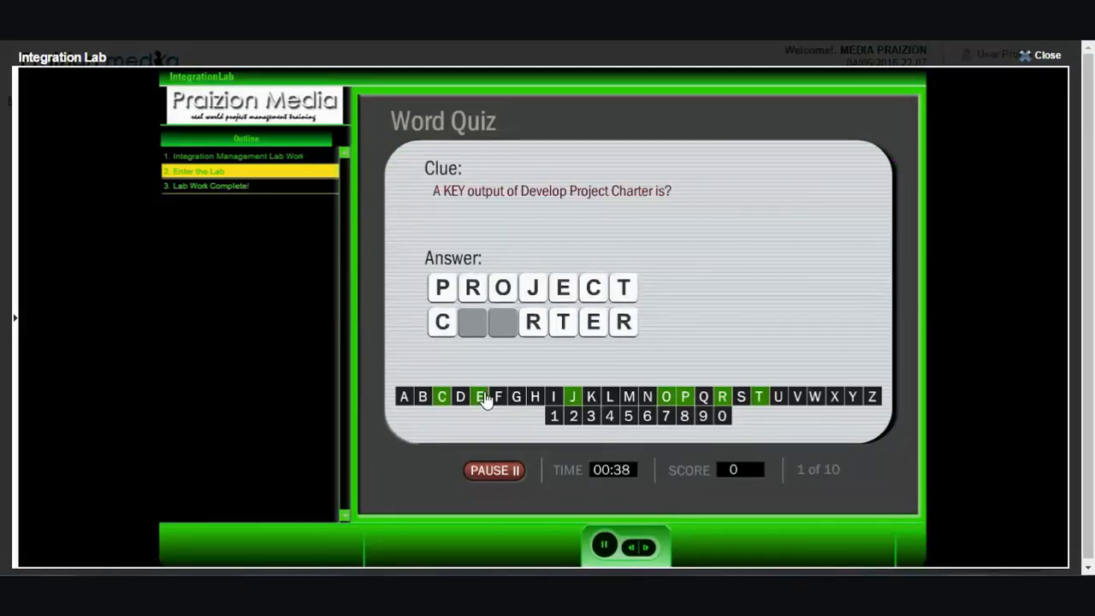
Step: Answer PROJECT CHARTER, PROJECT MANAGEMENT PLAN and DELIVERABLES for 30 points, then close the lab
click(534, 397)
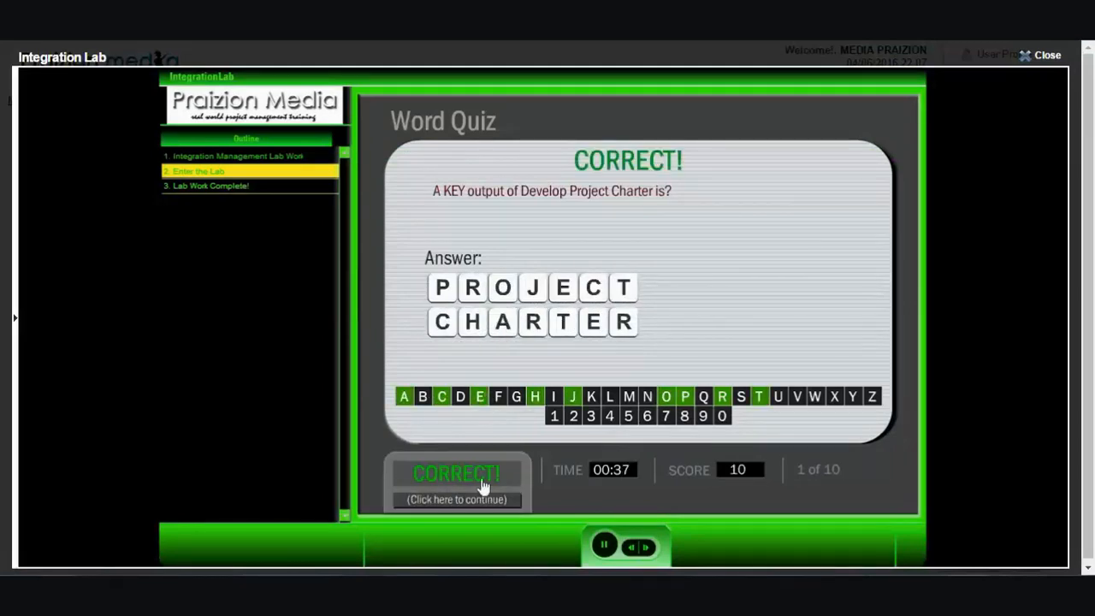
click(455, 479)
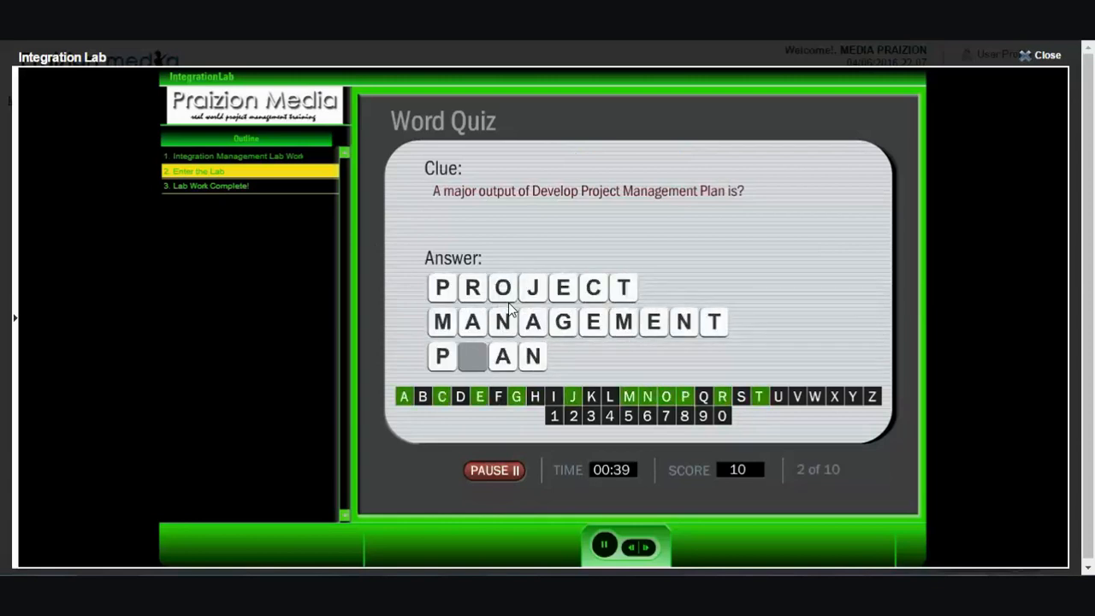
click(610, 395)
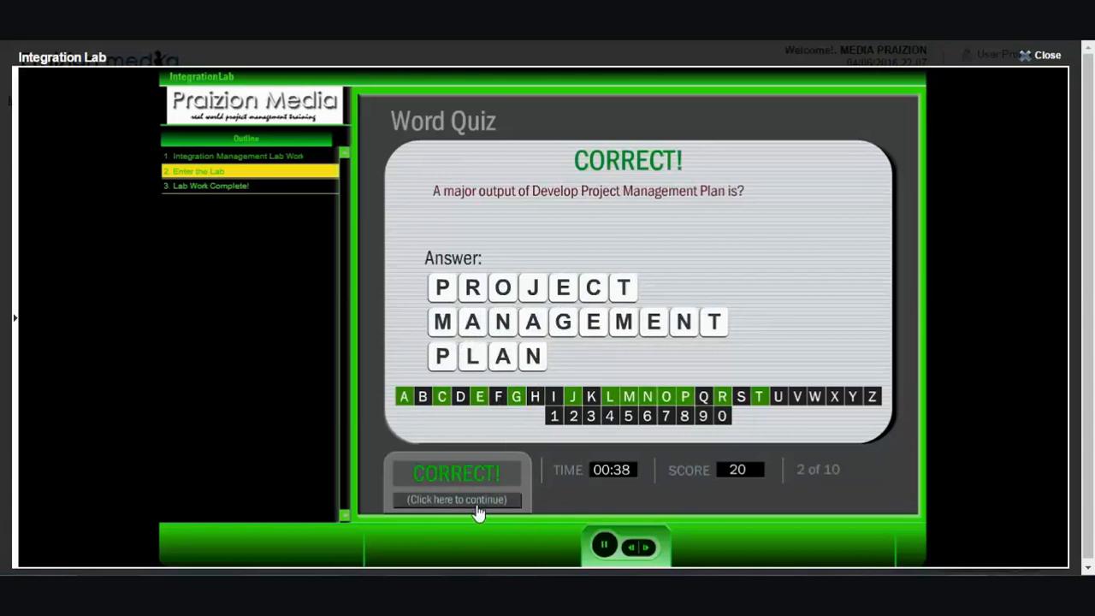
click(455, 500)
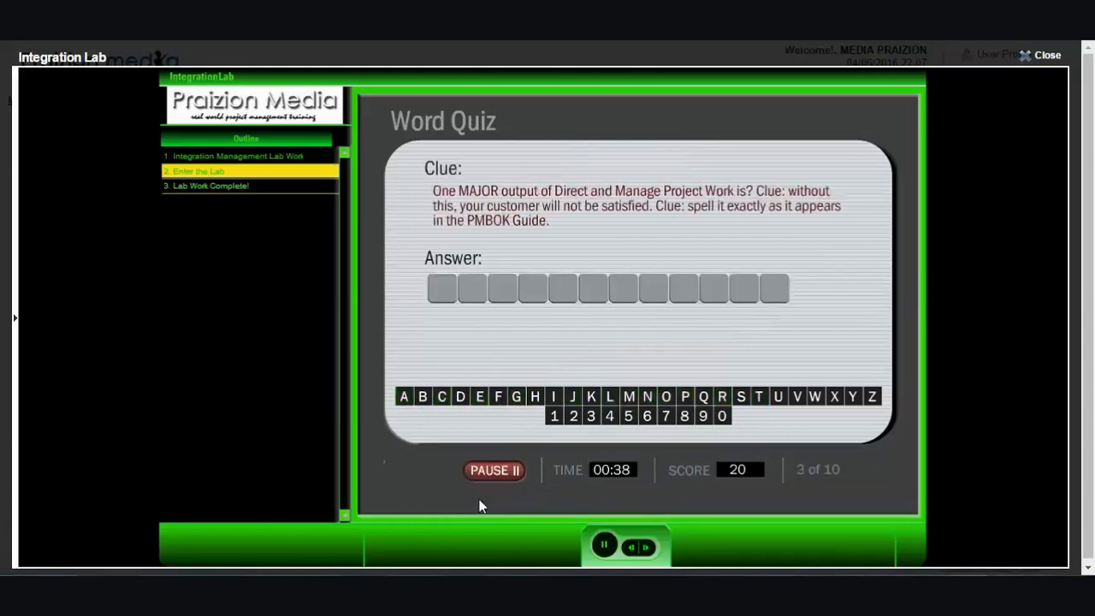
mouse_move(580, 383)
text(DELIVERABLE)
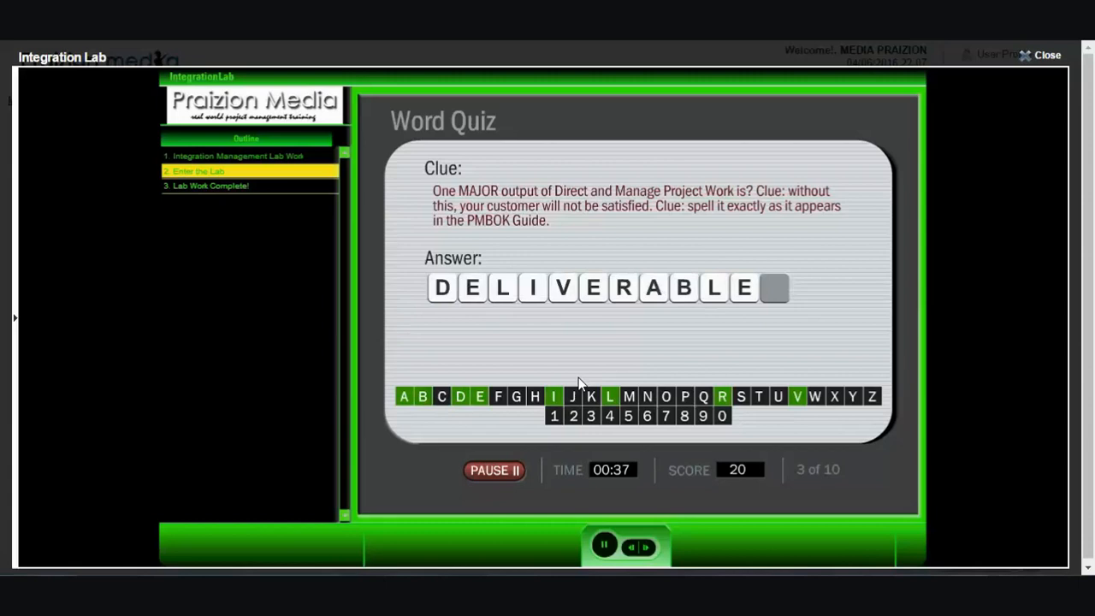
click(741, 397)
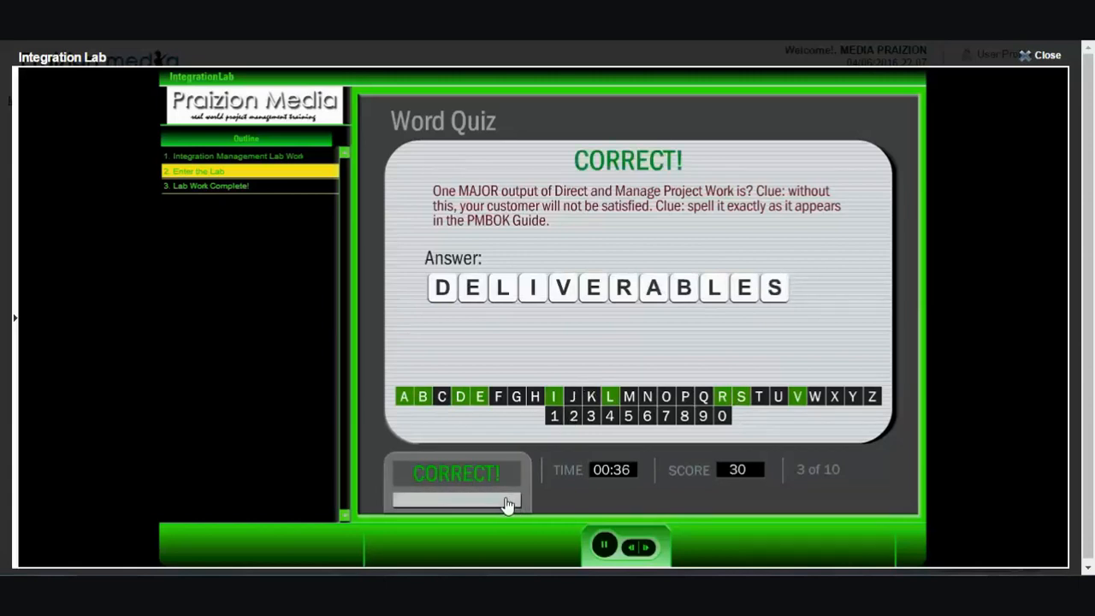
click(459, 474)
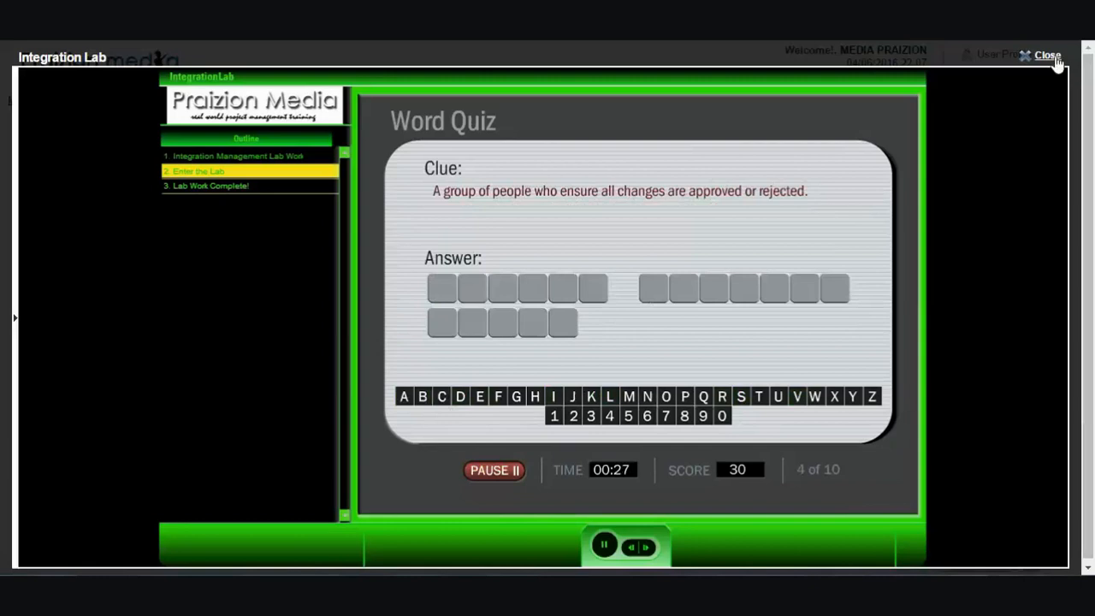
click(1048, 55)
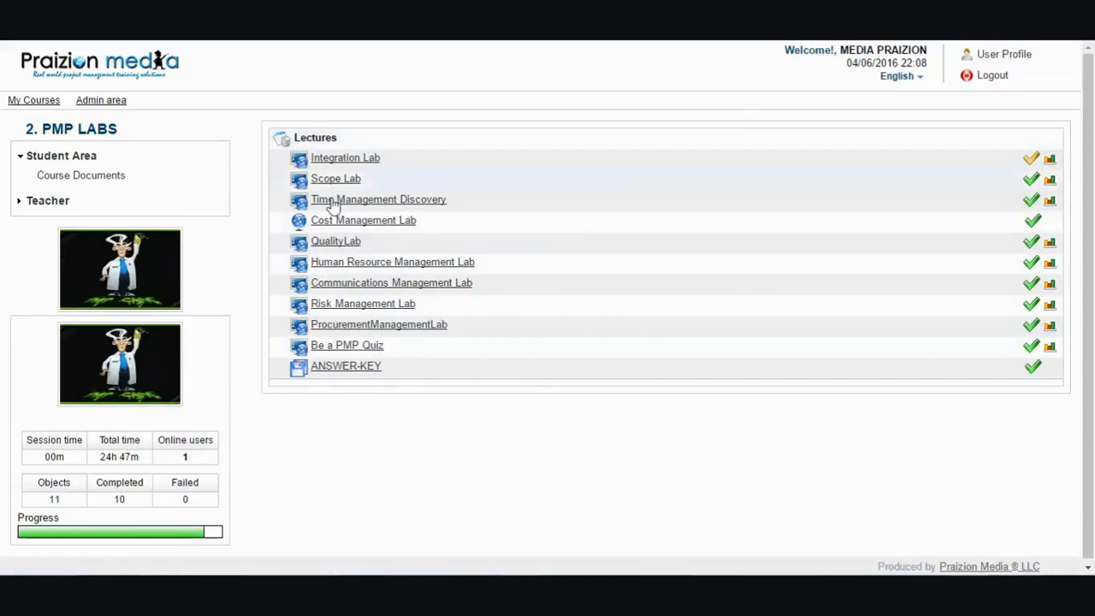
Step: From My Courses, launch INPUTS-OUTPUTS-APP-PREVIEW in the PMP Android Apps demo course
click(34, 99)
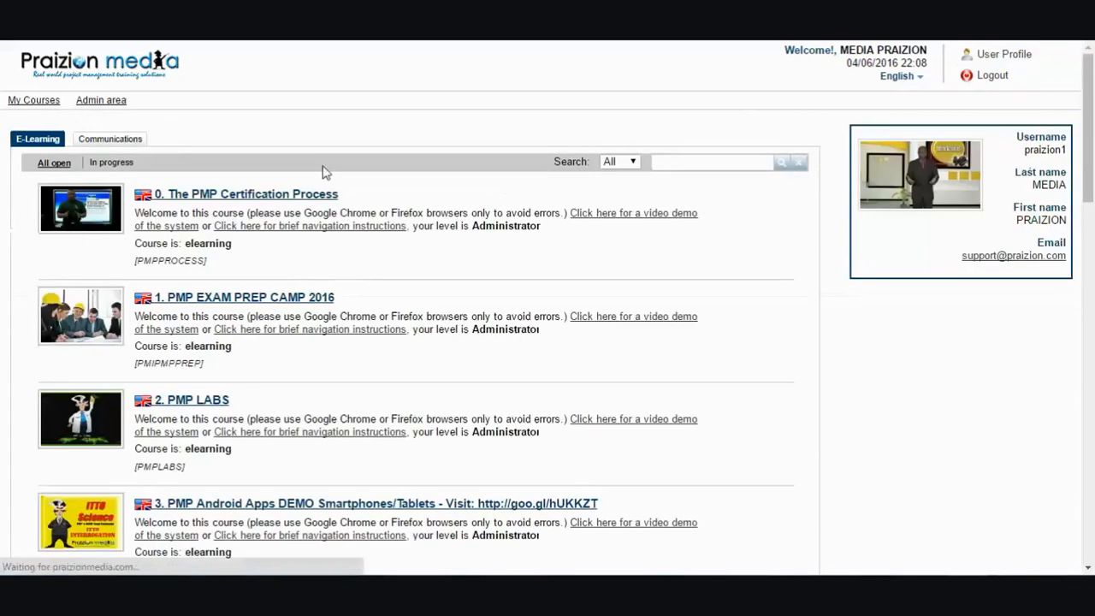
scroll(down, 3)
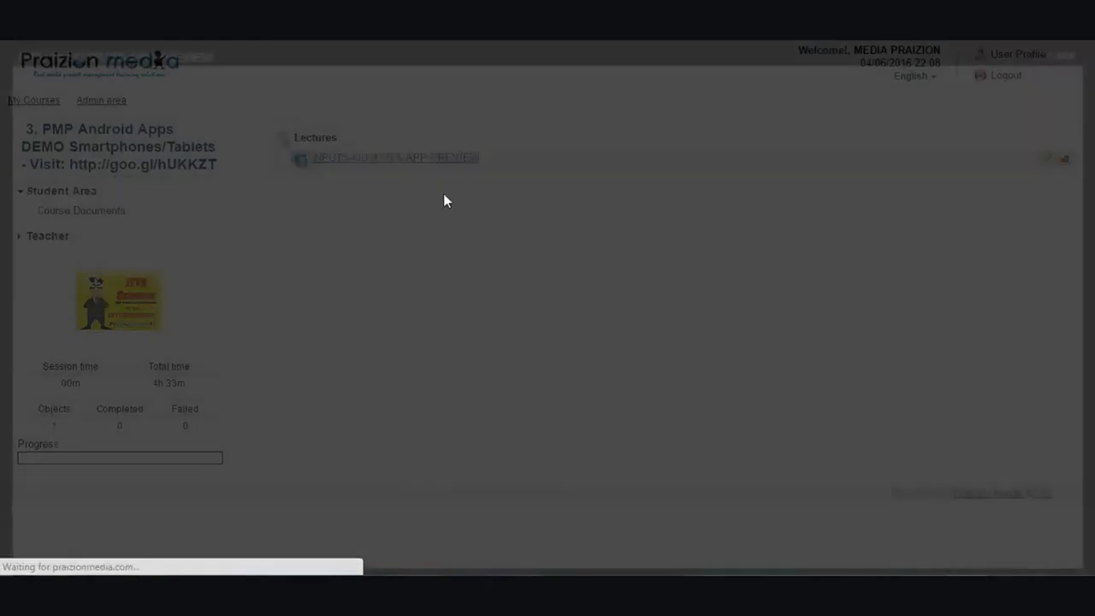
click(393, 158)
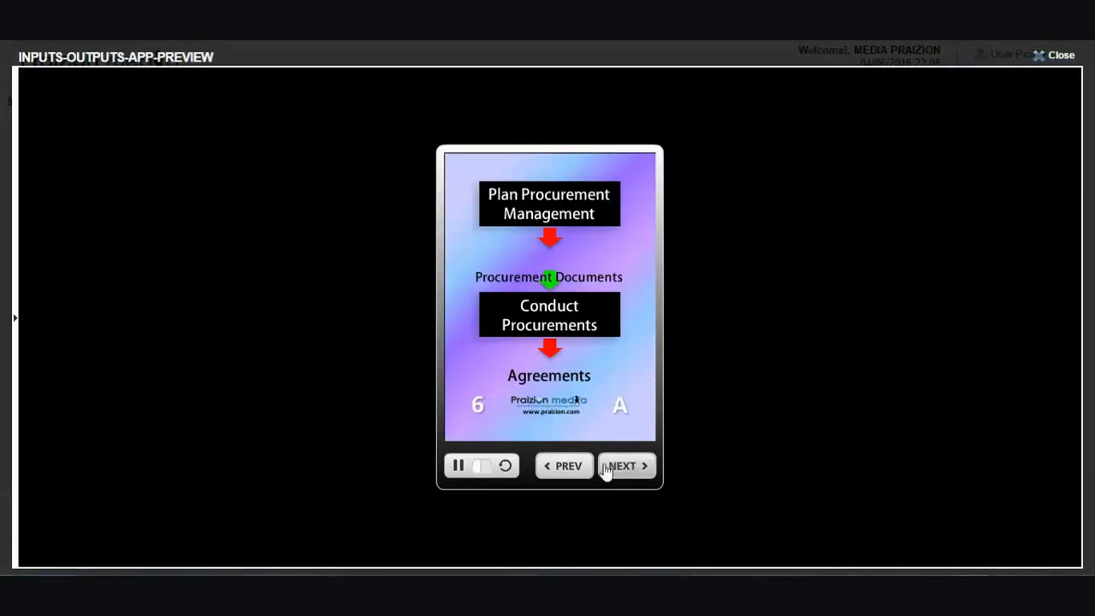
Step: Step through the inputs-outputs flash cards to card 10, toggling playback, then close the preview
click(627, 465)
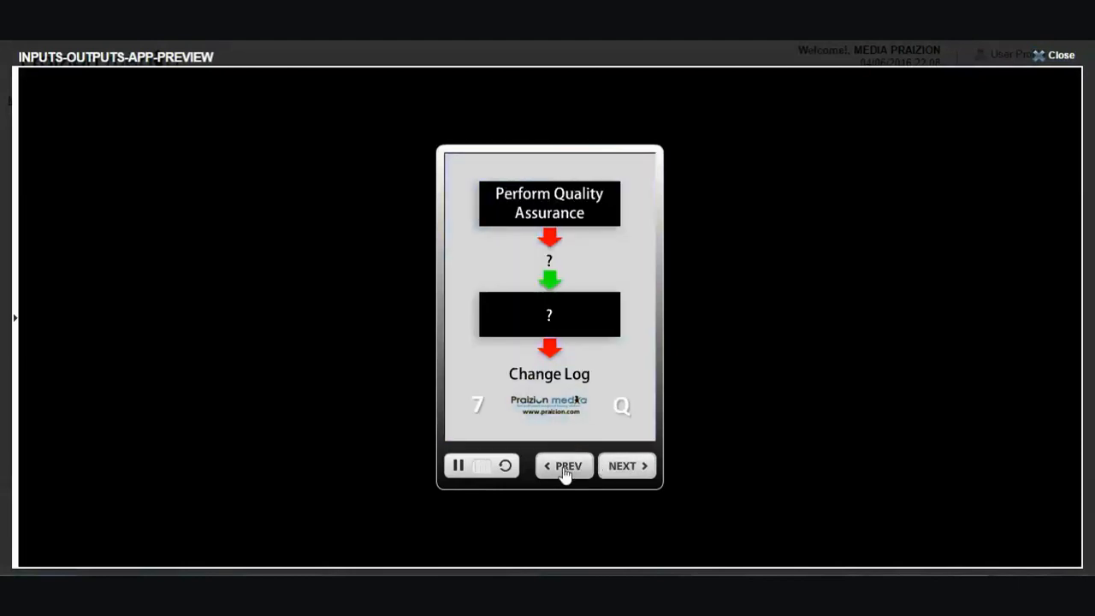
mouse_move(630, 470)
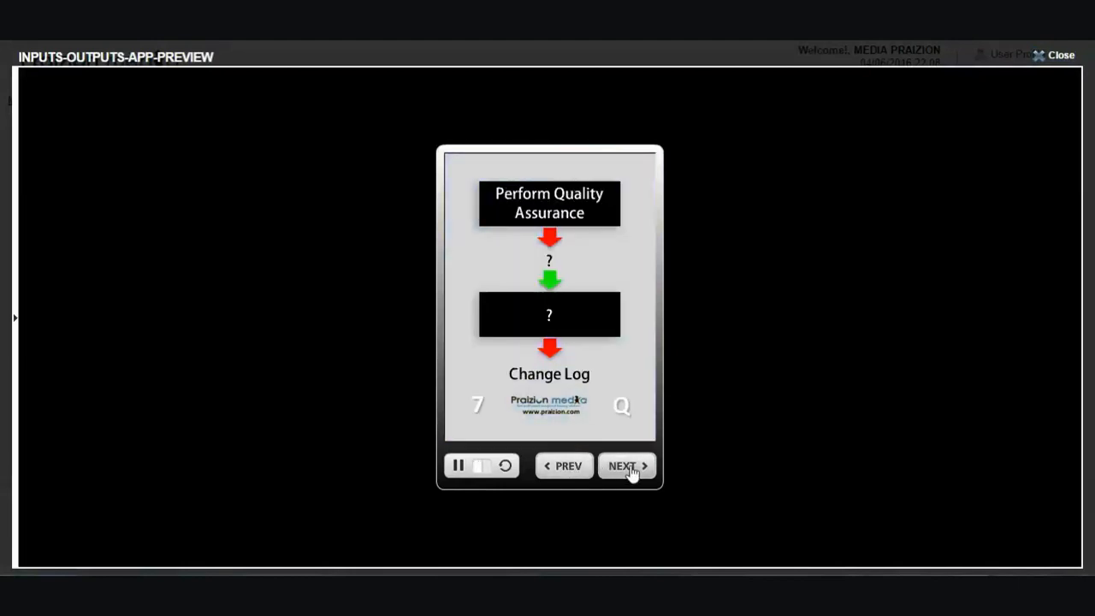
click(627, 466)
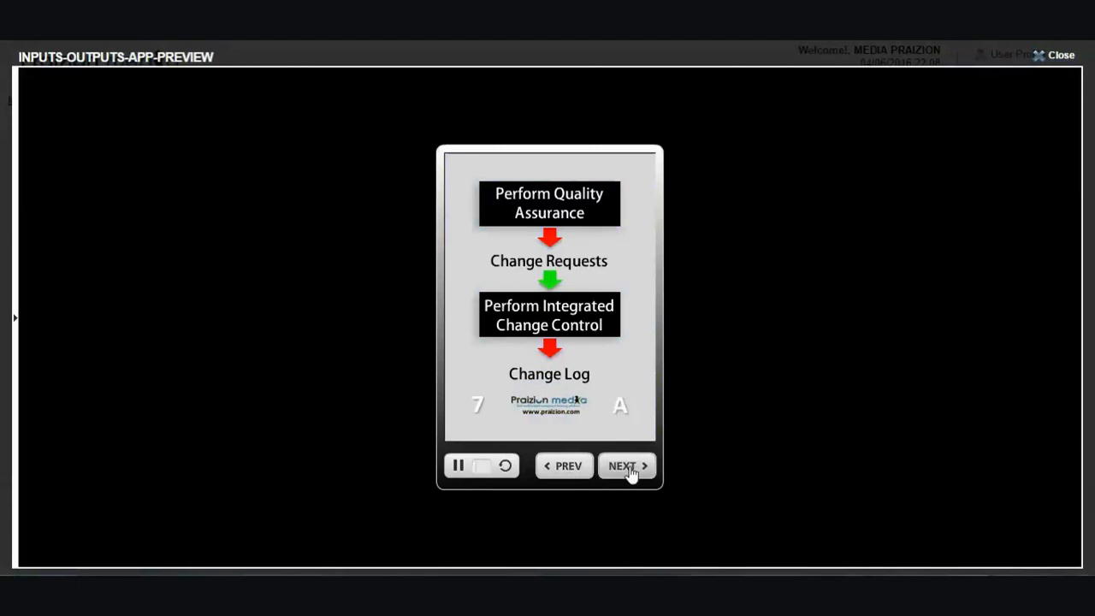
click(623, 465)
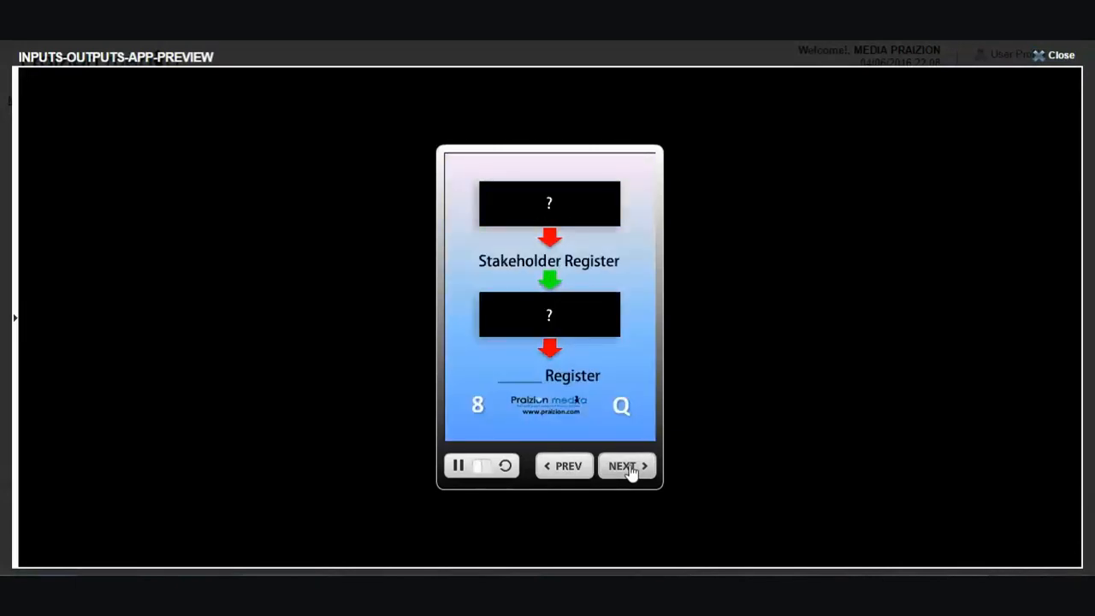
click(627, 465)
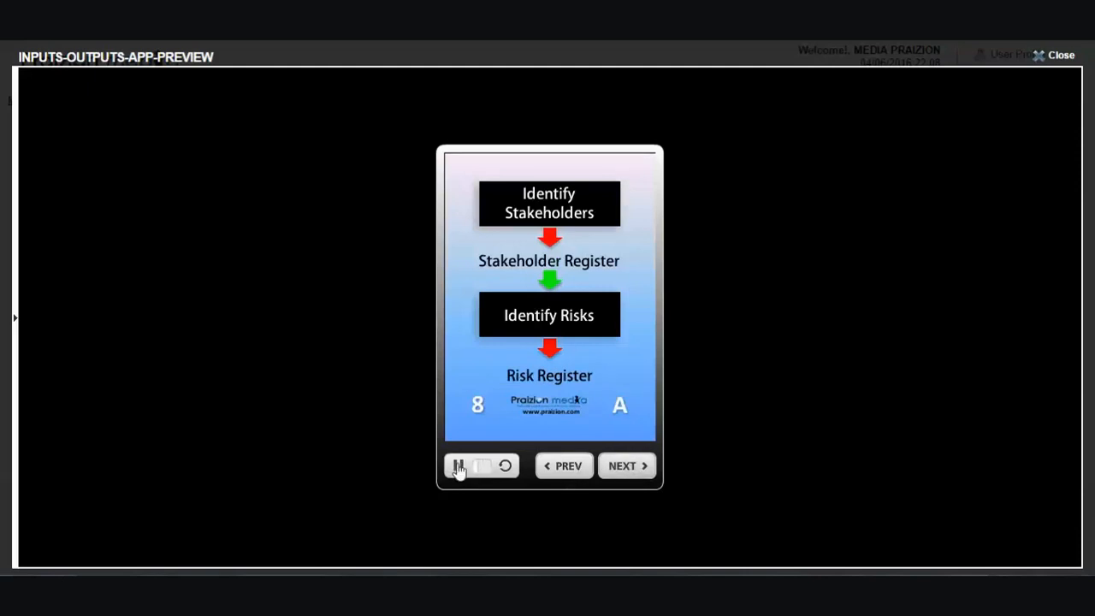
click(457, 466)
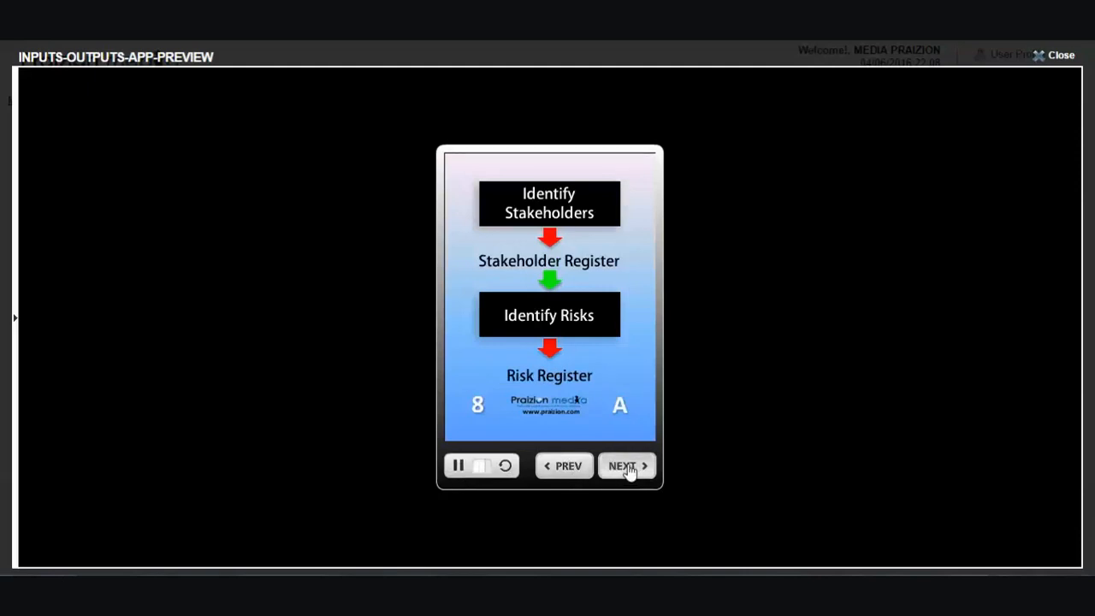
click(623, 466)
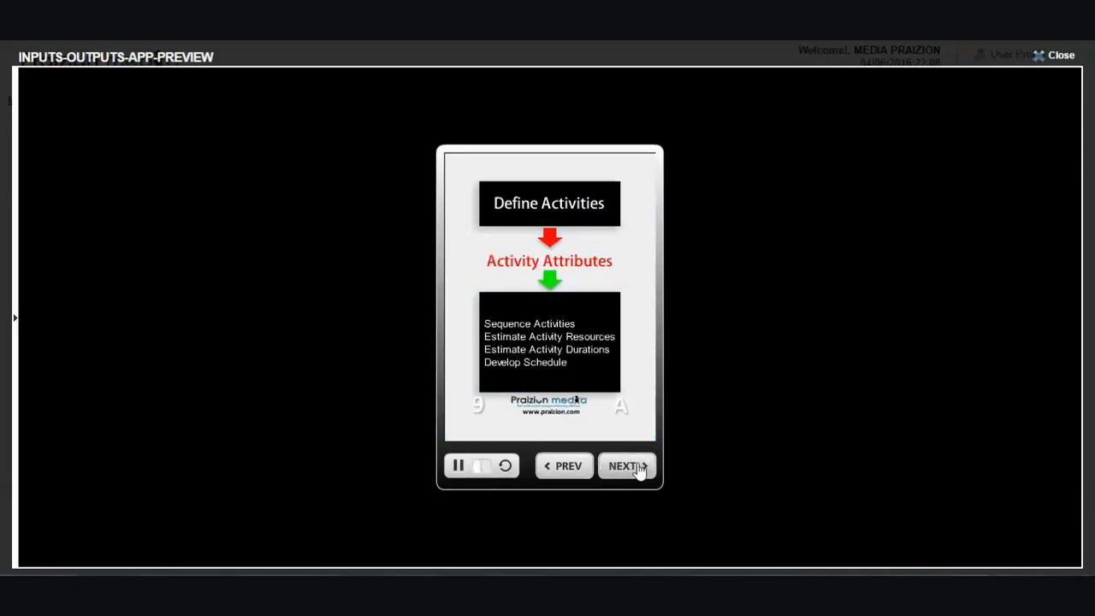
click(626, 466)
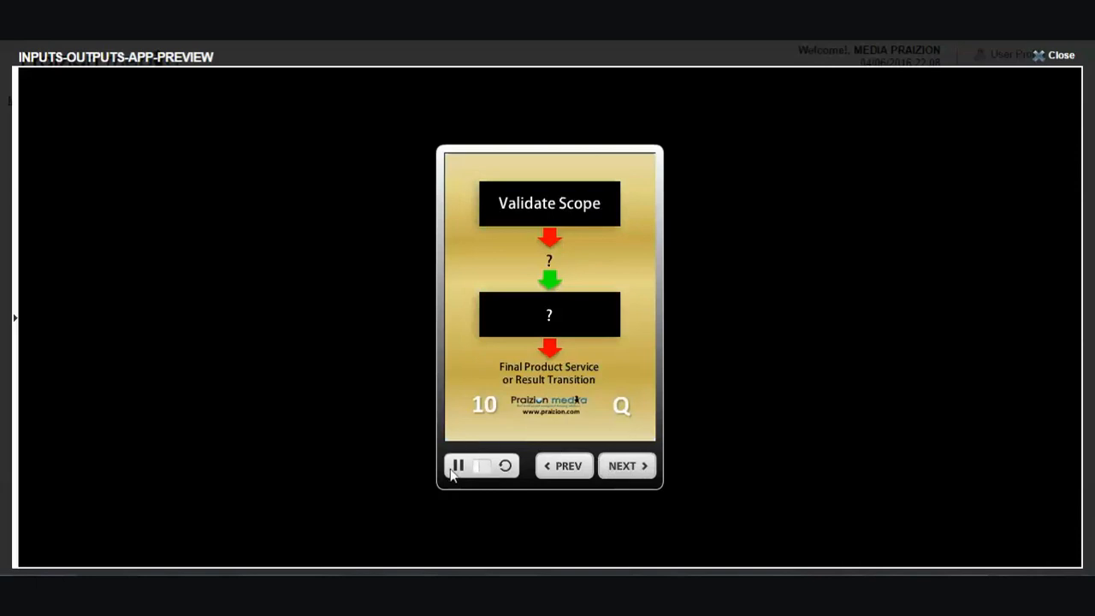
click(459, 465)
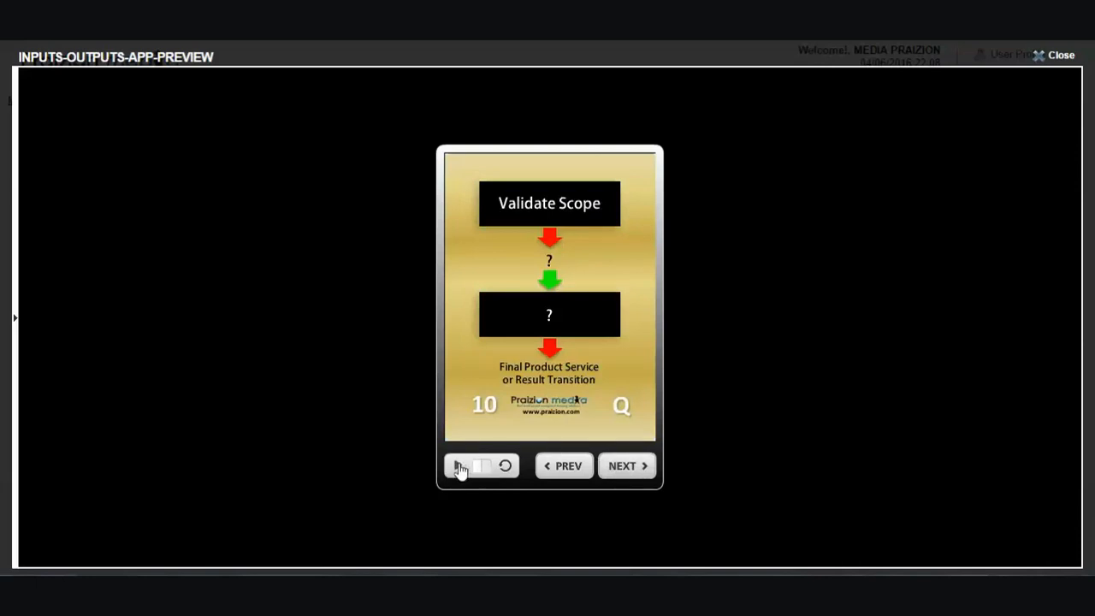
click(459, 465)
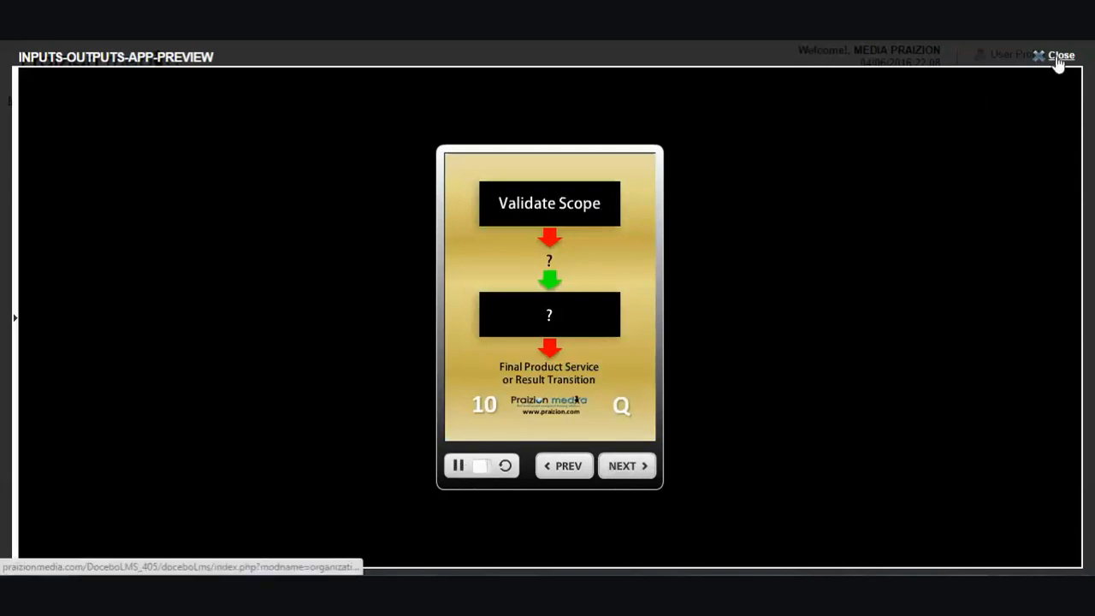
click(1061, 55)
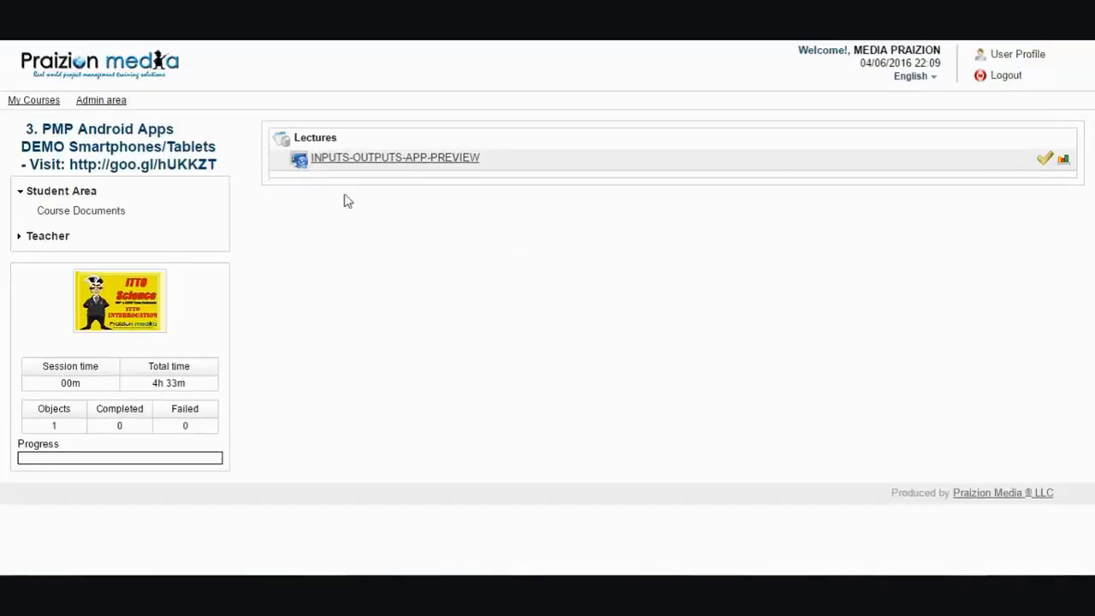
mouse_move(50, 111)
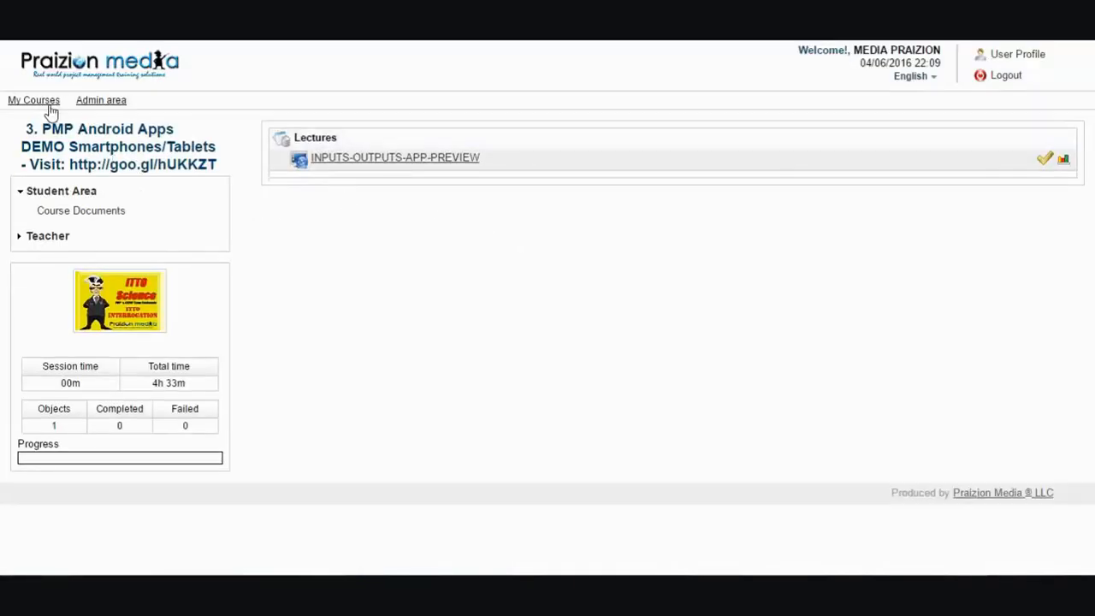
Step: Return to My Courses and scroll down toward course 5, PMP2020 VISION QUIZZES
click(35, 99)
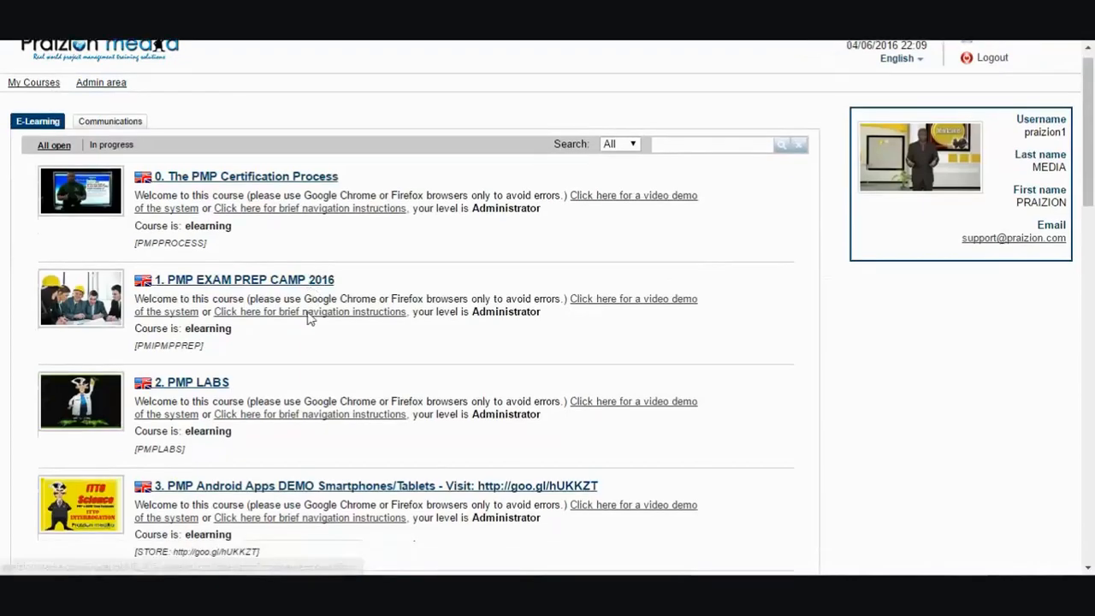
scroll(down, 3)
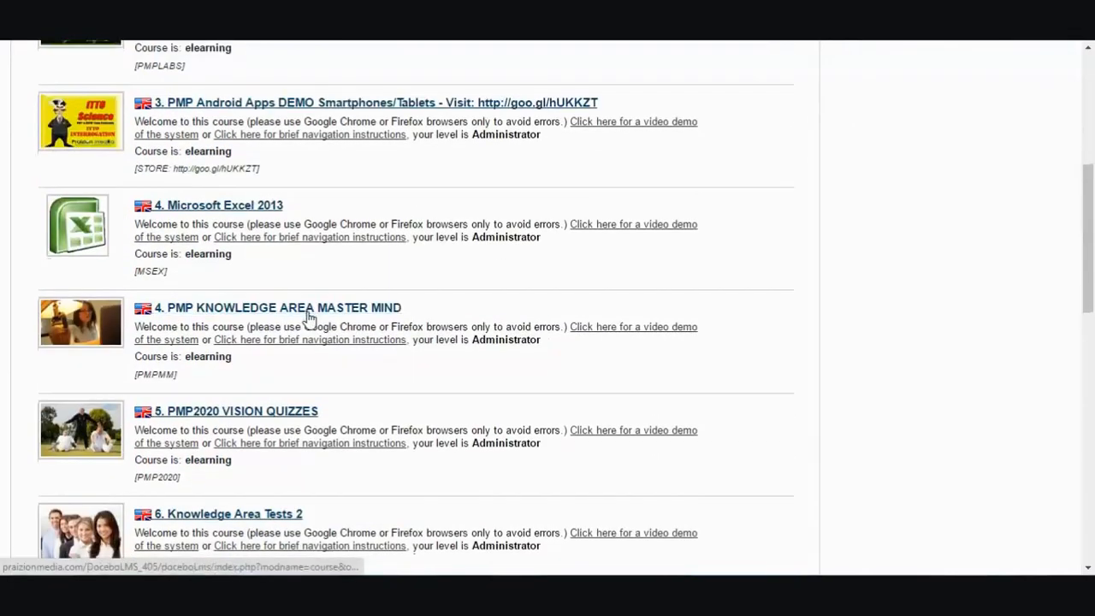
scroll(down, 3)
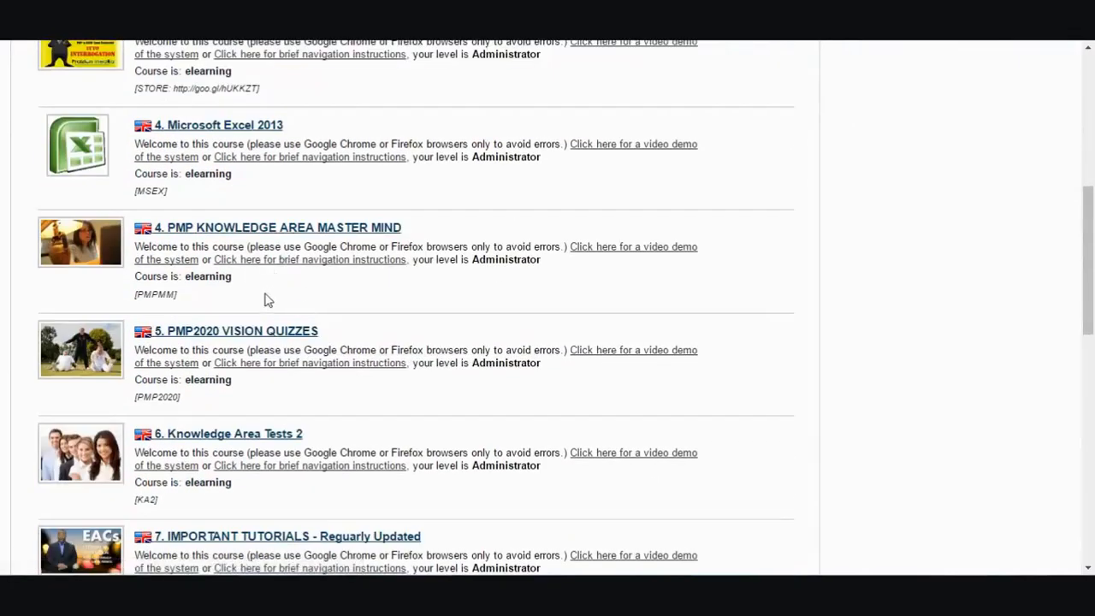
mouse_move(281, 228)
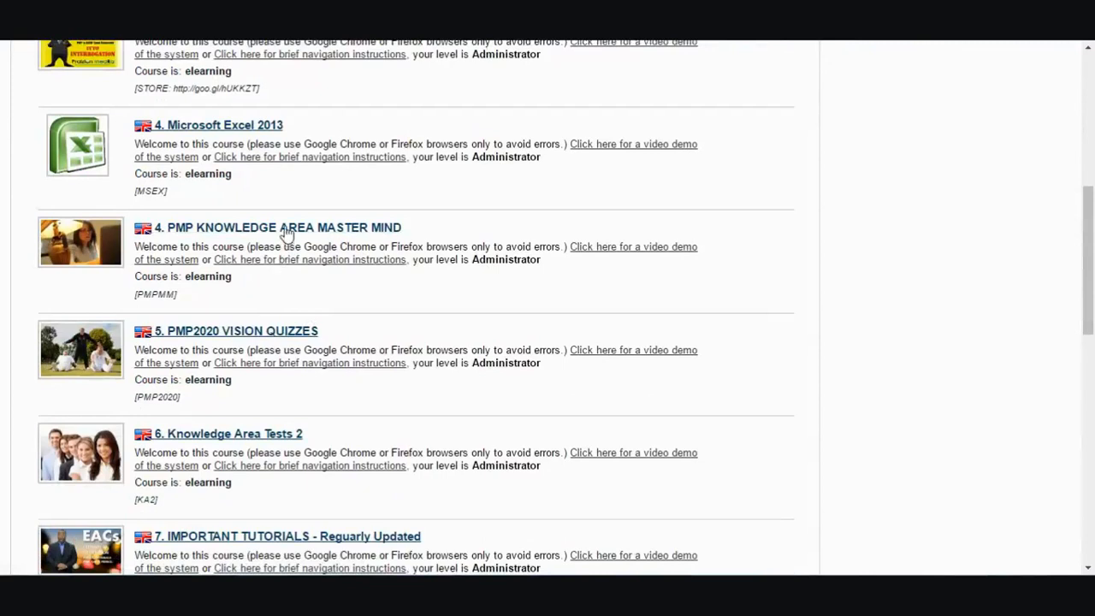
mouse_move(260, 334)
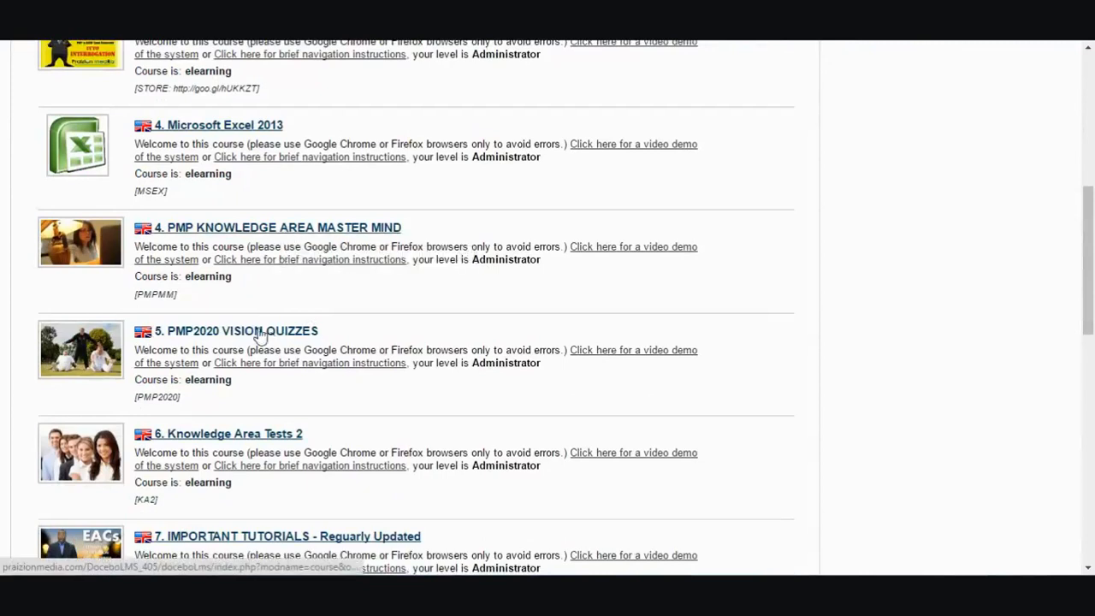
Step: Start the SCOPE 2020 quiz from PMP2020 VISION QUIZZES and show its 20-question list
click(233, 331)
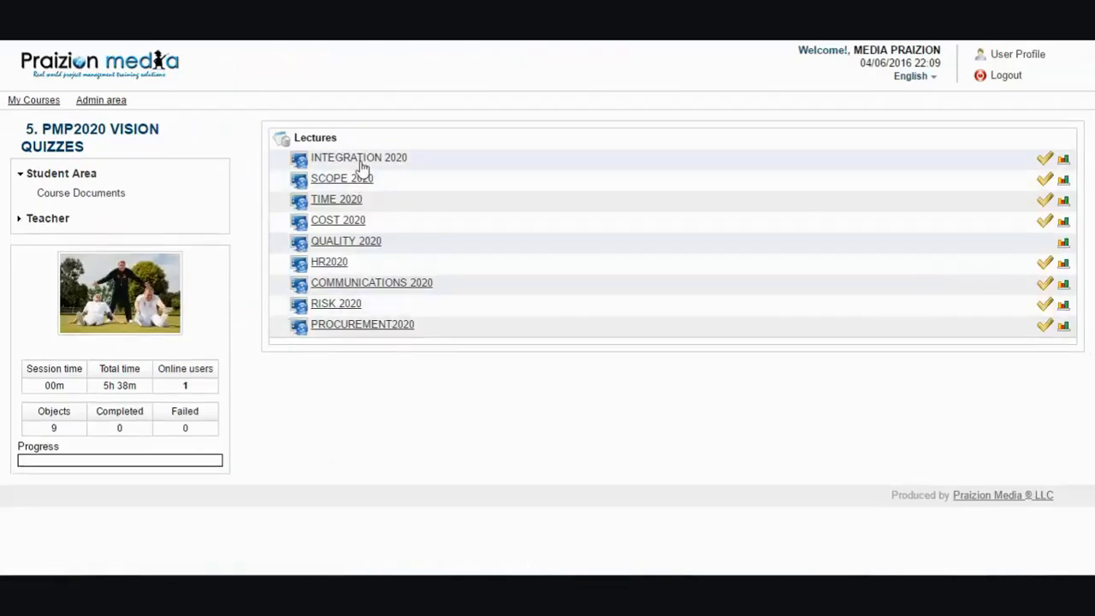
click(341, 178)
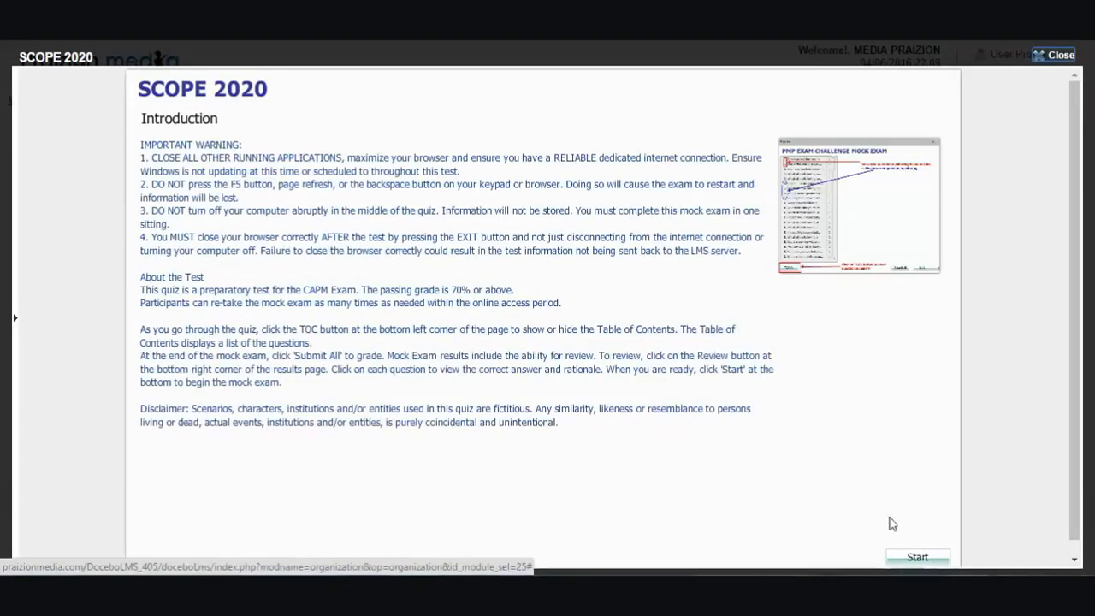
click(918, 556)
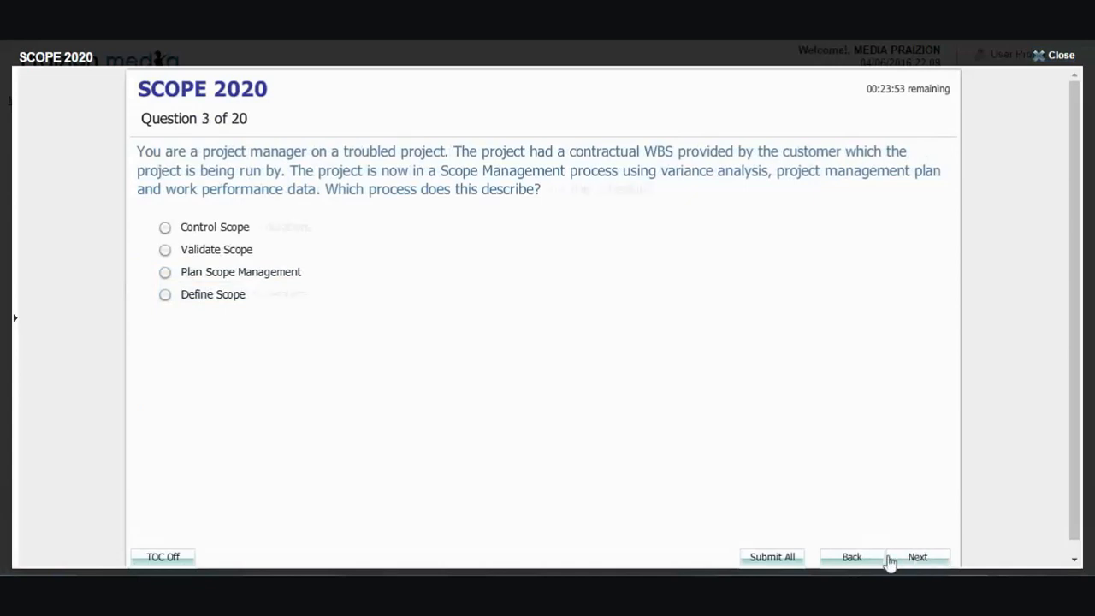
click(163, 558)
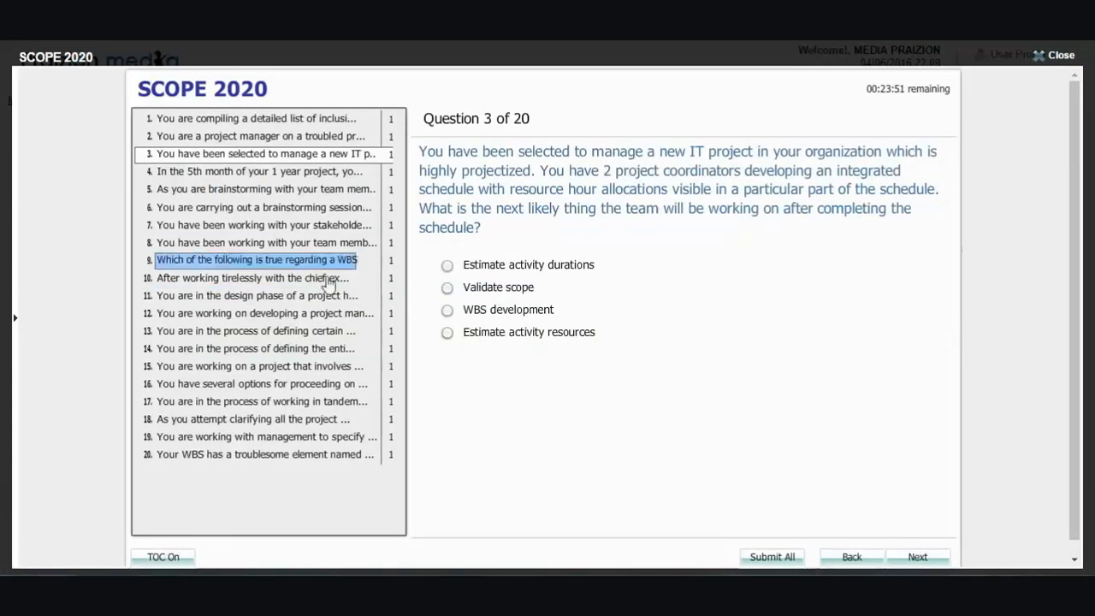